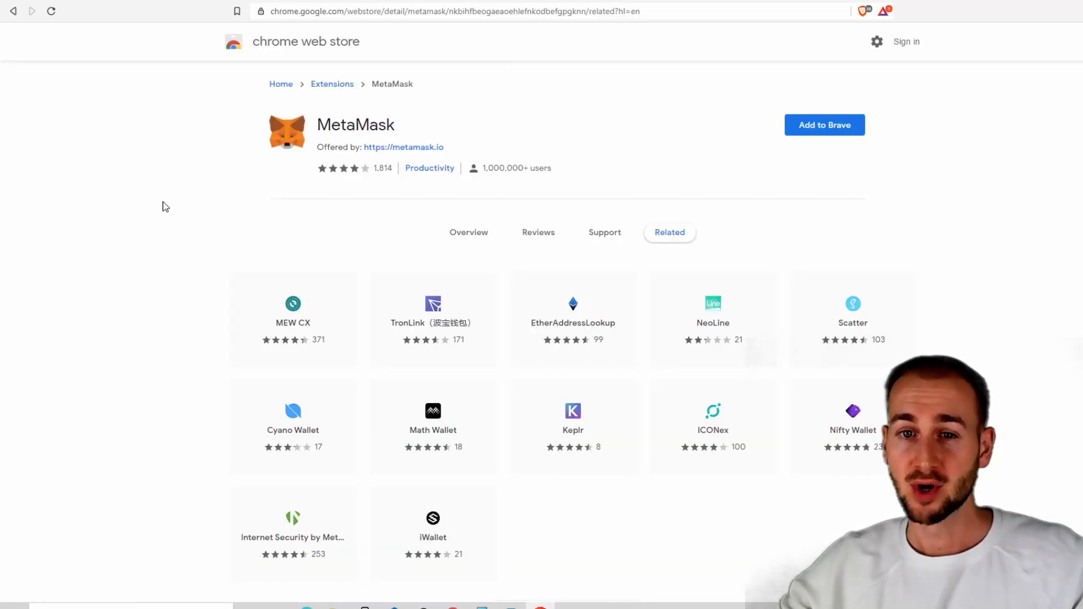
mouse_move(243, 144)
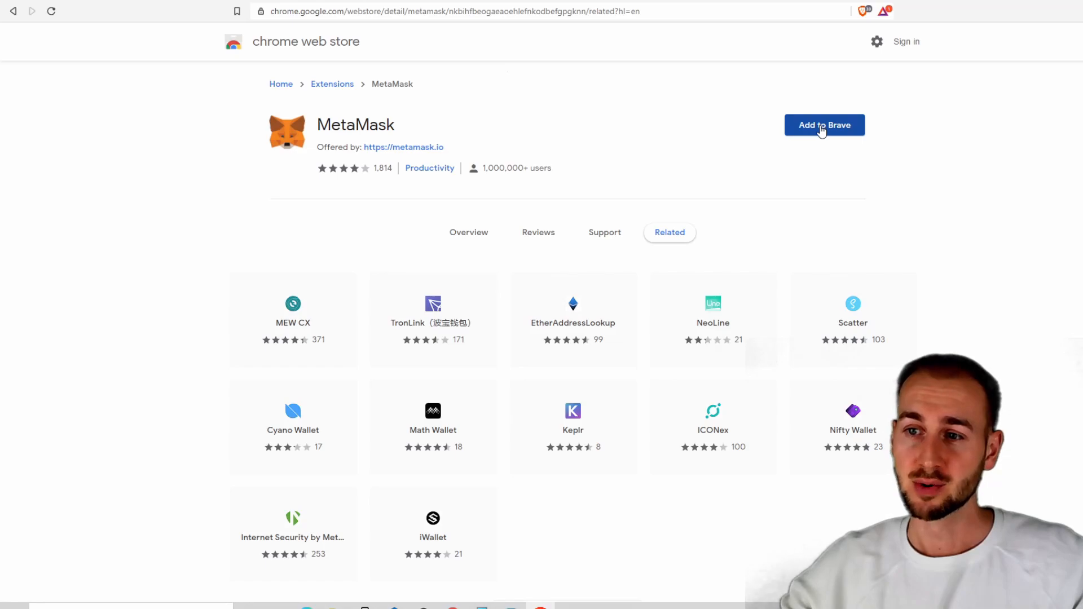
Add the MetaMask extension to Brave and approve its permissions
click(825, 125)
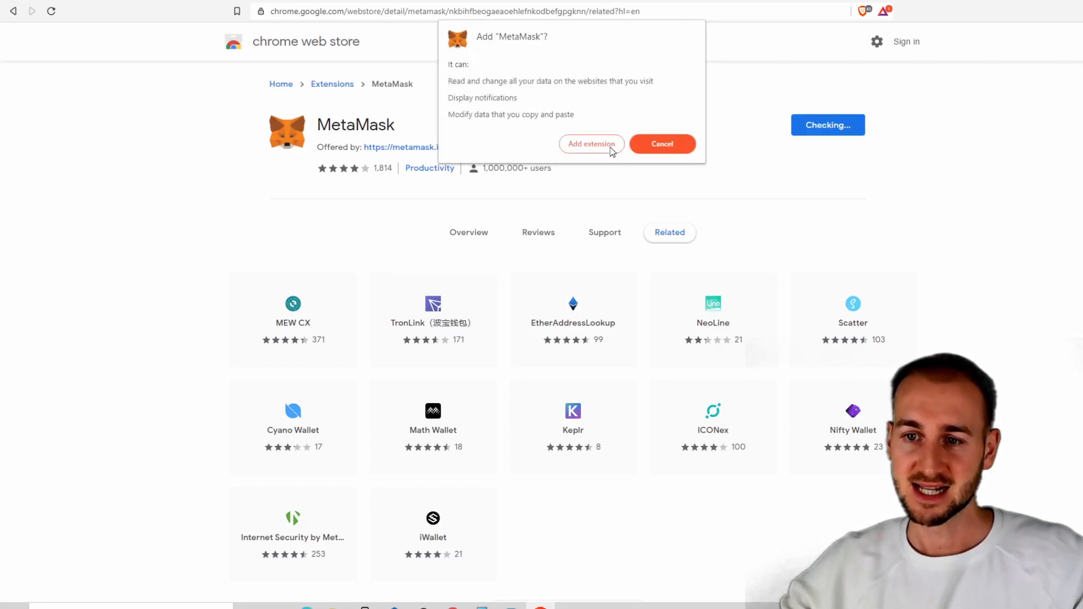
click(592, 144)
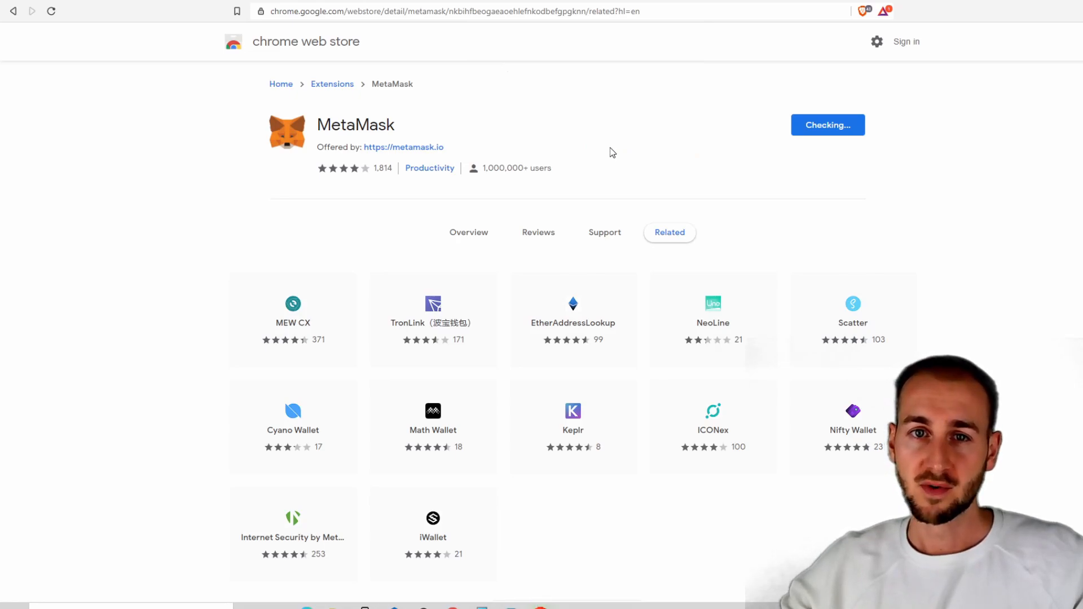
click(827, 125)
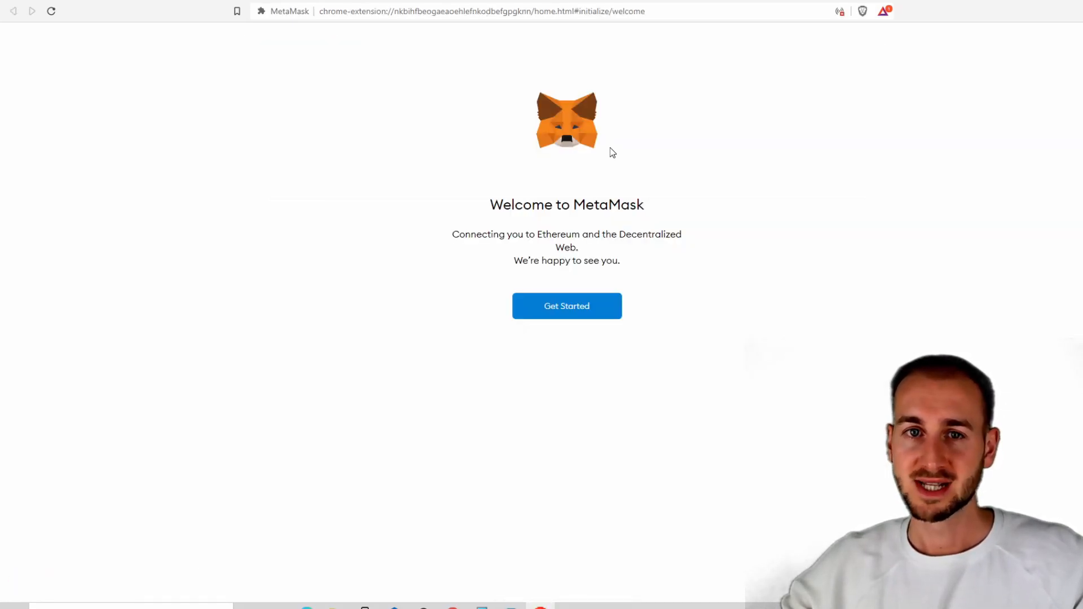
mouse_move(582, 313)
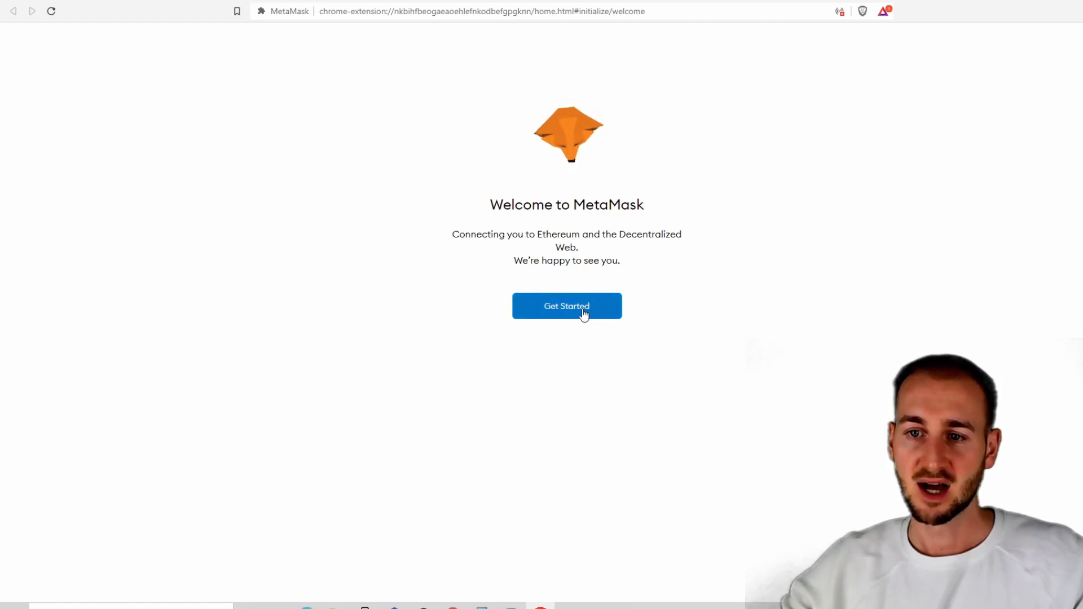
Begin onboarding and choose to create a new wallet rather than import one
click(567, 305)
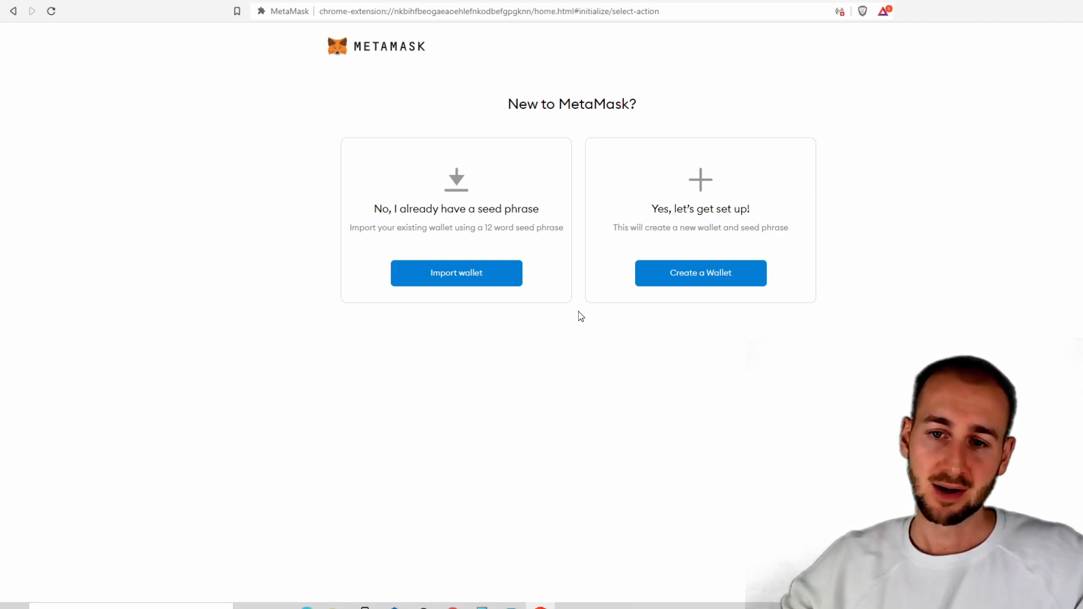
mouse_move(704, 283)
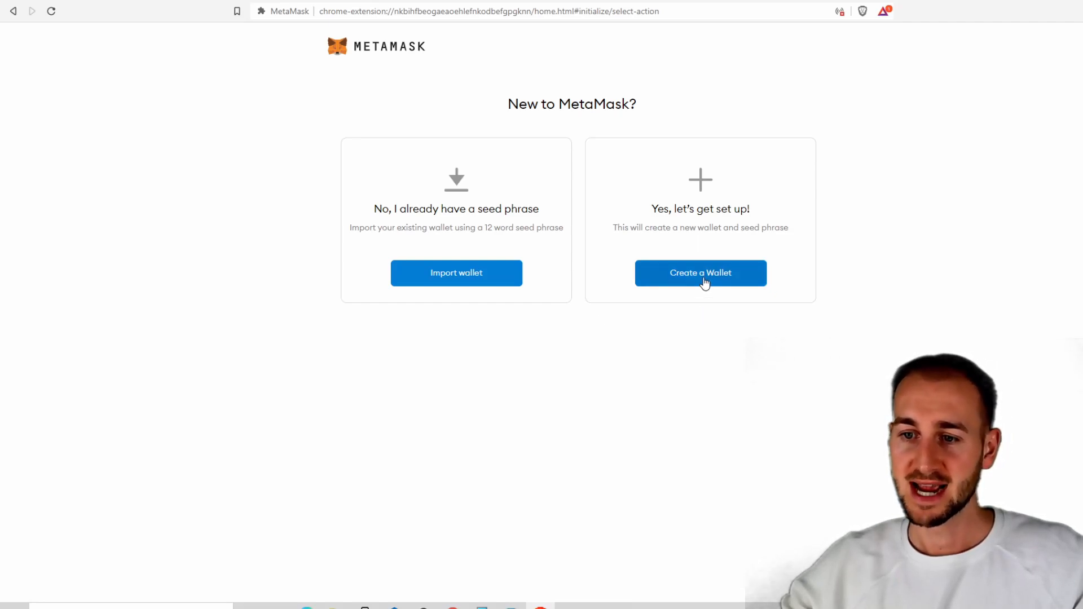
click(701, 274)
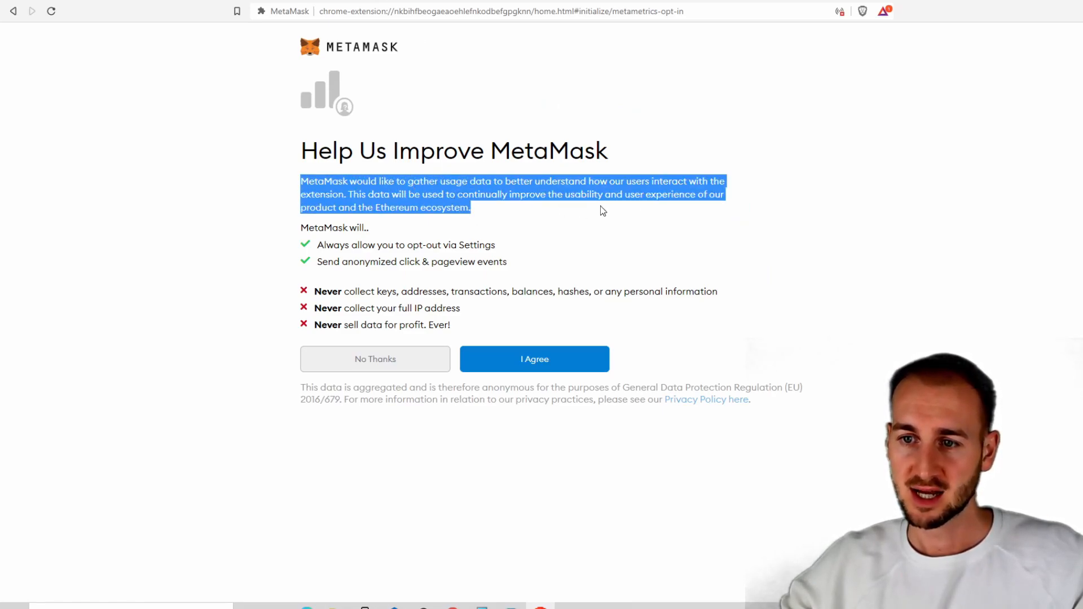
mouse_move(460, 223)
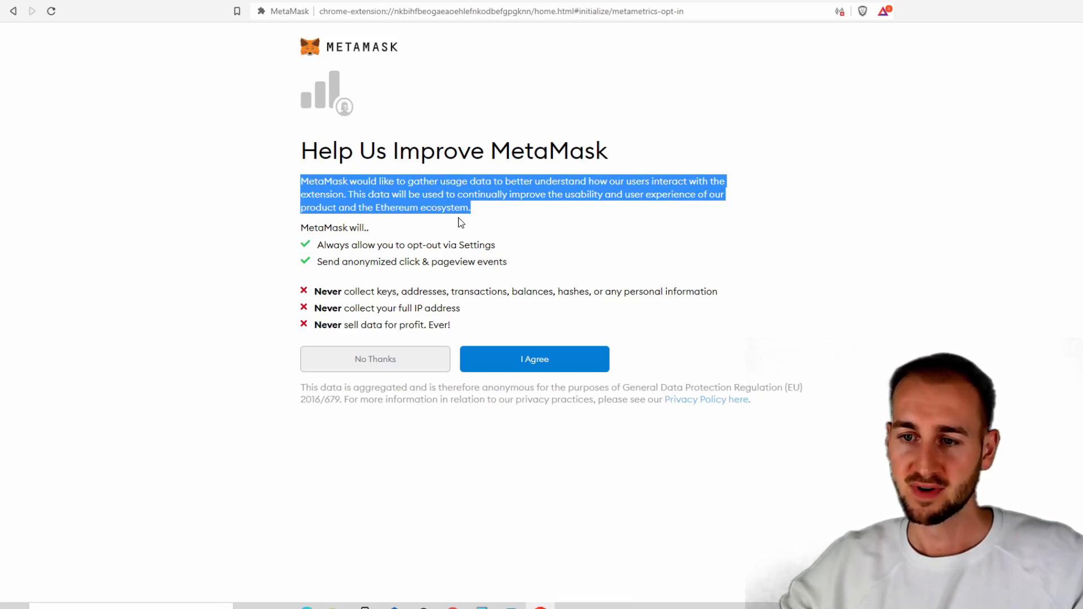
mouse_move(652, 213)
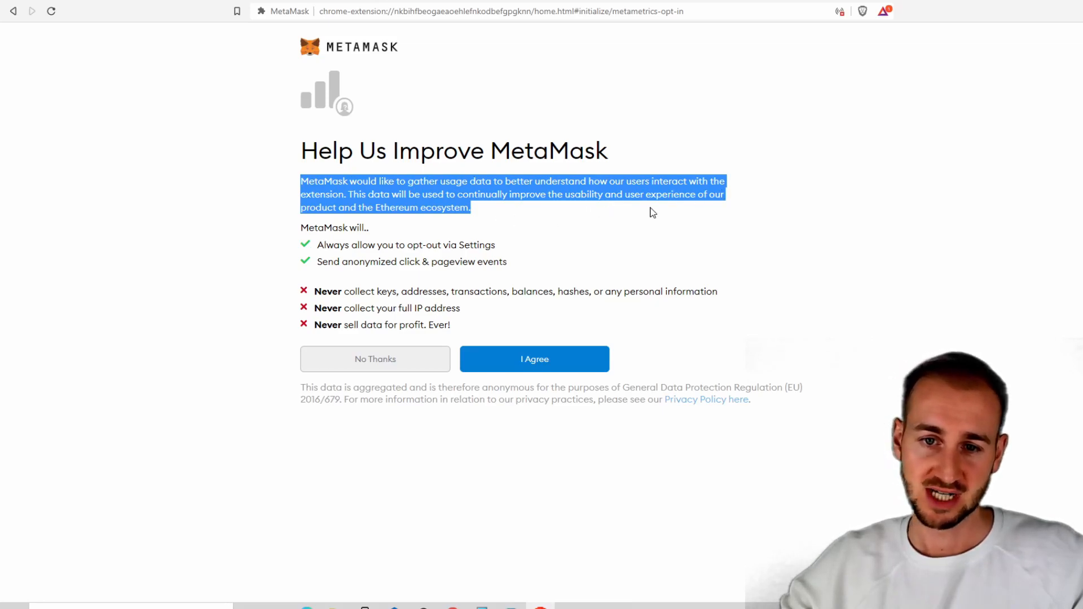
mouse_move(313, 285)
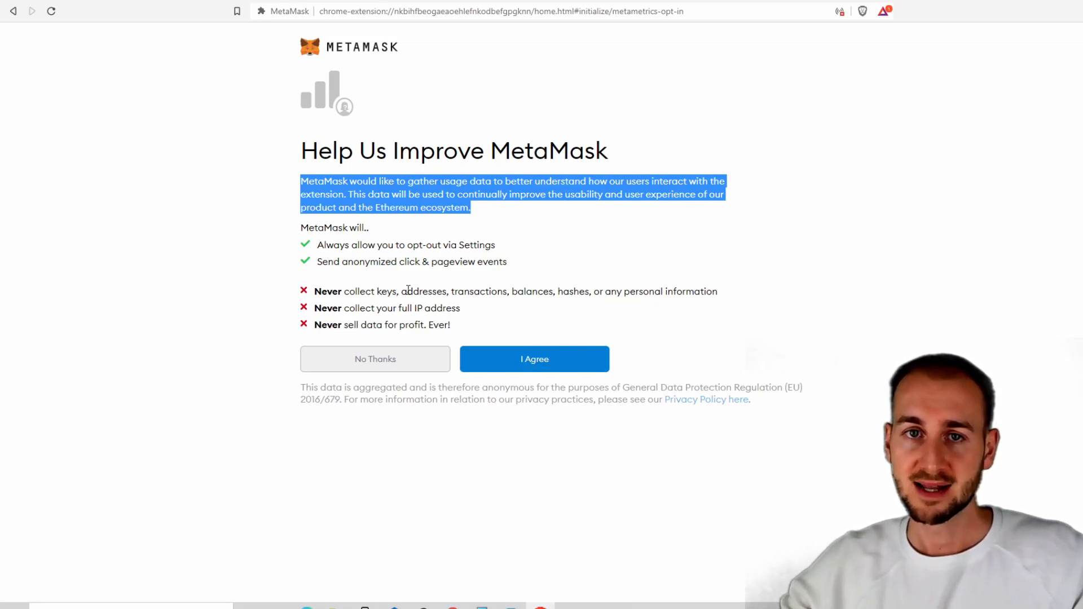
mouse_move(500, 303)
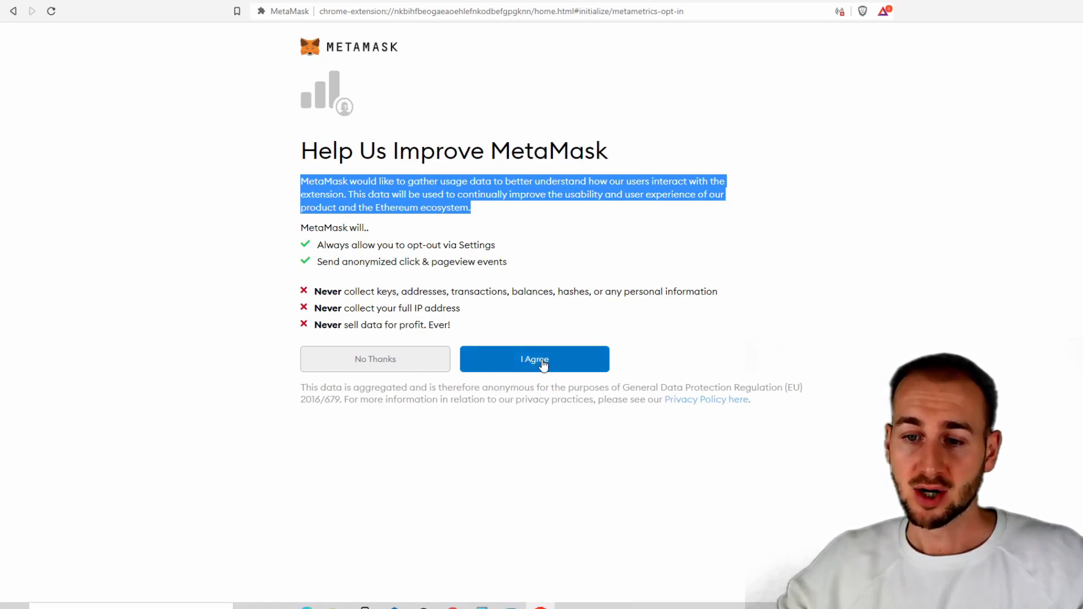
Agree to usage-data sharing and create the wallet with the entered password
click(534, 359)
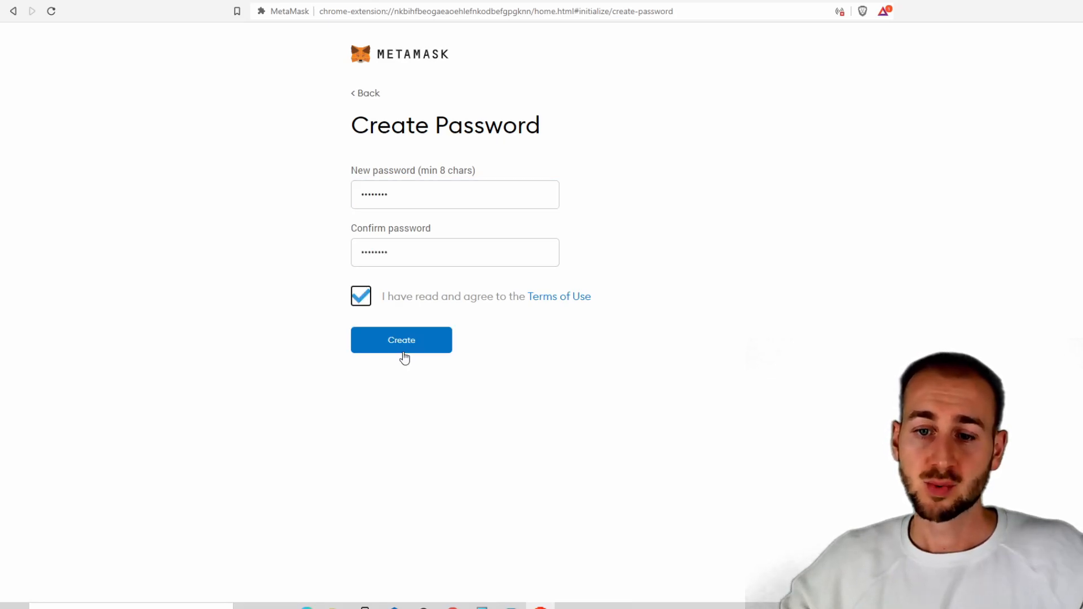
click(401, 340)
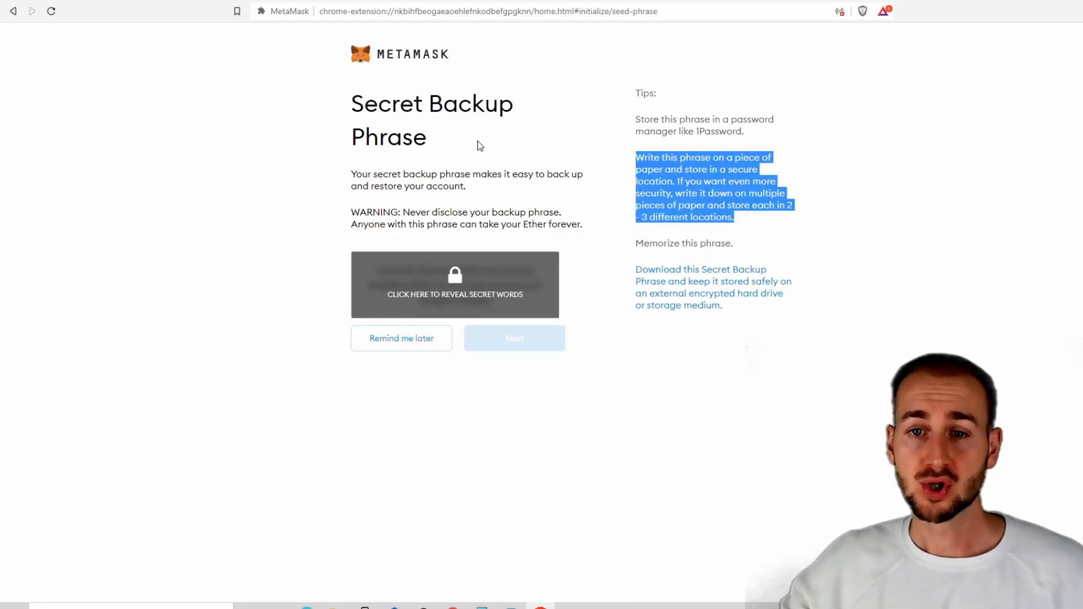
mouse_move(457, 150)
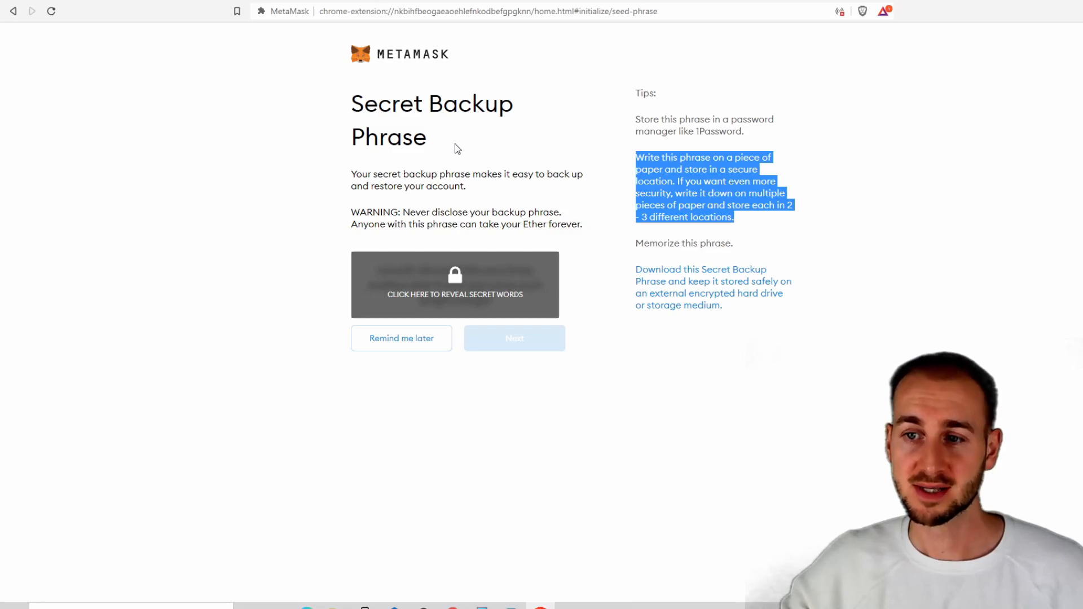
mouse_move(542, 162)
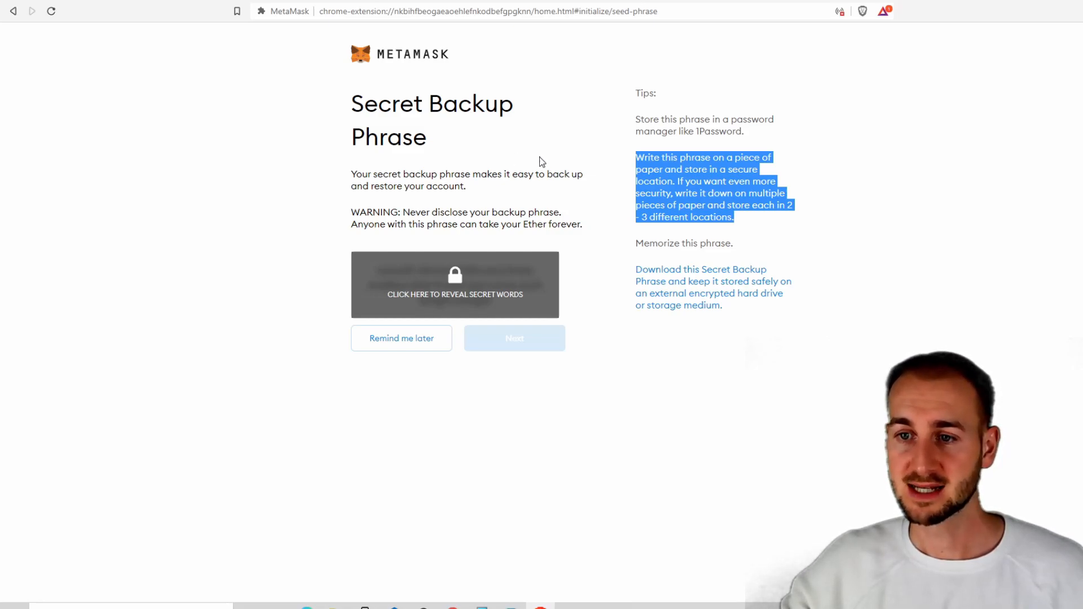
mouse_move(710, 183)
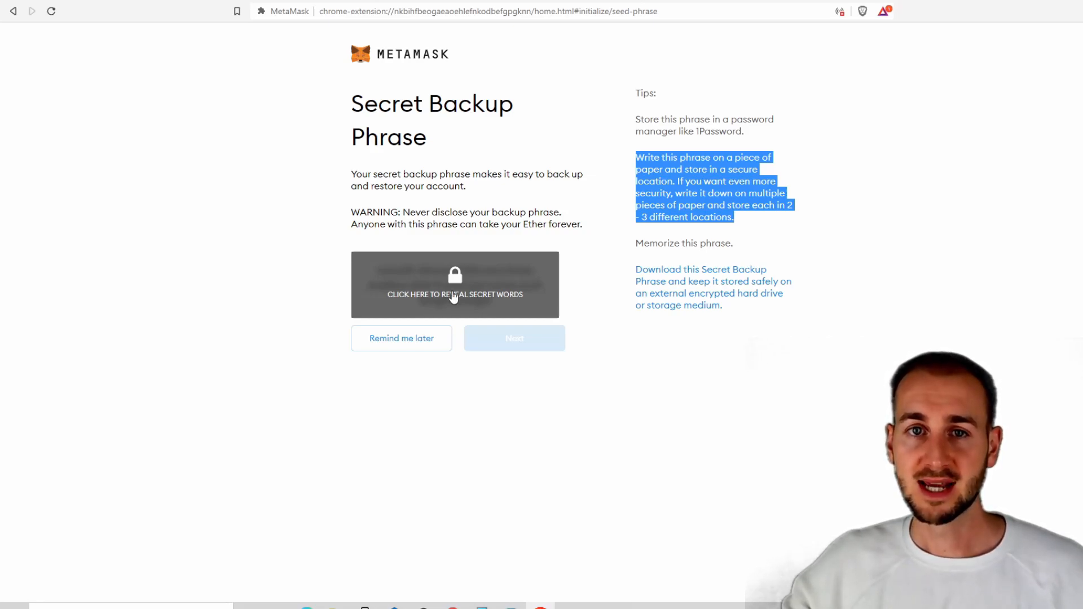
click(455, 294)
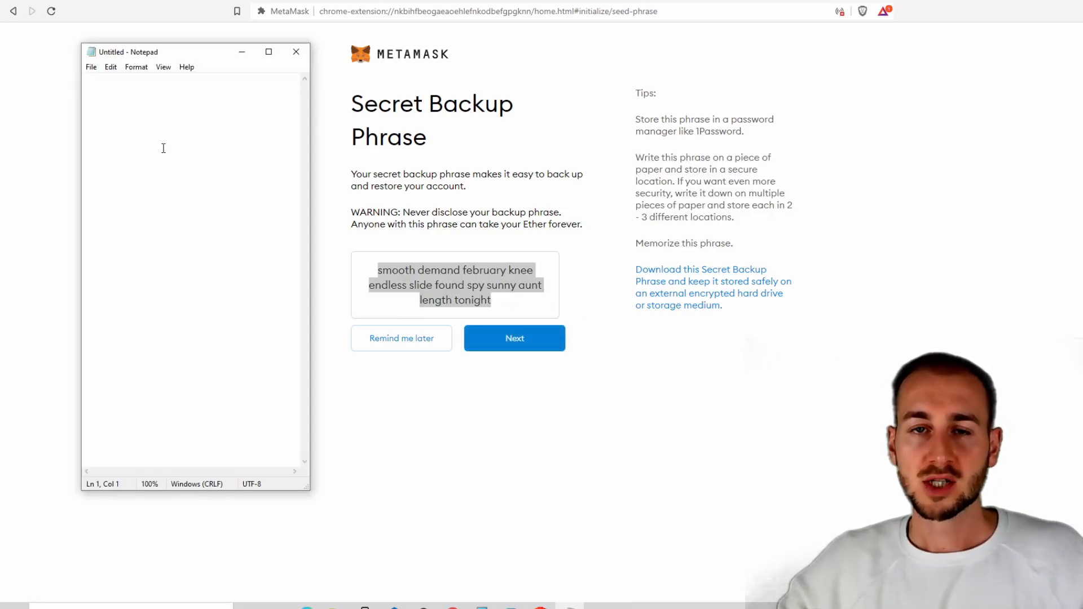
text(smooth demand february knee endless slide found spy sunny aunt length tonight)
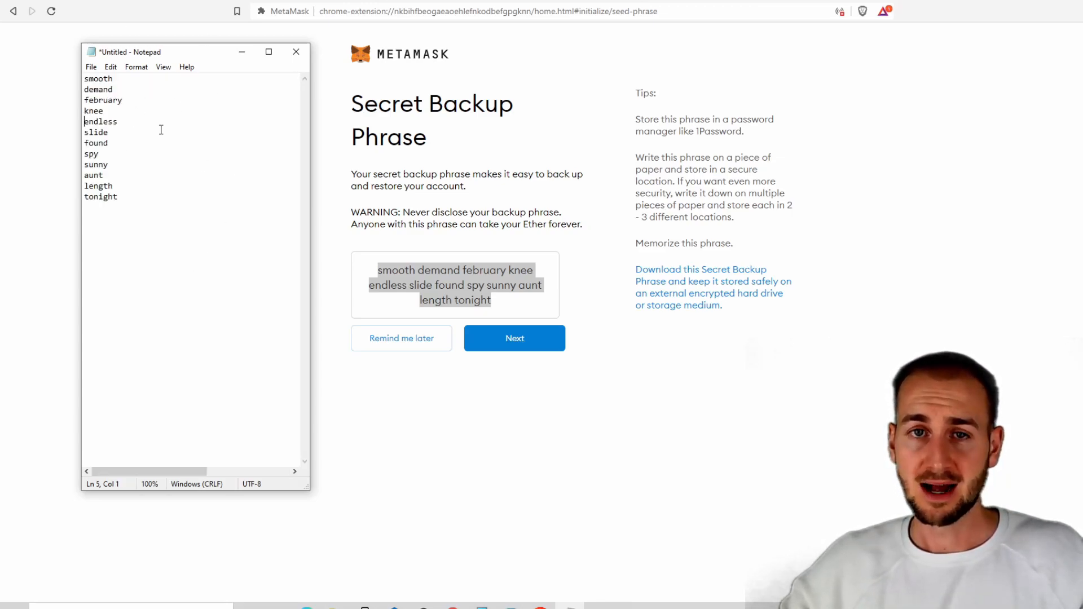
mouse_move(708, 354)
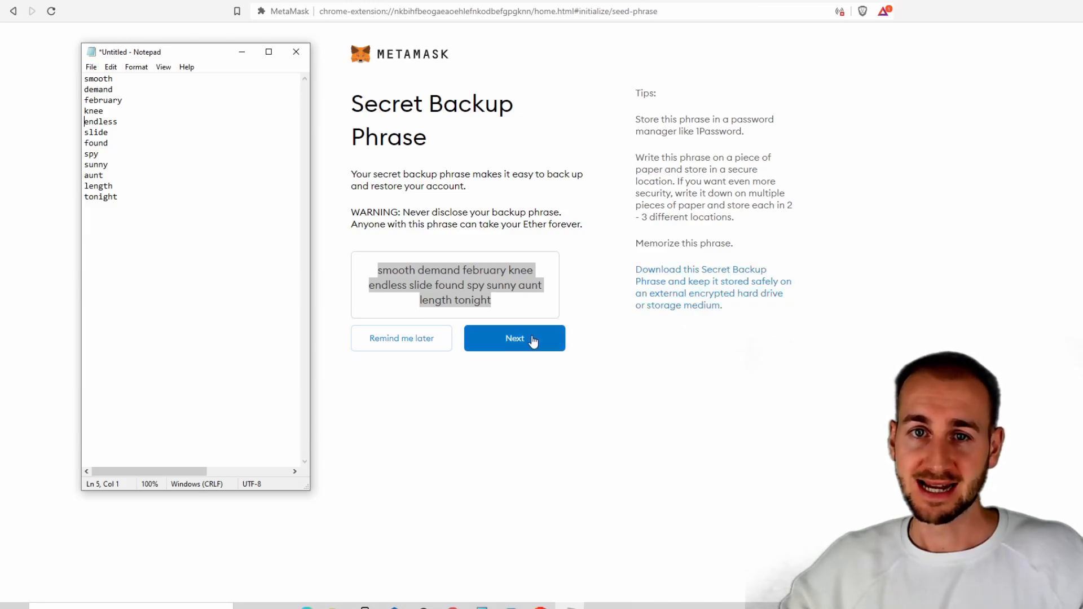
Confirm the backup phrase by submitting the twelve words in their correct order
click(515, 338)
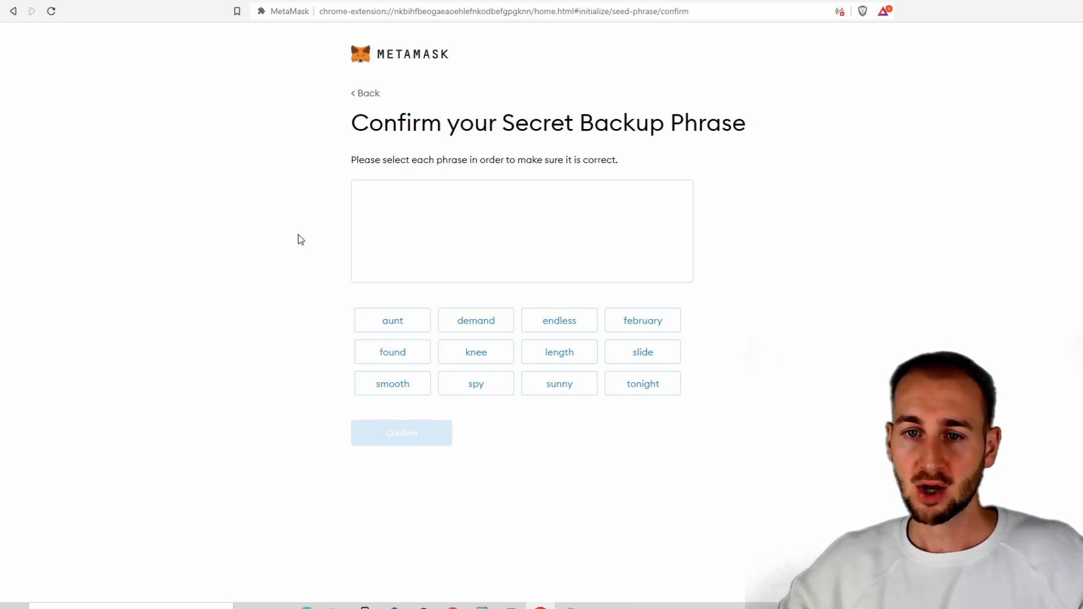
mouse_move(292, 246)
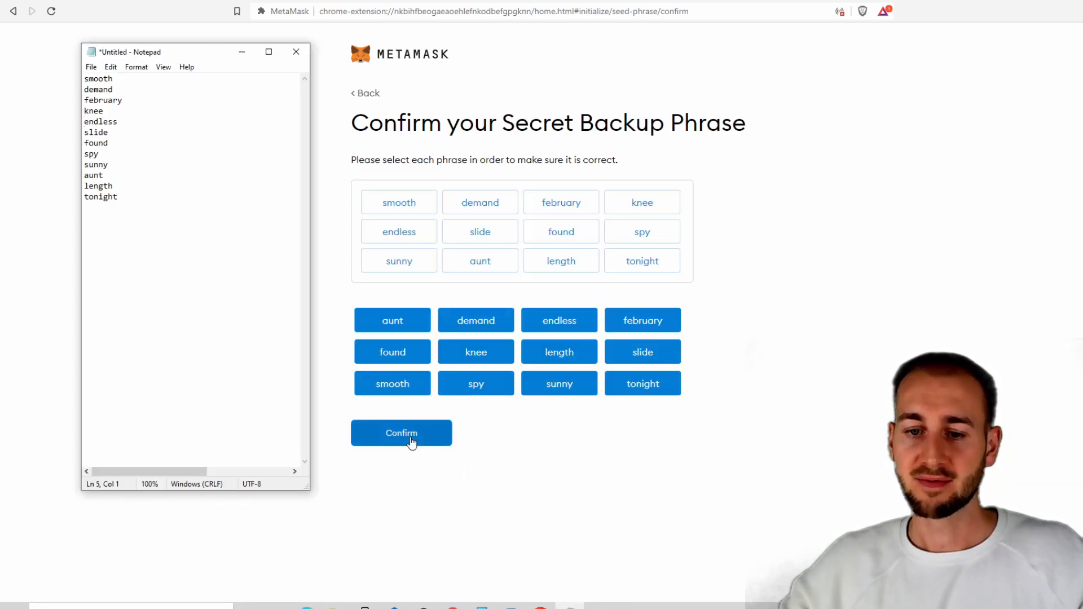
click(401, 433)
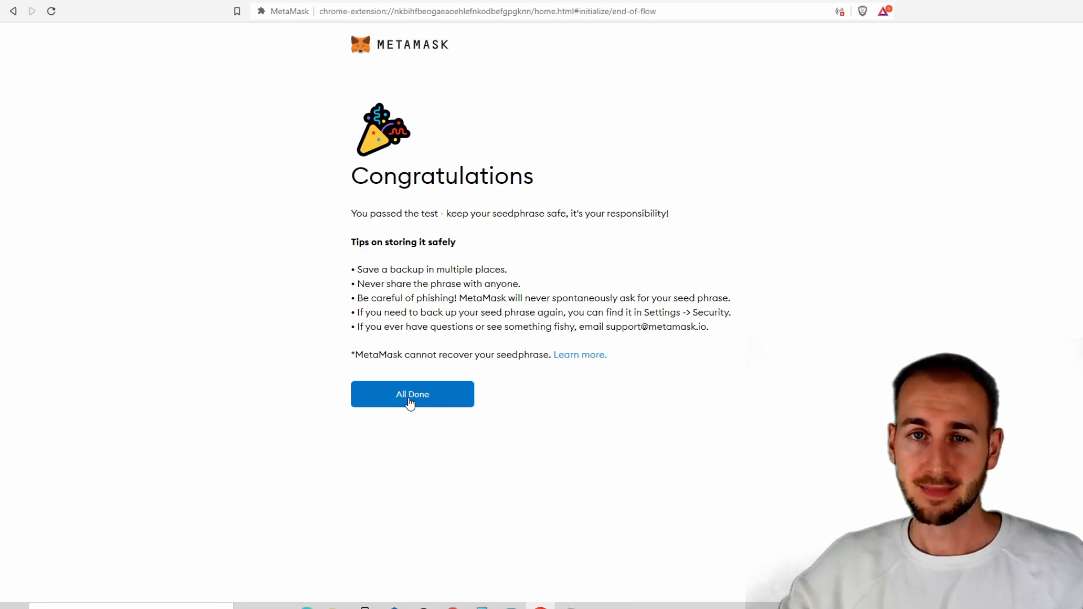
Finish setup and copy the Account 1 wallet address to the clipboard
click(412, 394)
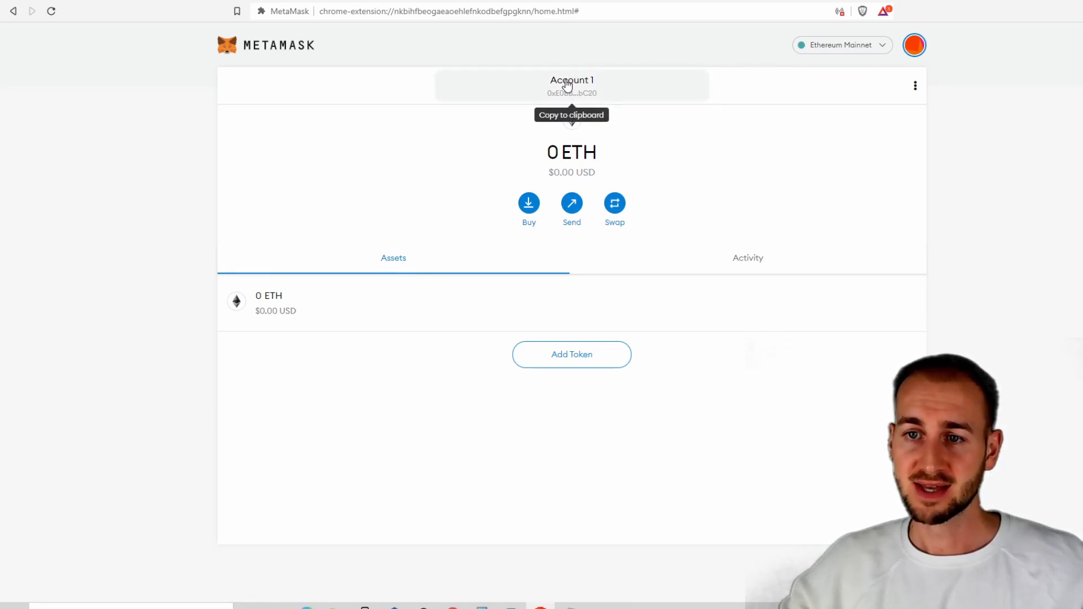
mouse_move(572, 94)
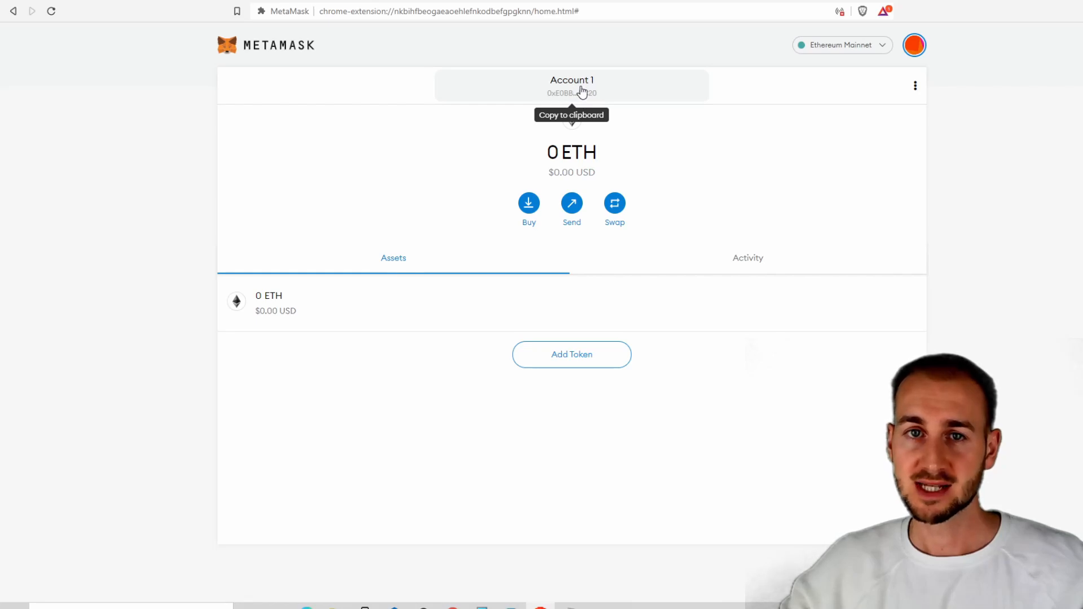
mouse_move(1053, 55)
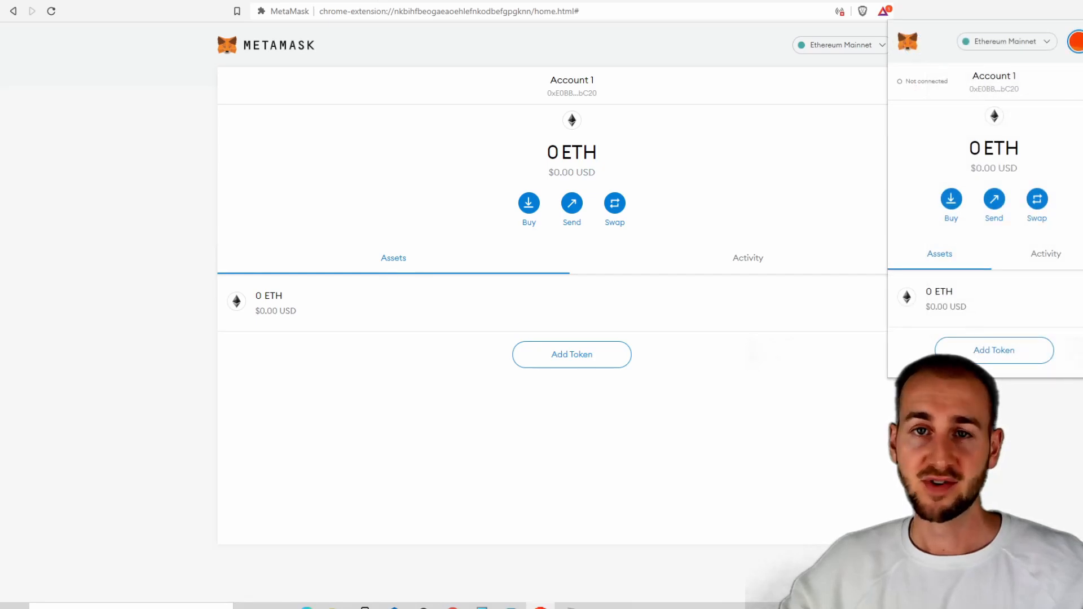
mouse_move(1025, 137)
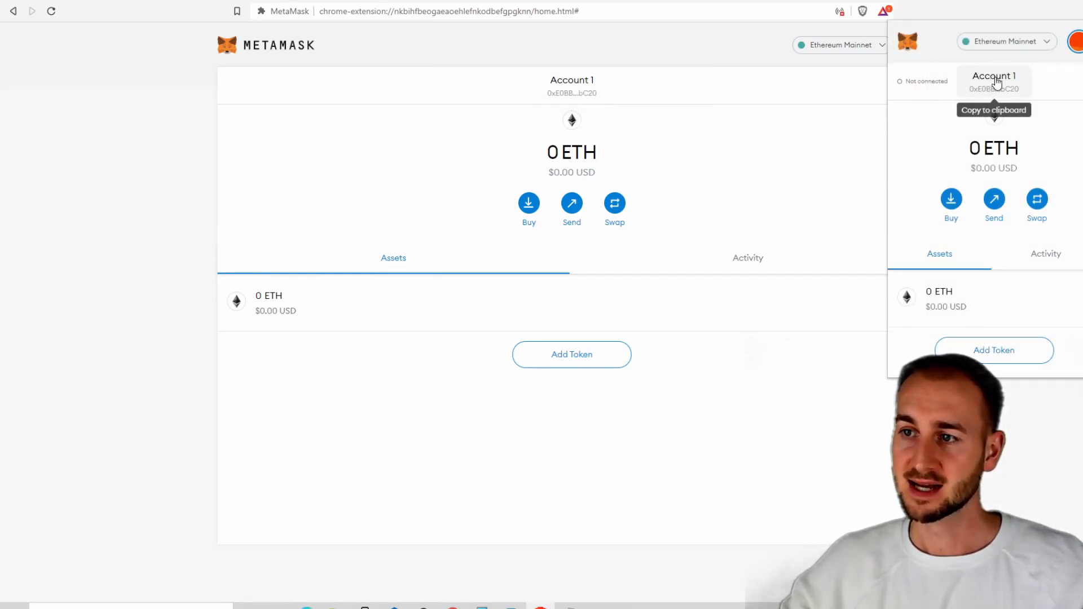
click(995, 81)
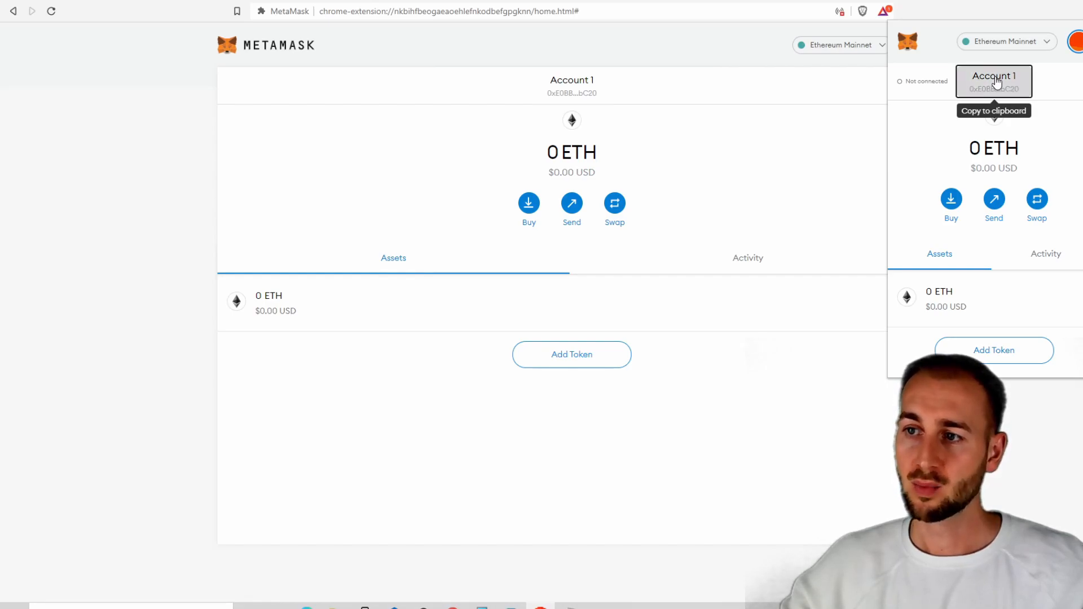
click(995, 82)
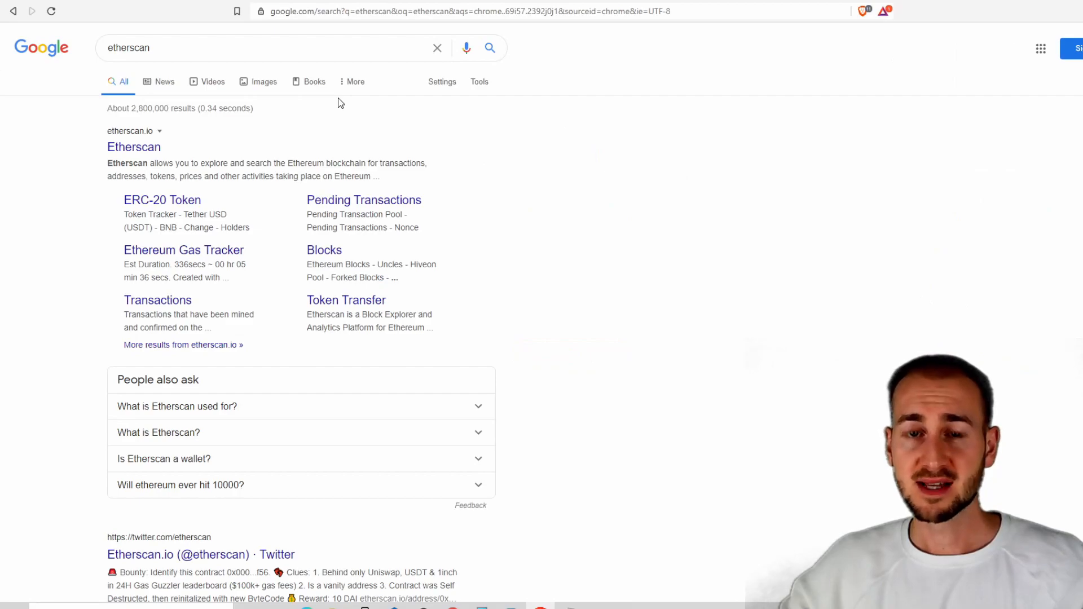
mouse_move(372, 188)
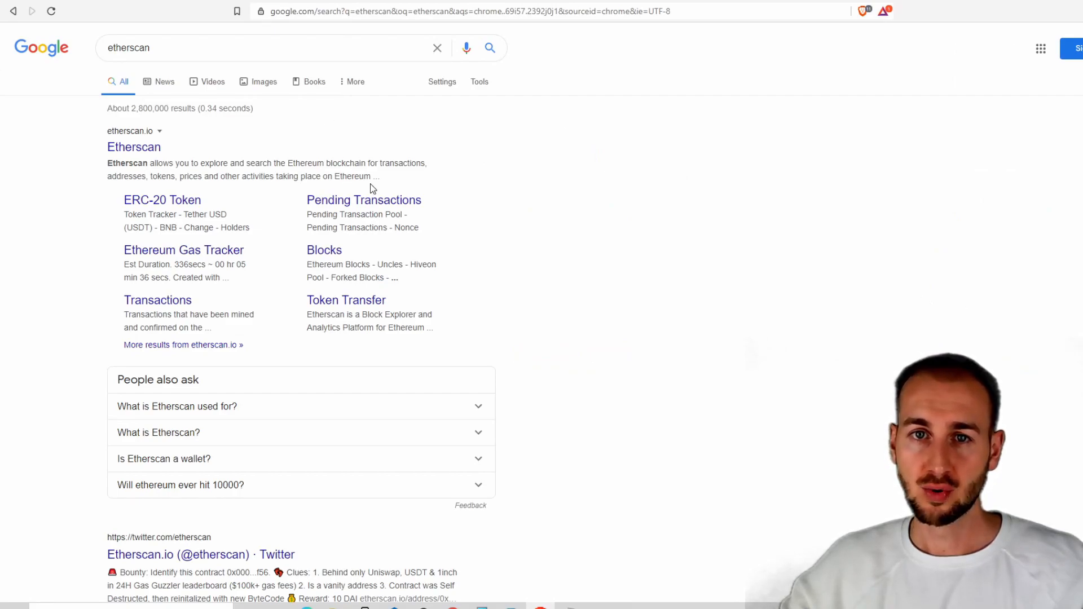
mouse_move(137, 151)
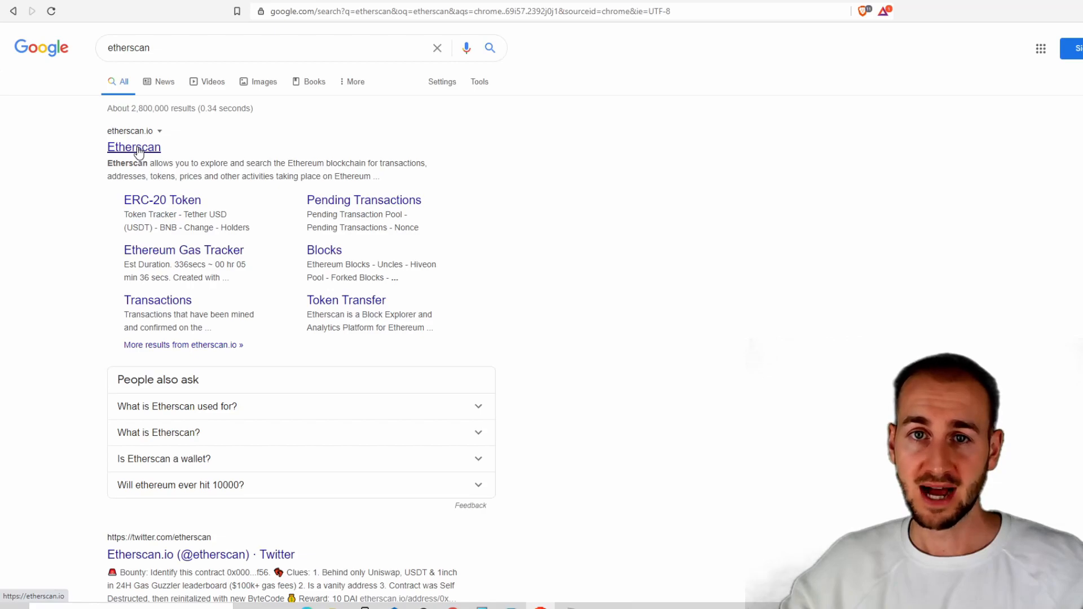
Look up address 0xE0BB7831563D42621B81376d5Ba38e509790bC20 on Etherscan
click(133, 148)
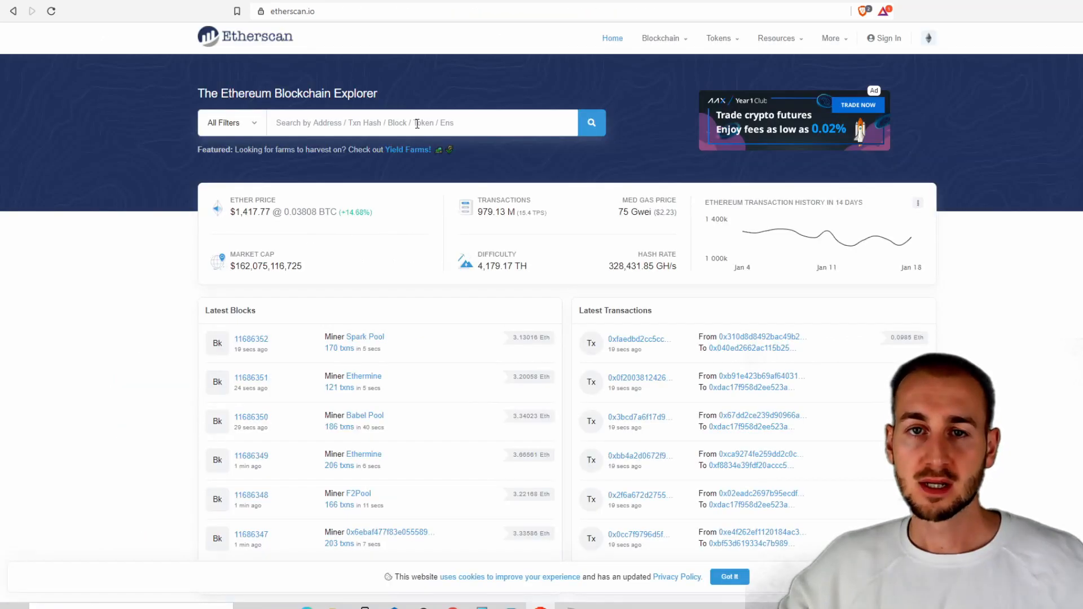
click(418, 123)
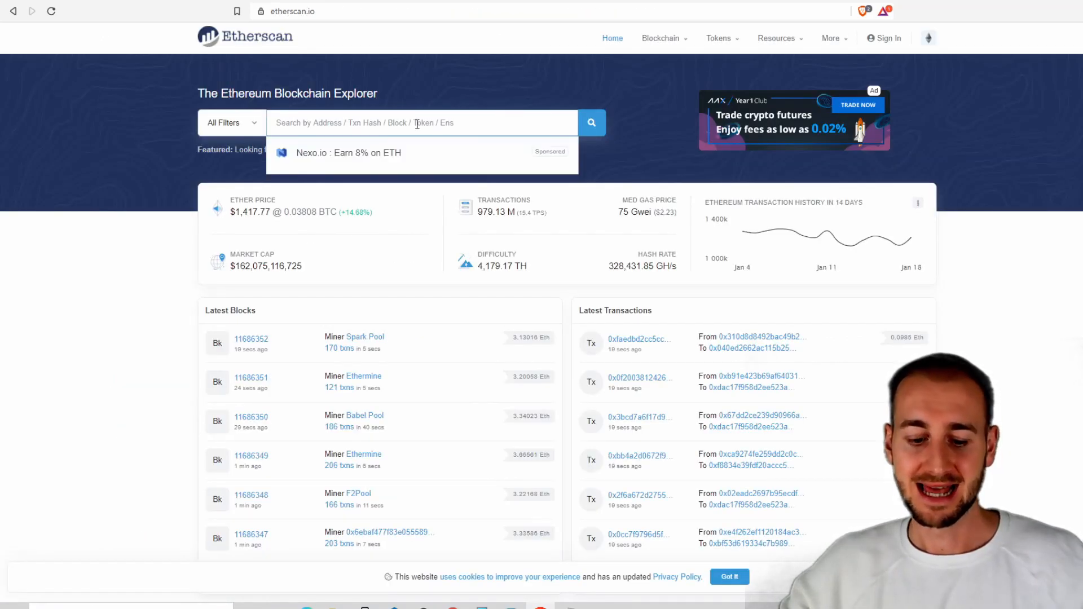
text(0xE0BB7831563D42621B81376d5Ba38e509790bC20)
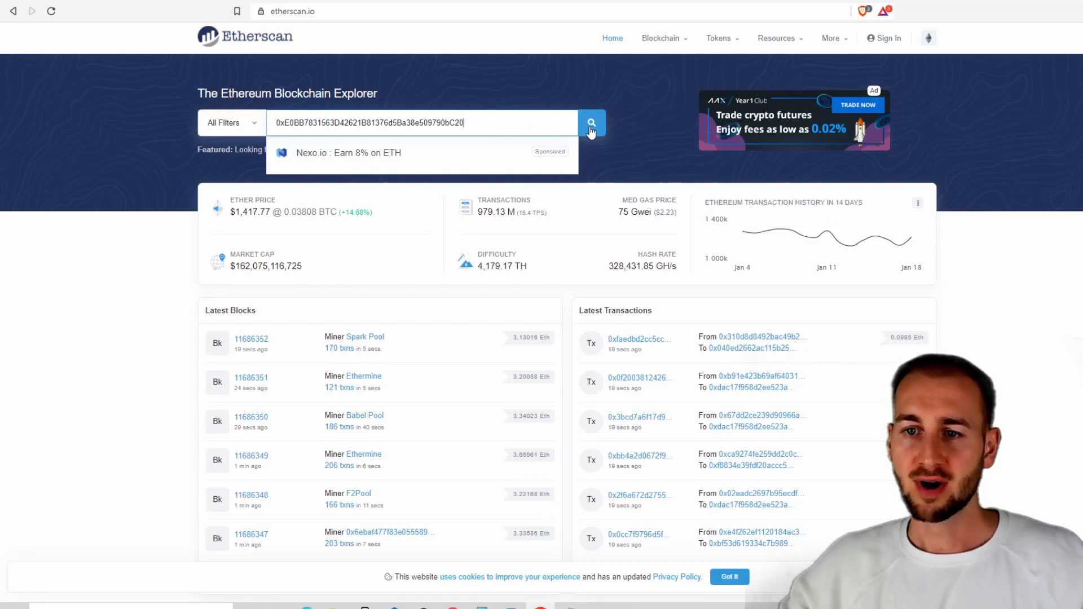
click(591, 123)
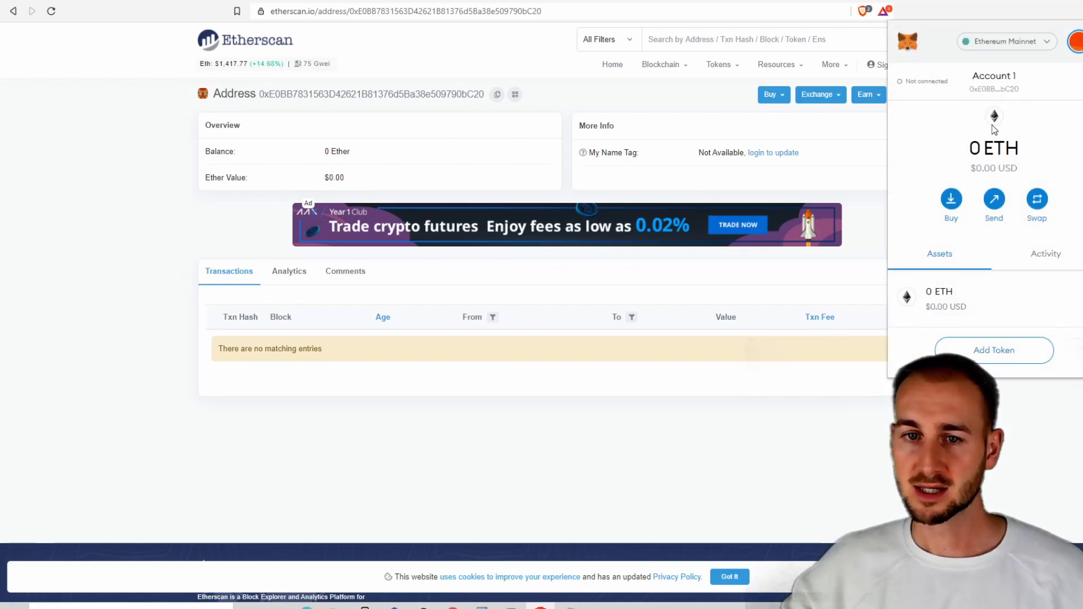
mouse_move(411, 123)
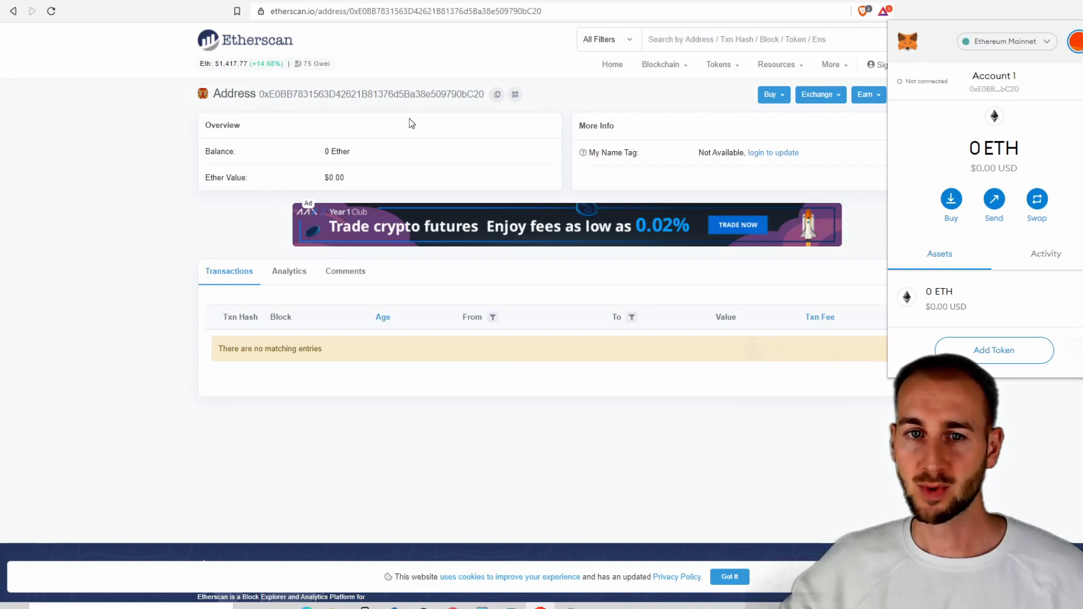
mouse_move(970, 111)
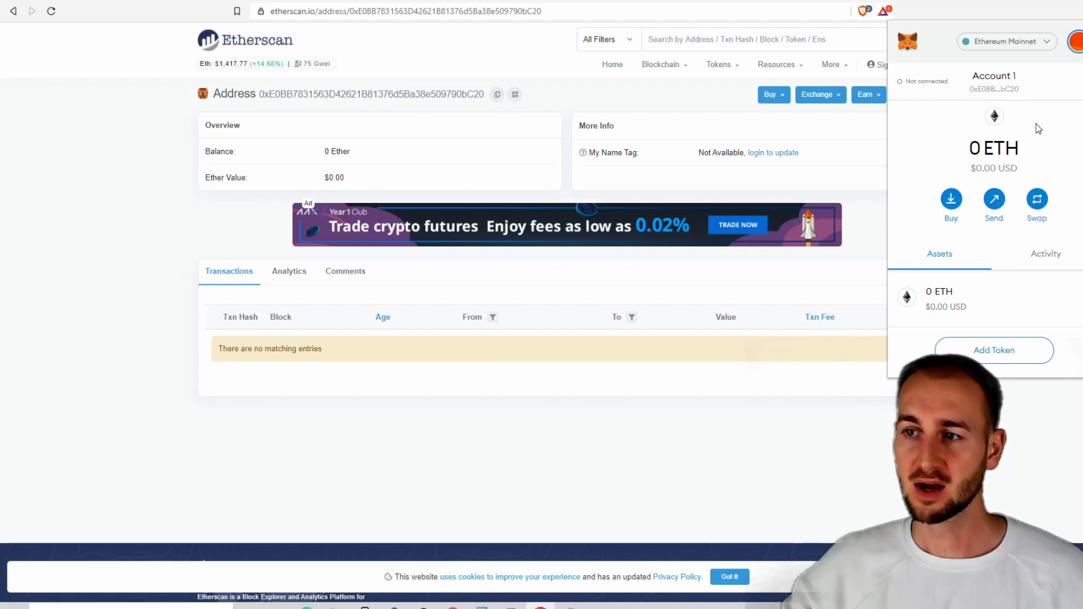
mouse_move(964, 103)
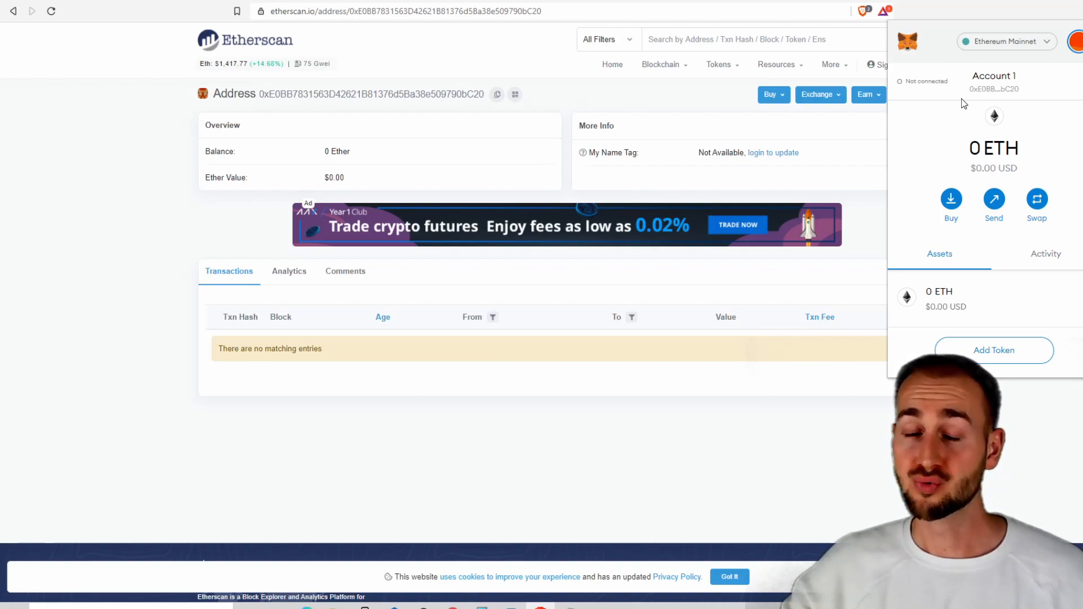
mouse_move(1015, 88)
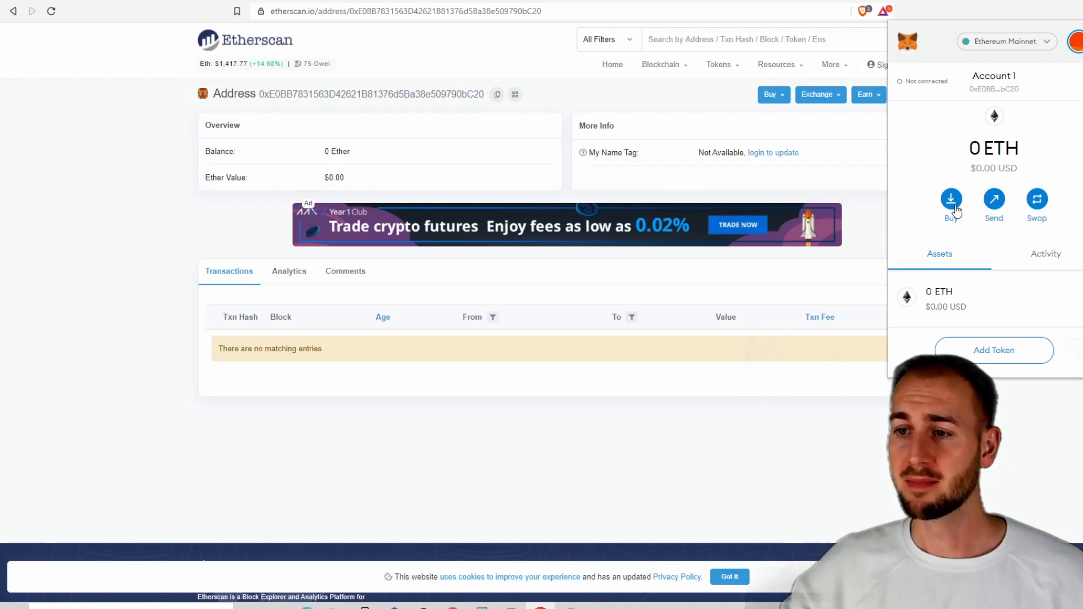
Choose Buy in MetaMask after confirming the 0 Ether balance on Etherscan
click(951, 199)
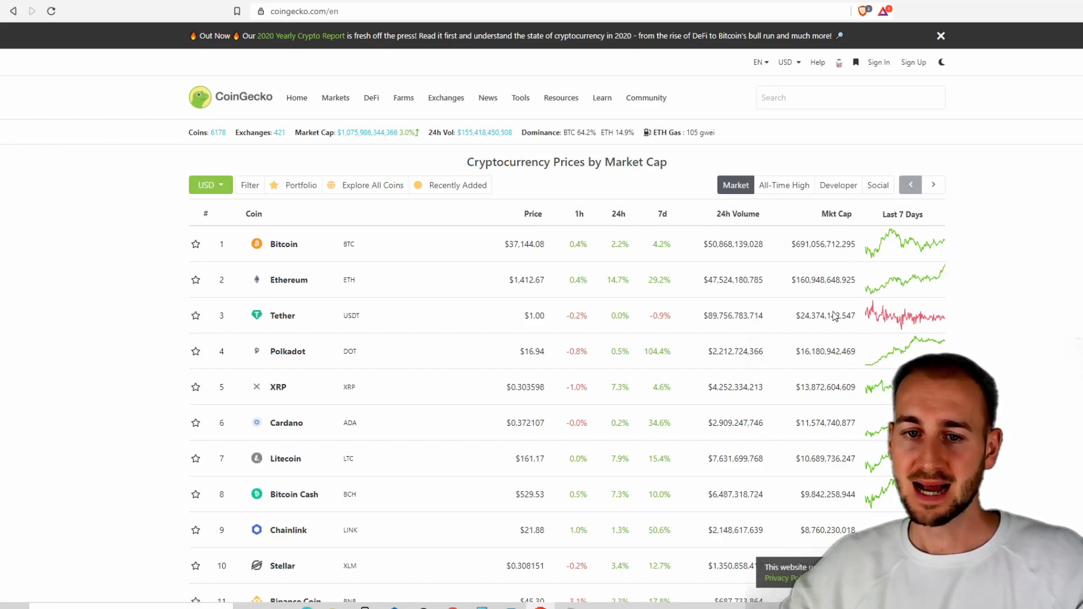
mouse_move(797, 261)
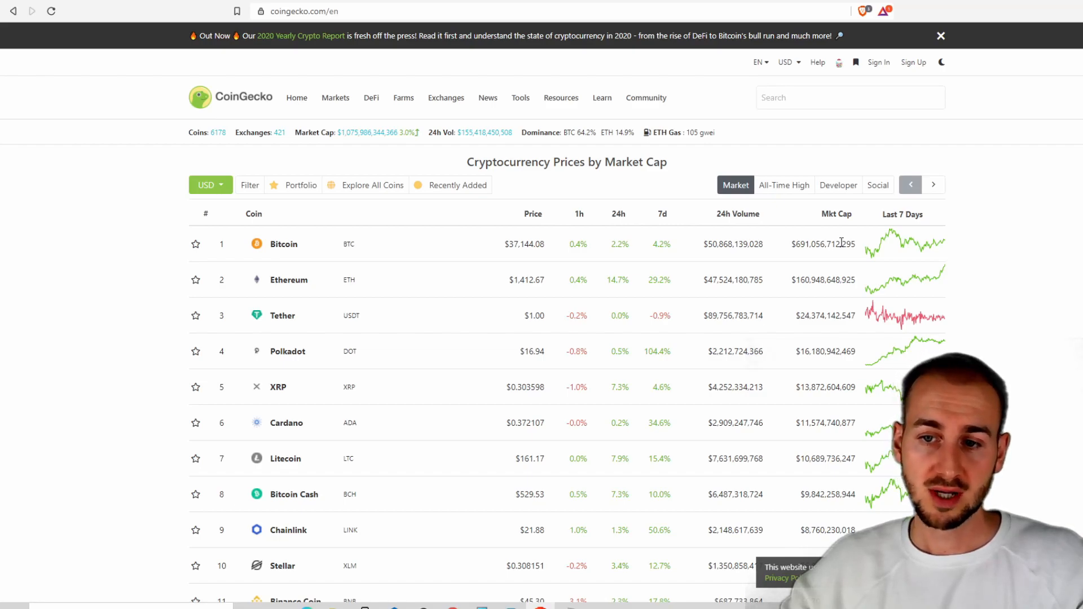
mouse_move(532, 244)
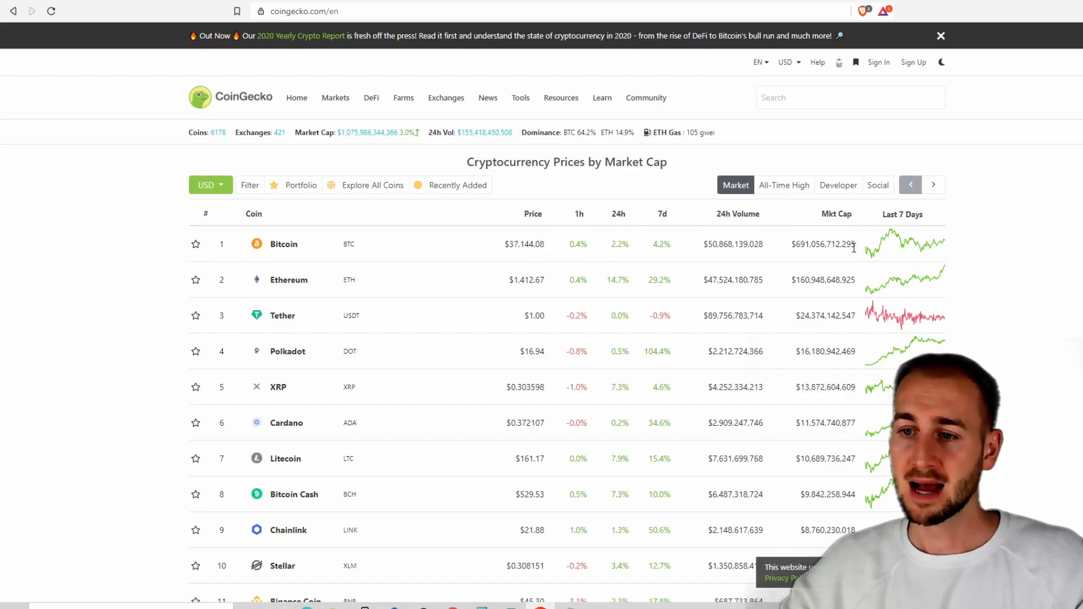
mouse_move(866, 252)
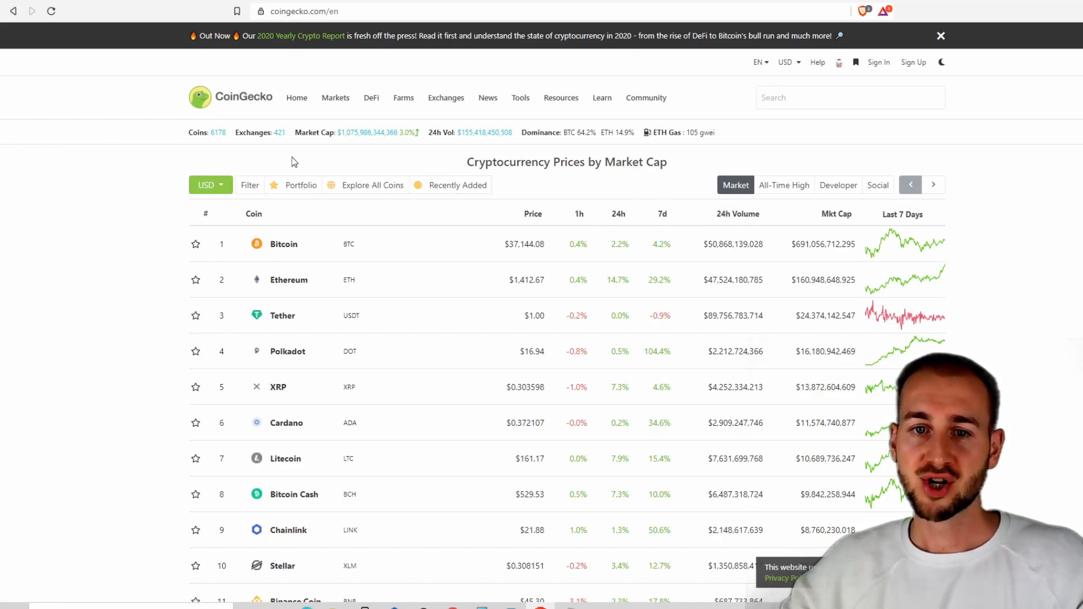
mouse_move(213, 140)
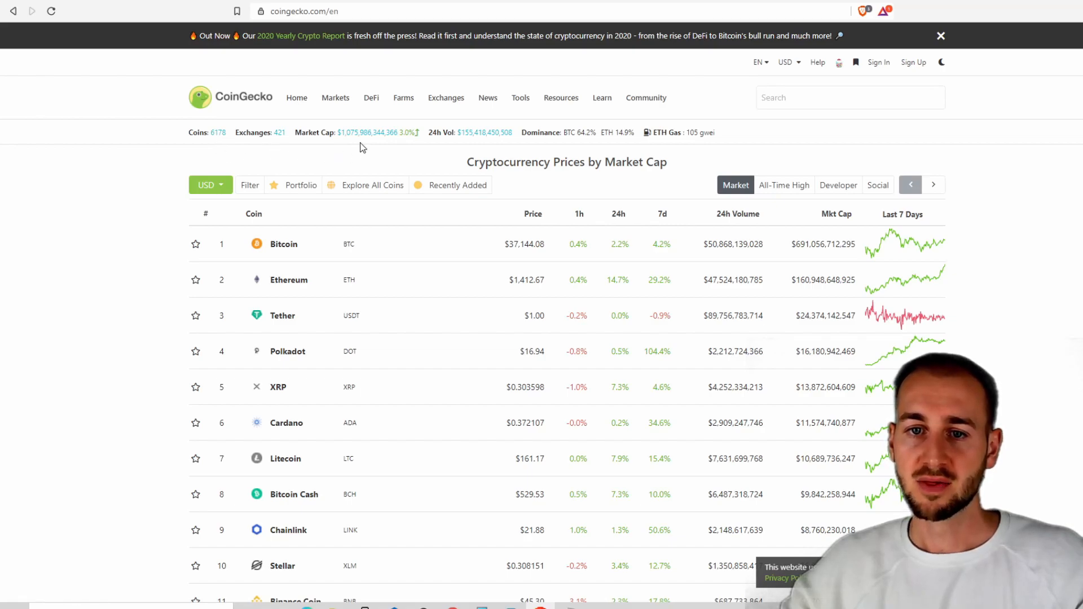
mouse_move(362, 140)
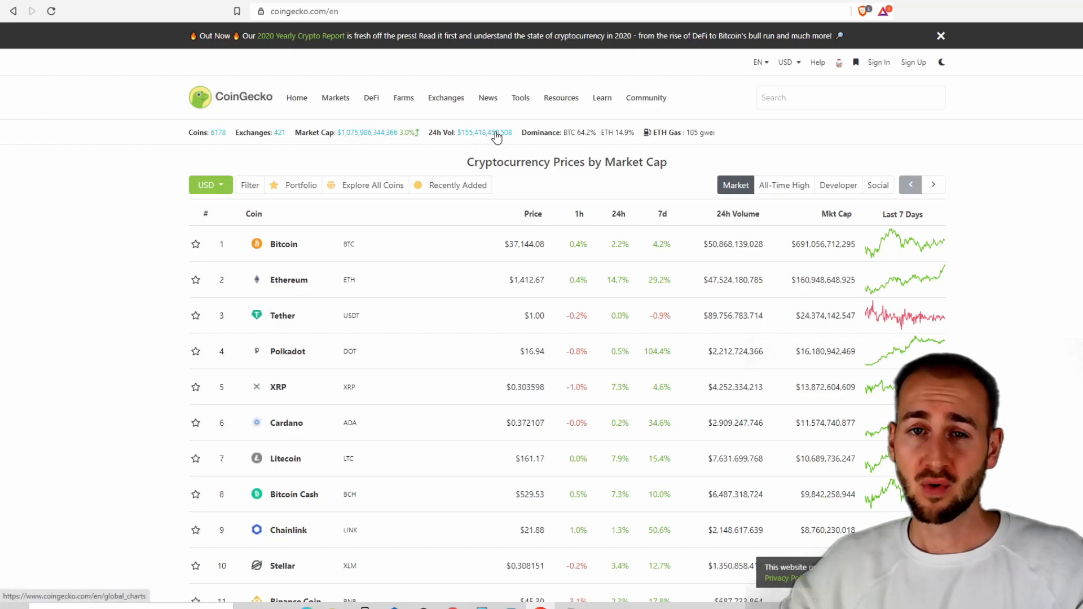
mouse_move(483, 138)
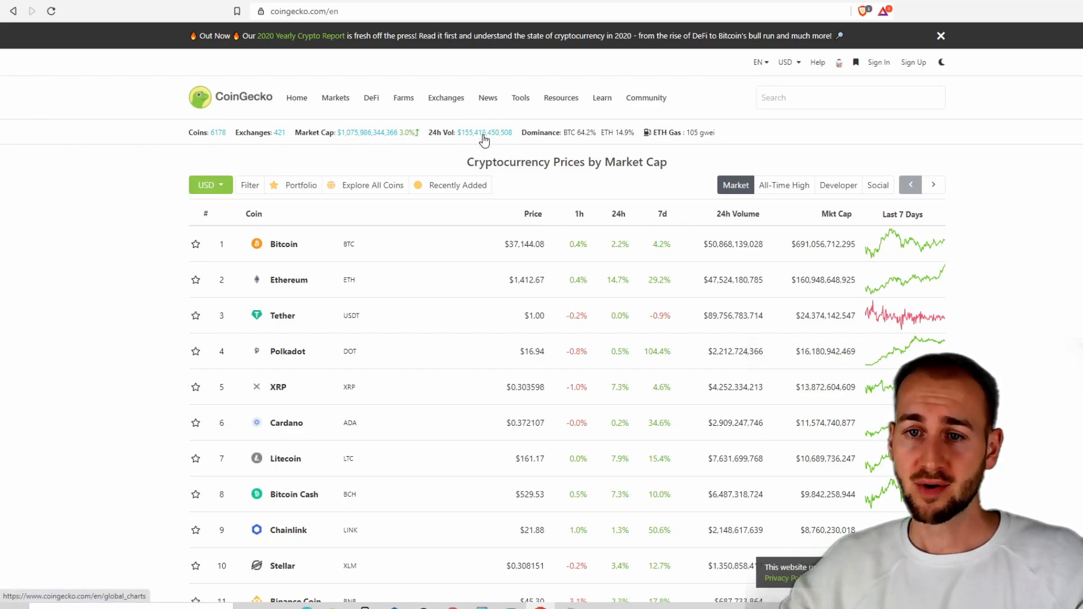
mouse_move(577, 143)
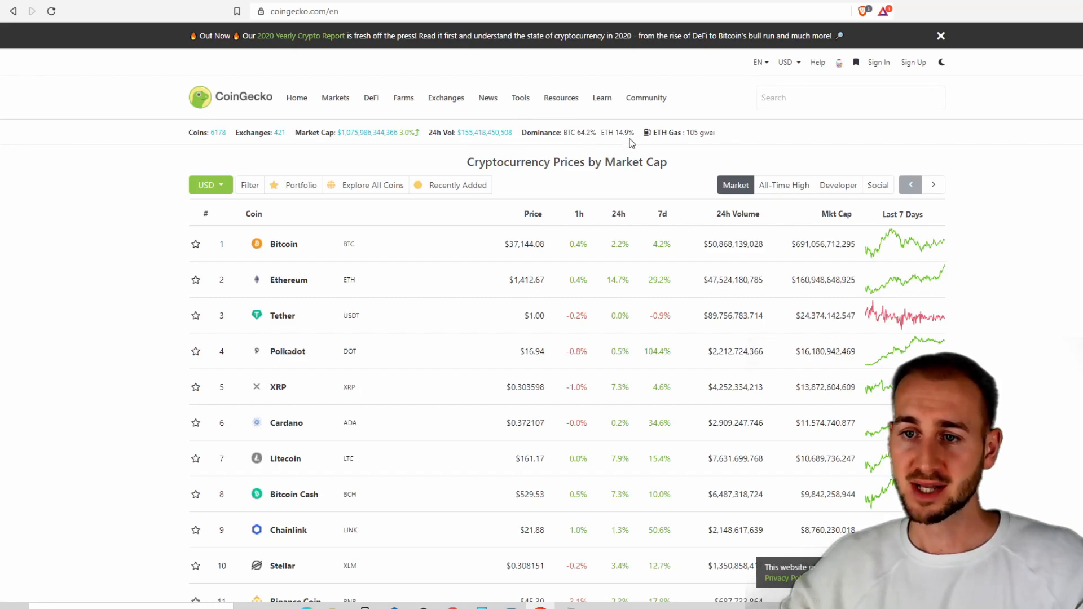
mouse_move(668, 127)
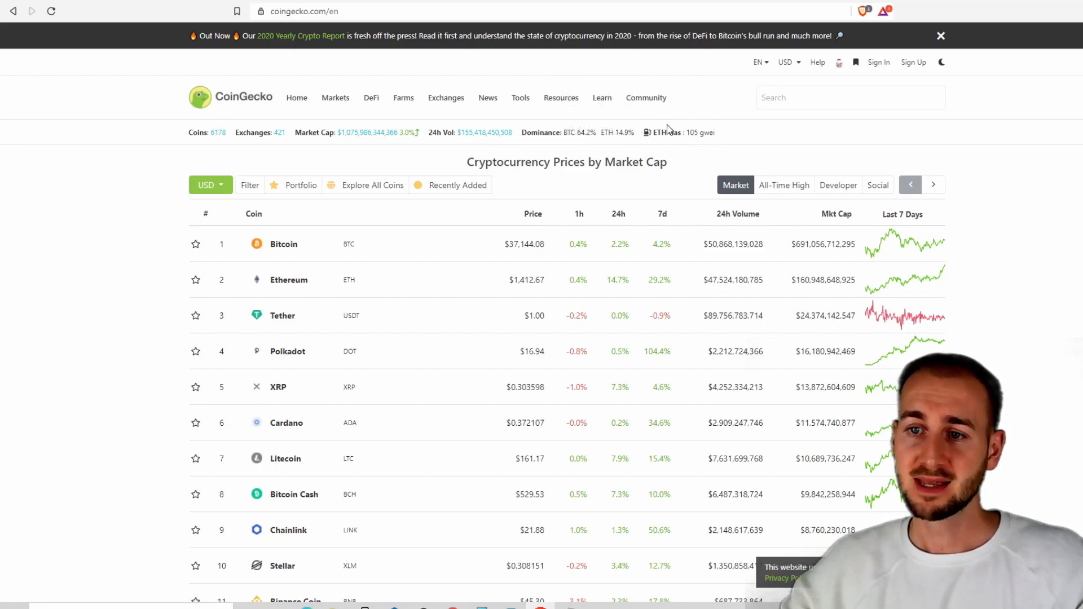
mouse_move(676, 133)
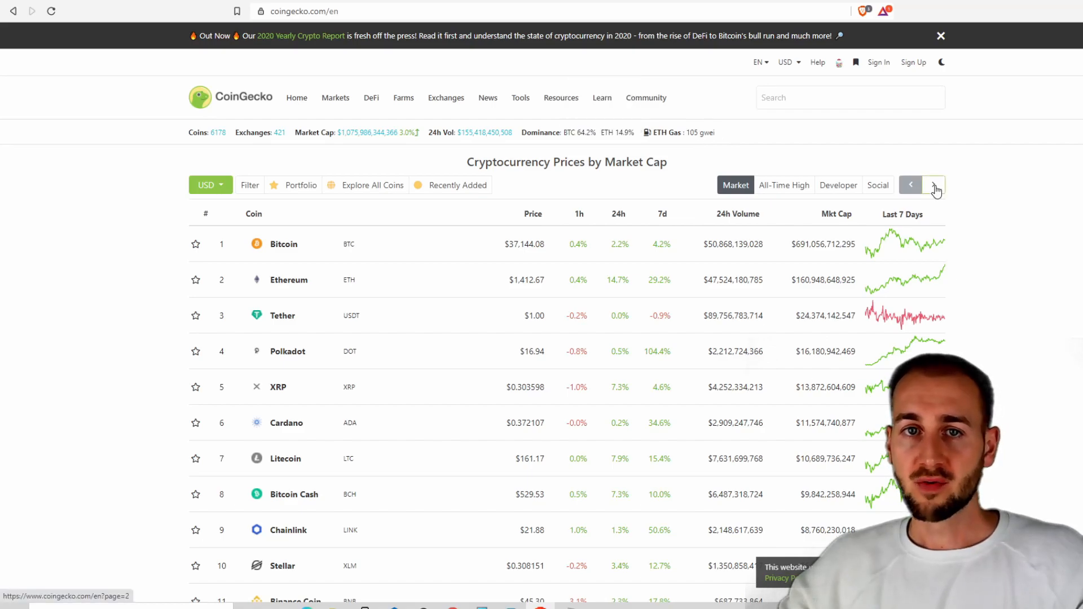
Page forward through the market-cap rankings toward the lower-ranked coins
click(935, 185)
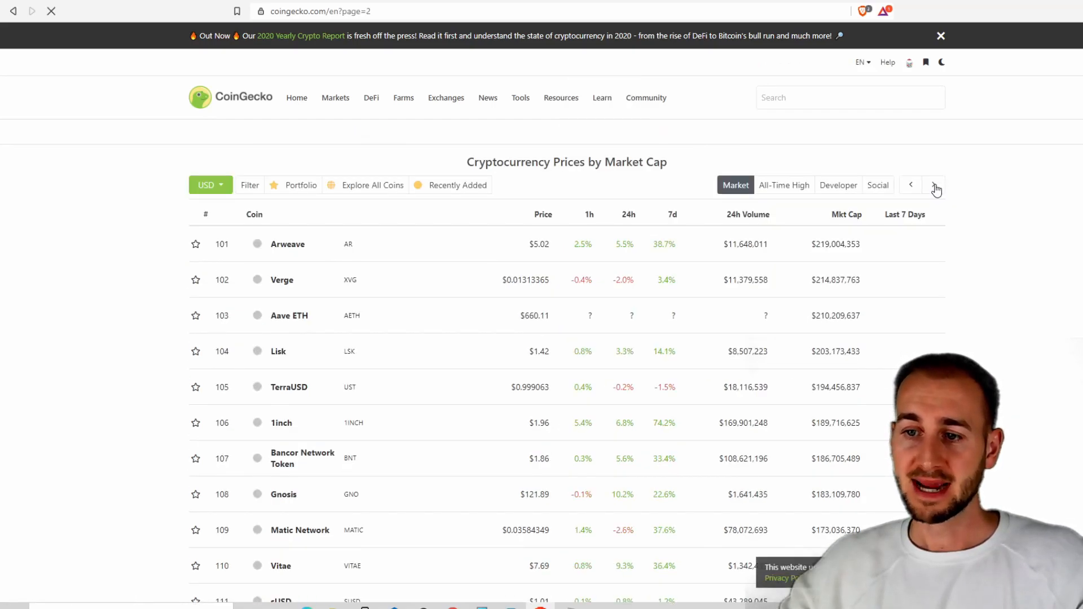
click(934, 185)
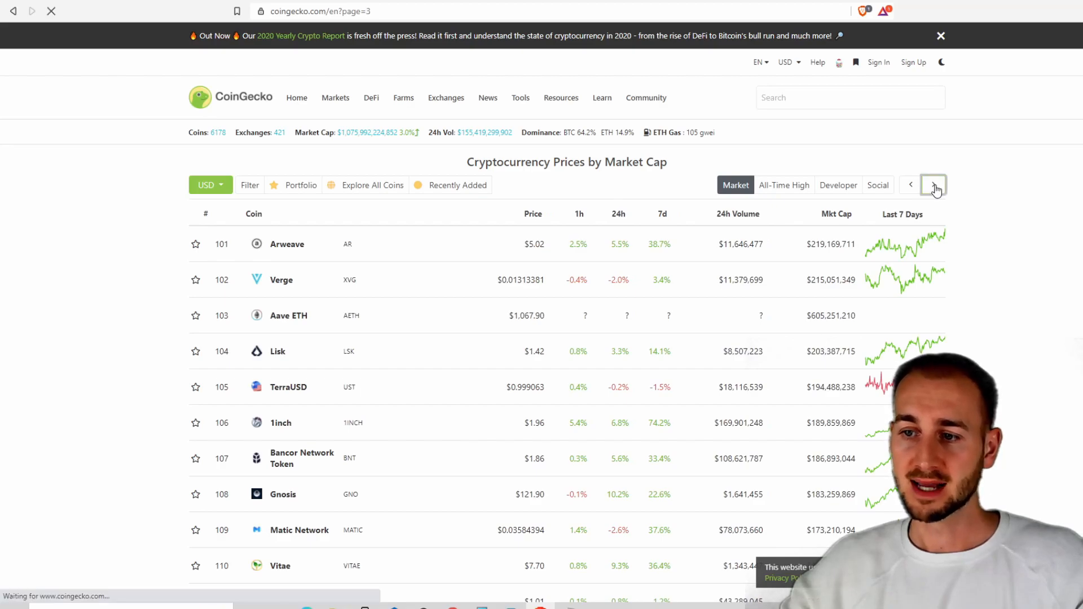
click(933, 184)
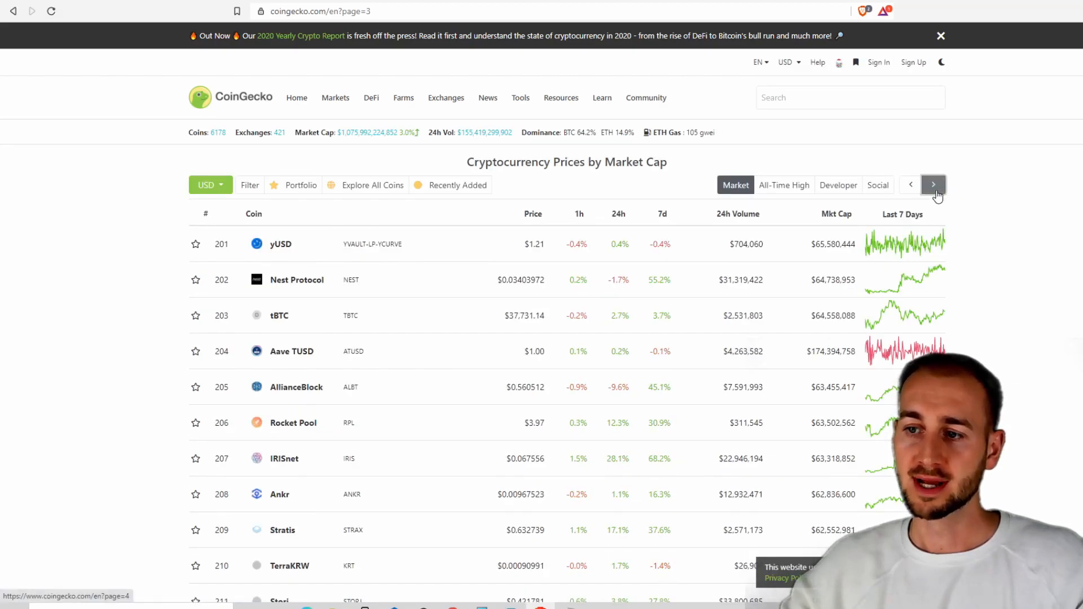
click(933, 184)
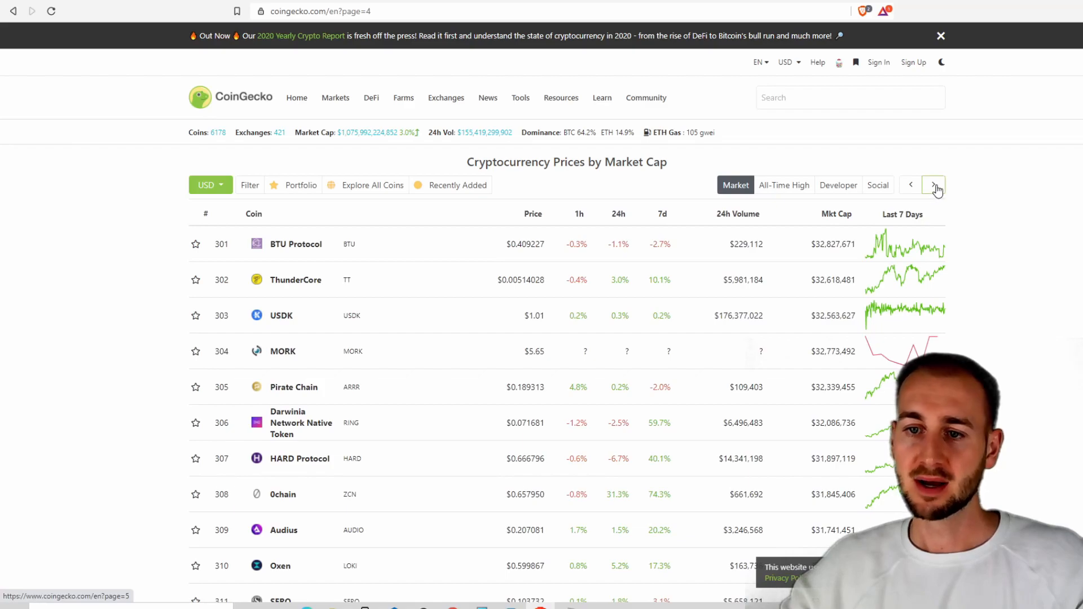
click(933, 185)
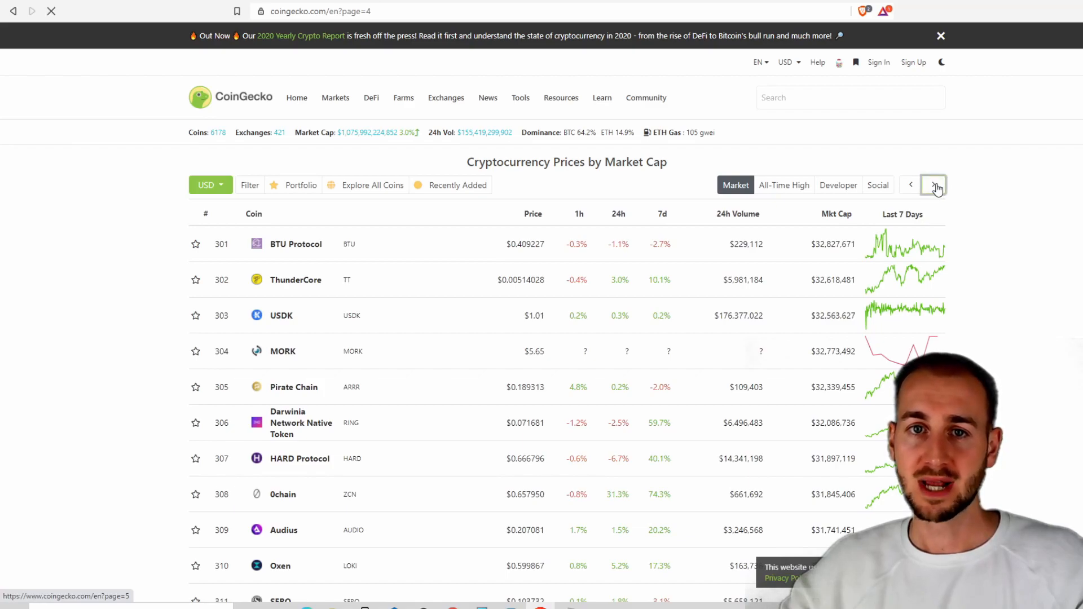
click(936, 185)
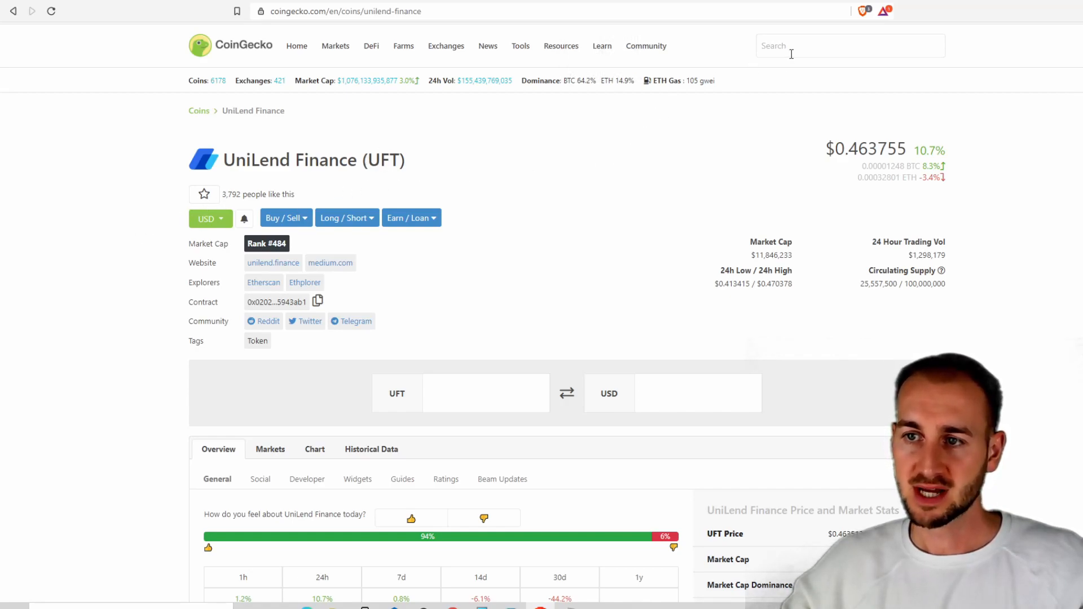
Search 'uft' and open the UniLend Finance (UFT) coin page to review its circulating supply
click(850, 46)
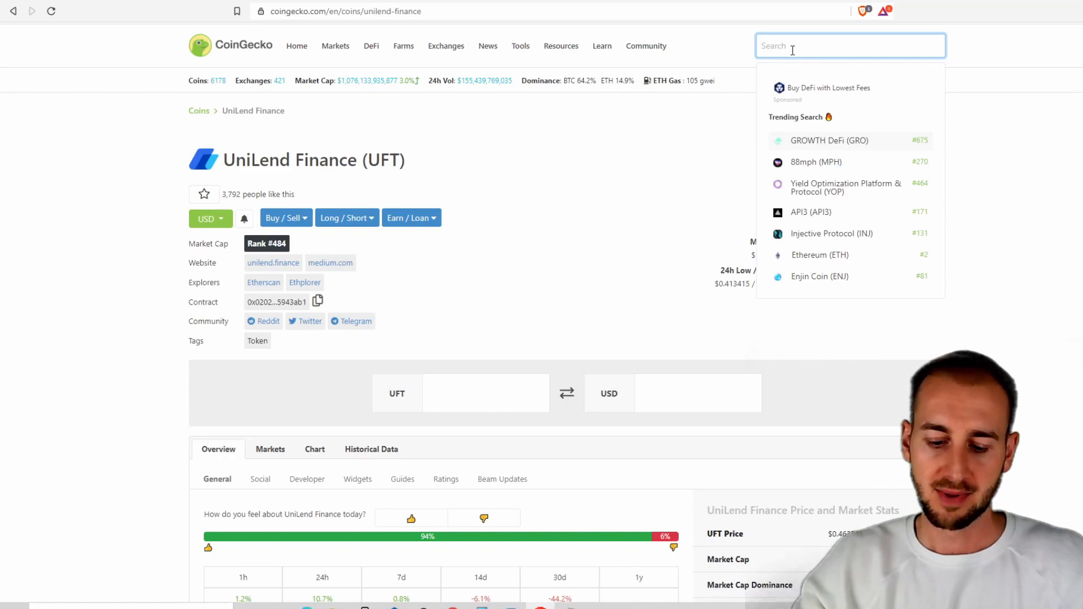
text(uft)
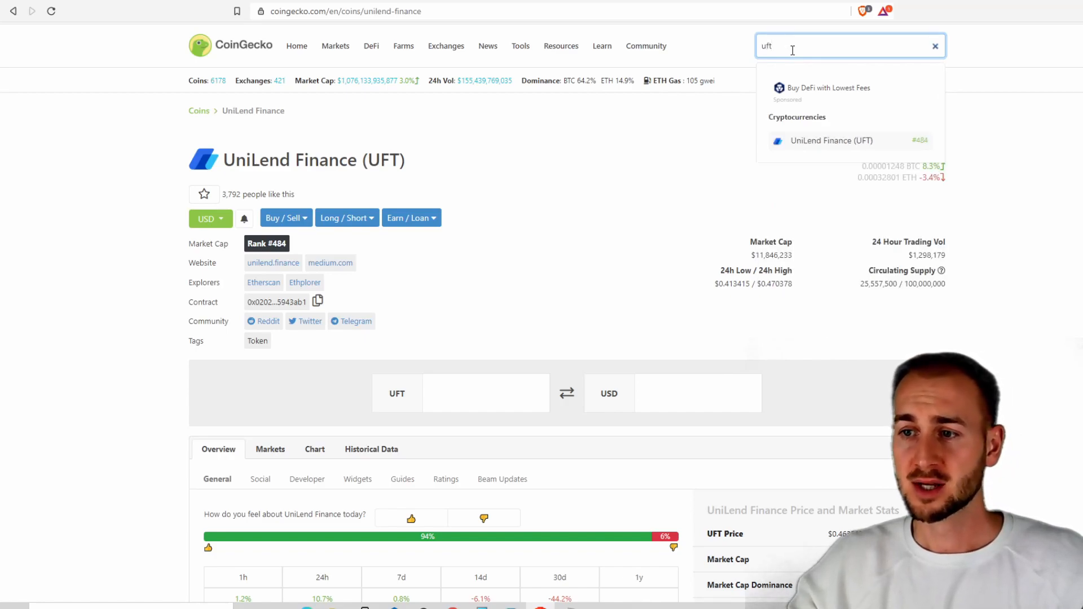
click(935, 45)
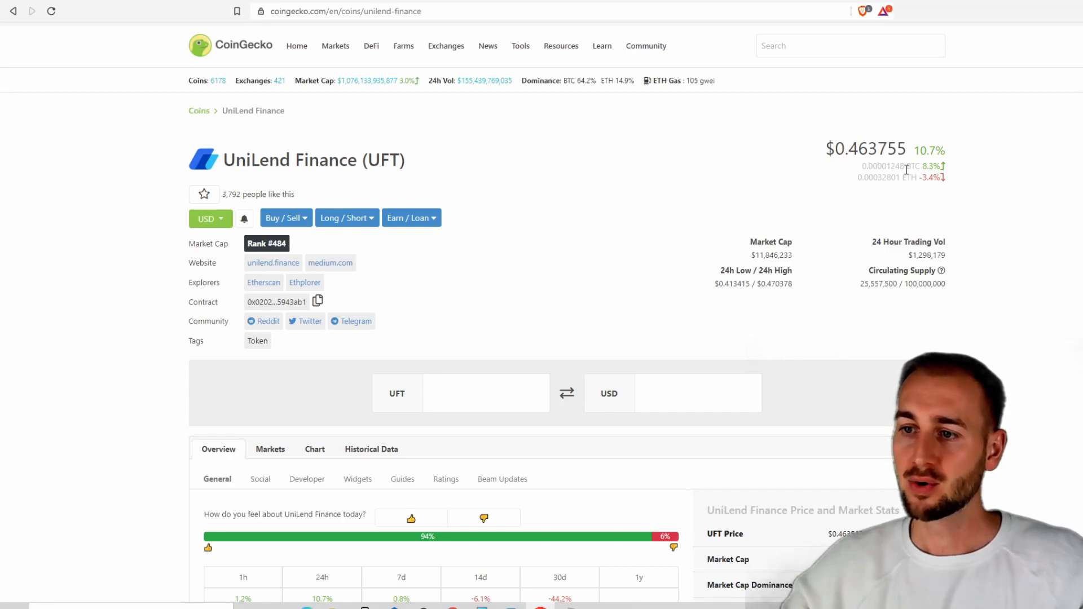
mouse_move(905, 238)
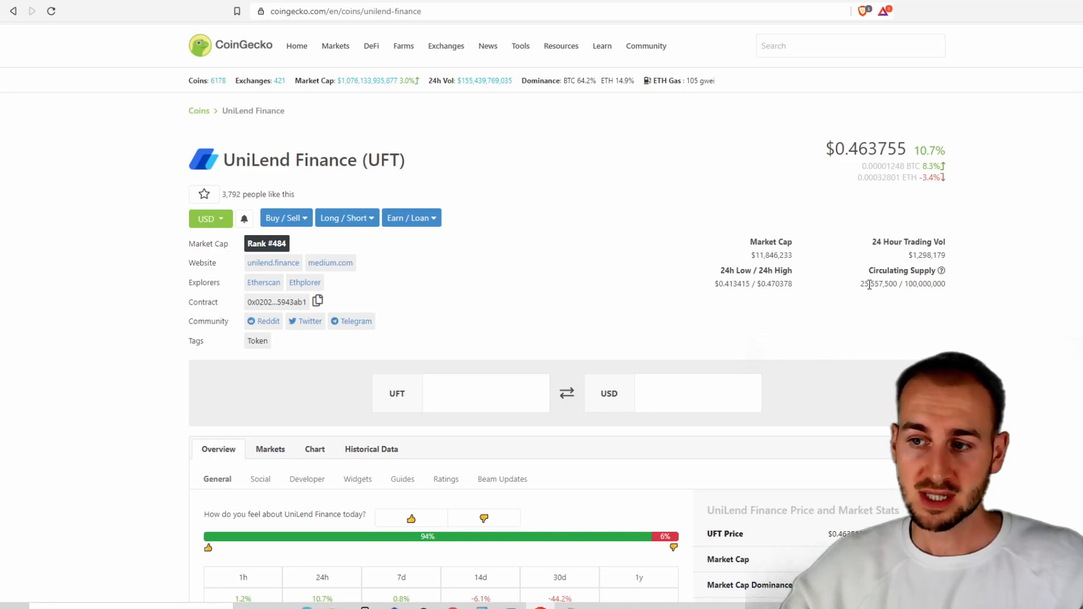
mouse_move(914, 284)
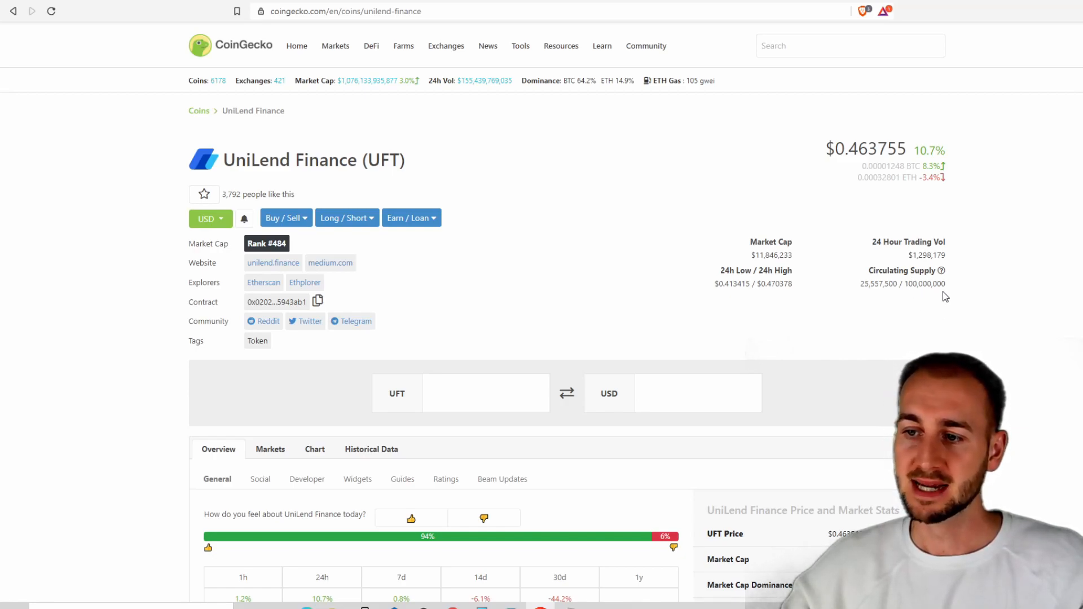
mouse_move(944, 270)
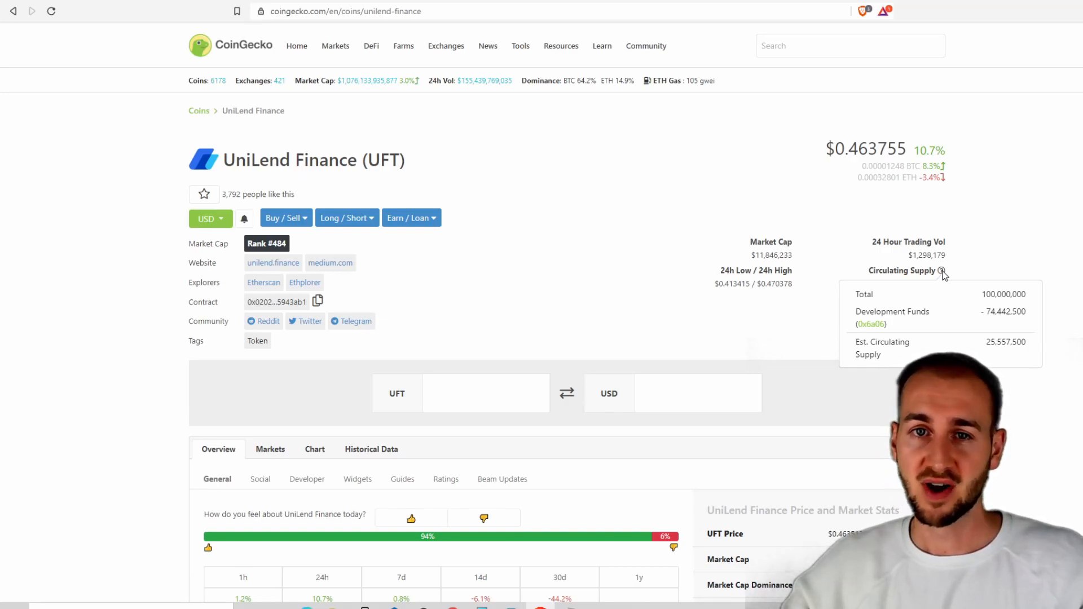
scroll(down, 3)
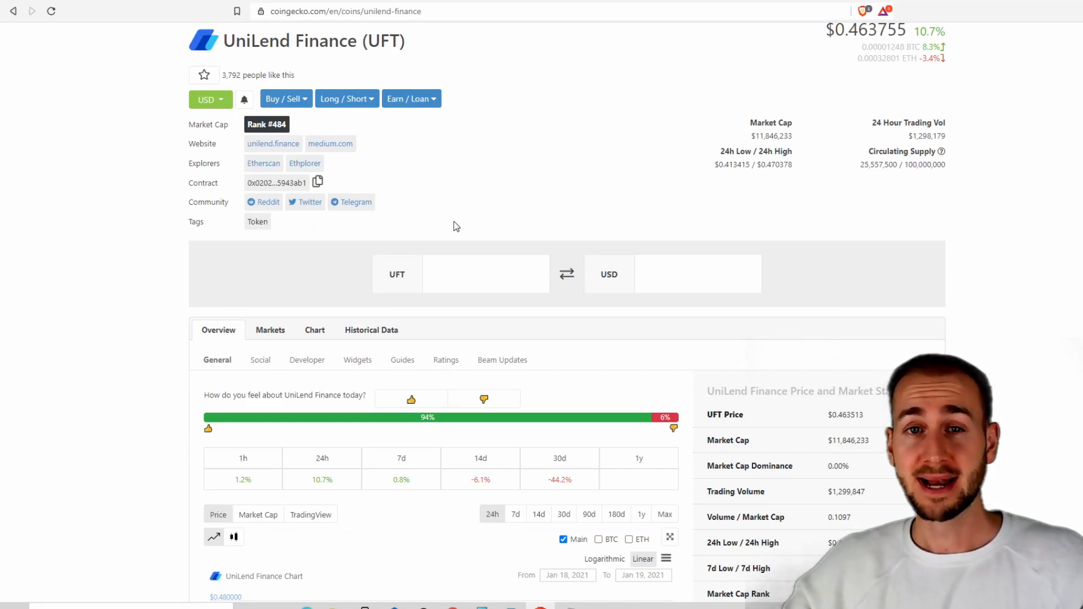
mouse_move(276, 151)
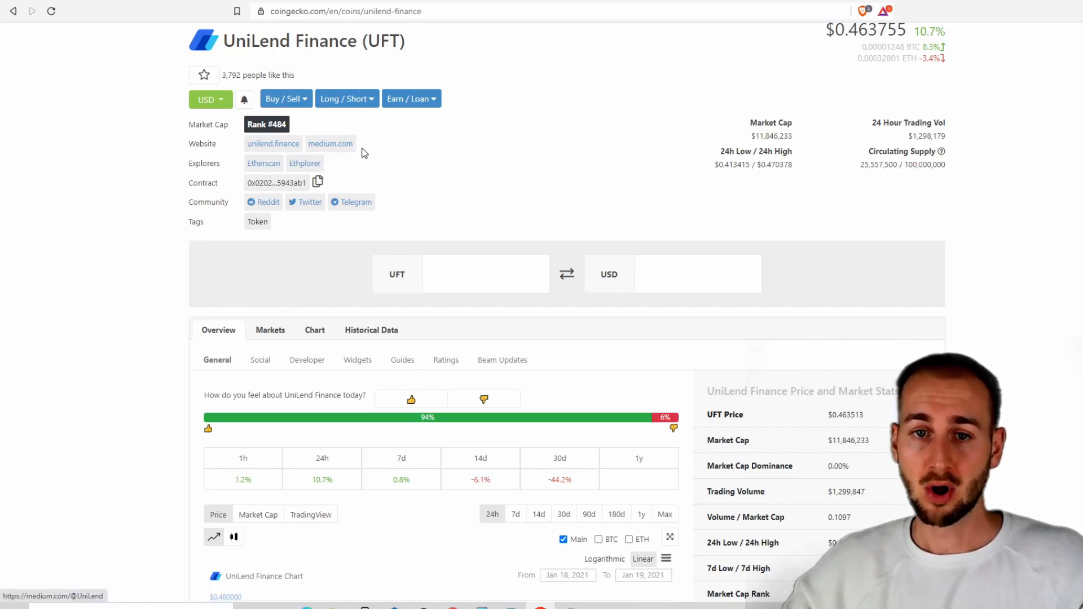
mouse_move(263, 170)
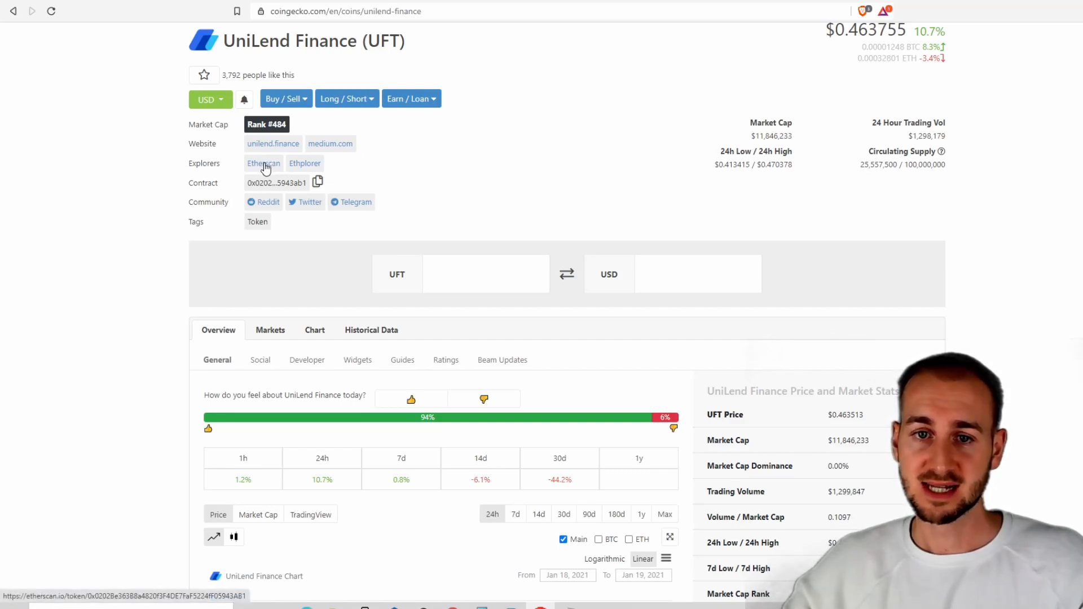
mouse_move(259, 181)
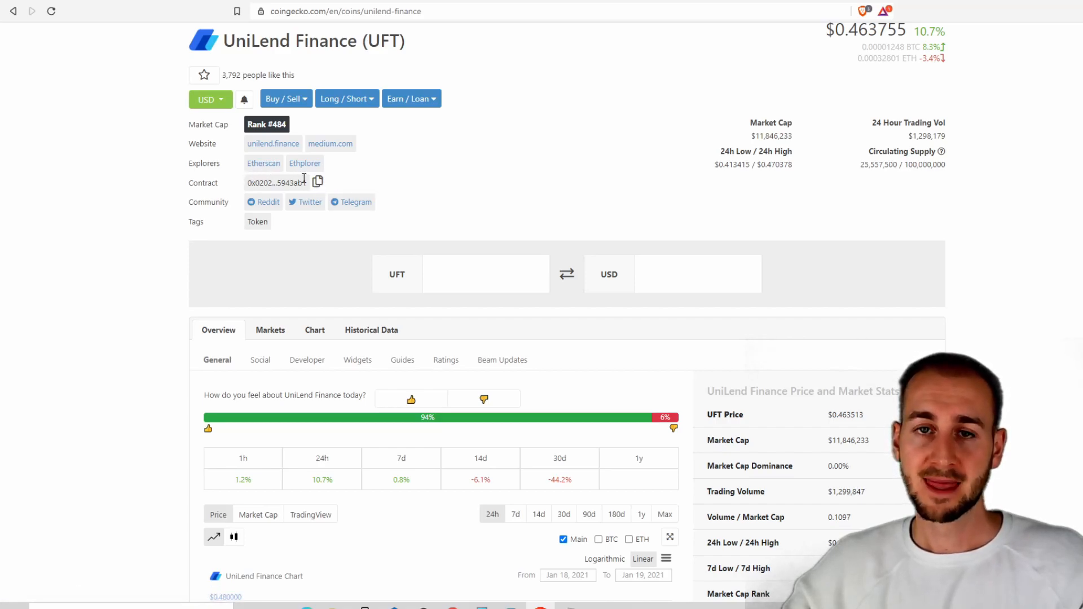
mouse_move(317, 182)
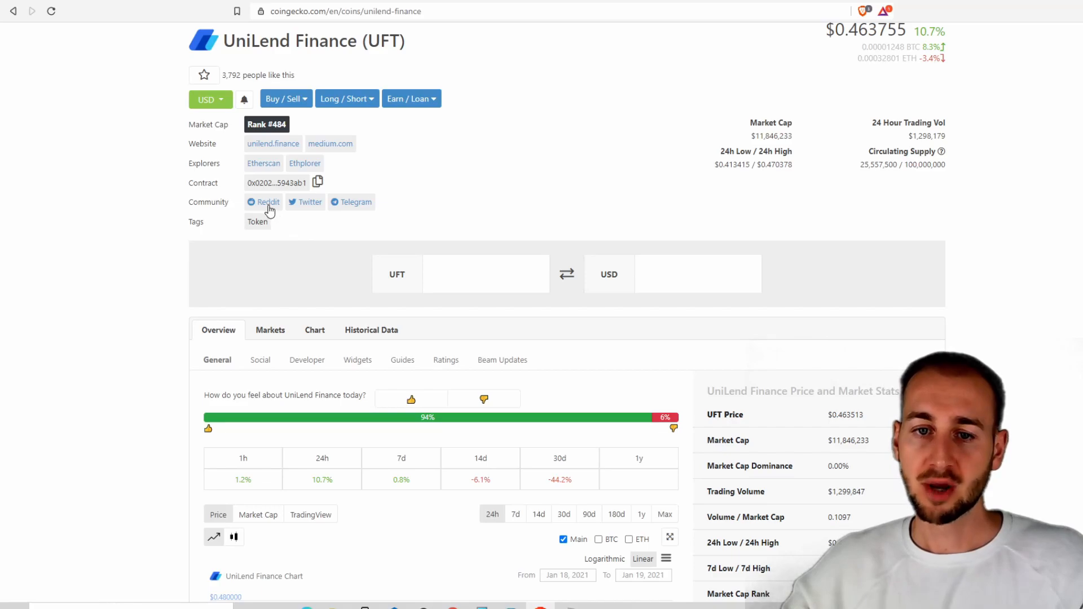
mouse_move(268, 205)
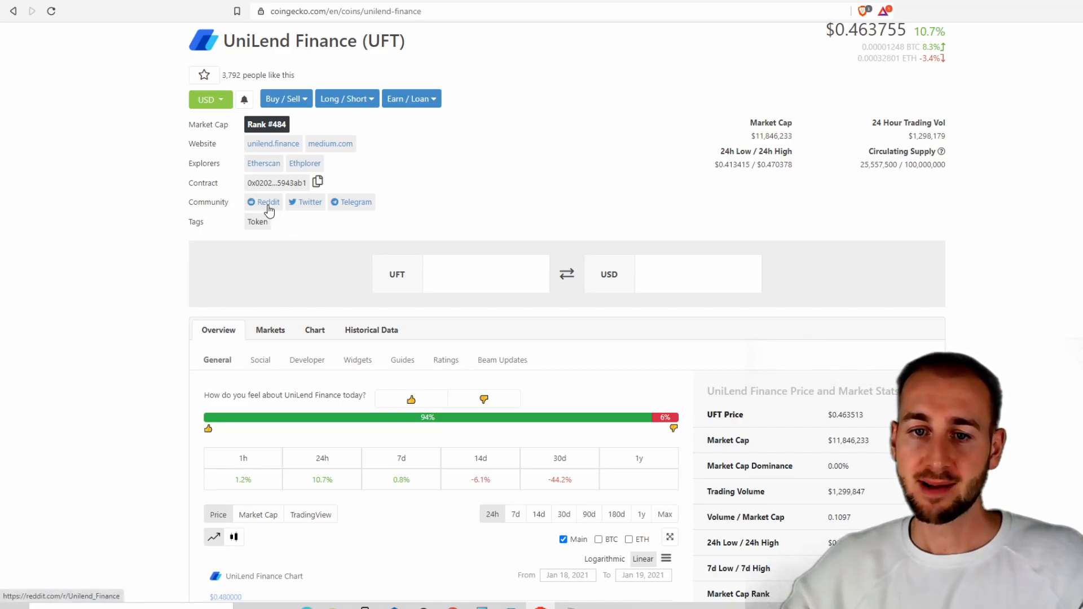
mouse_move(352, 207)
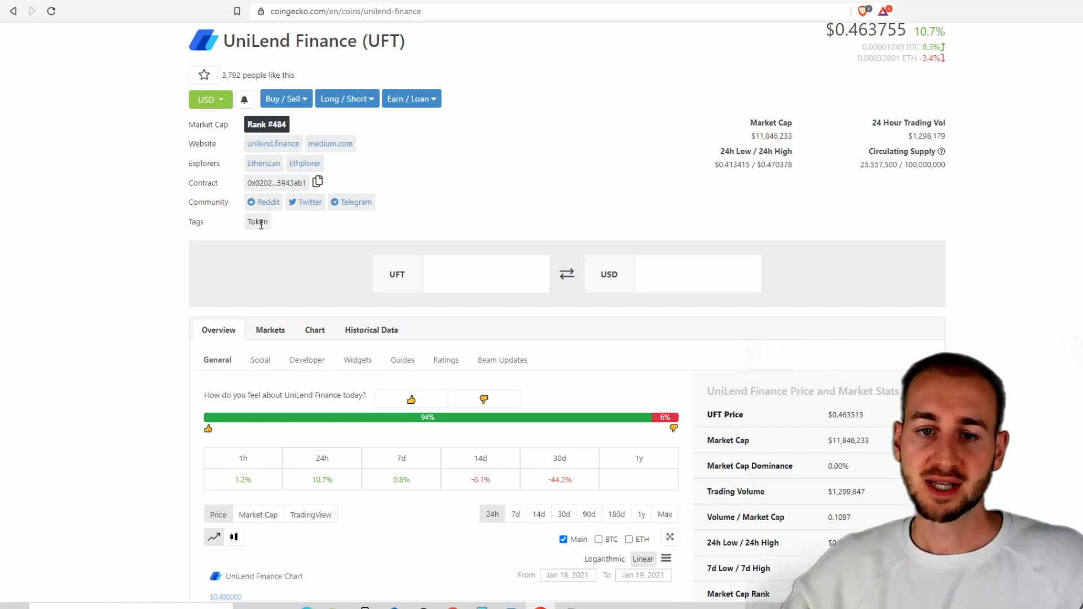
mouse_move(273, 226)
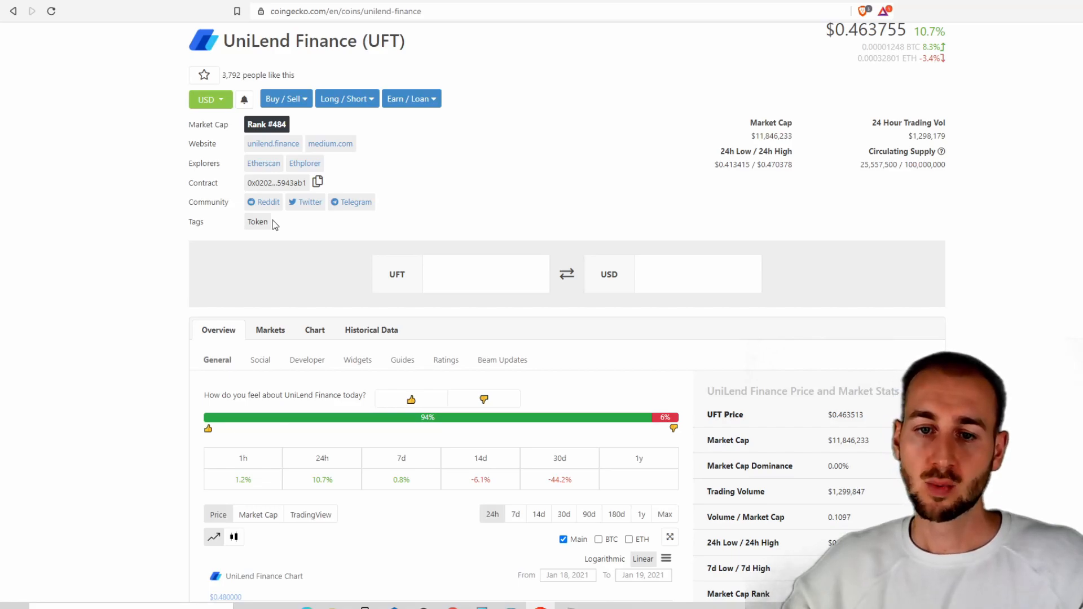
mouse_move(304, 224)
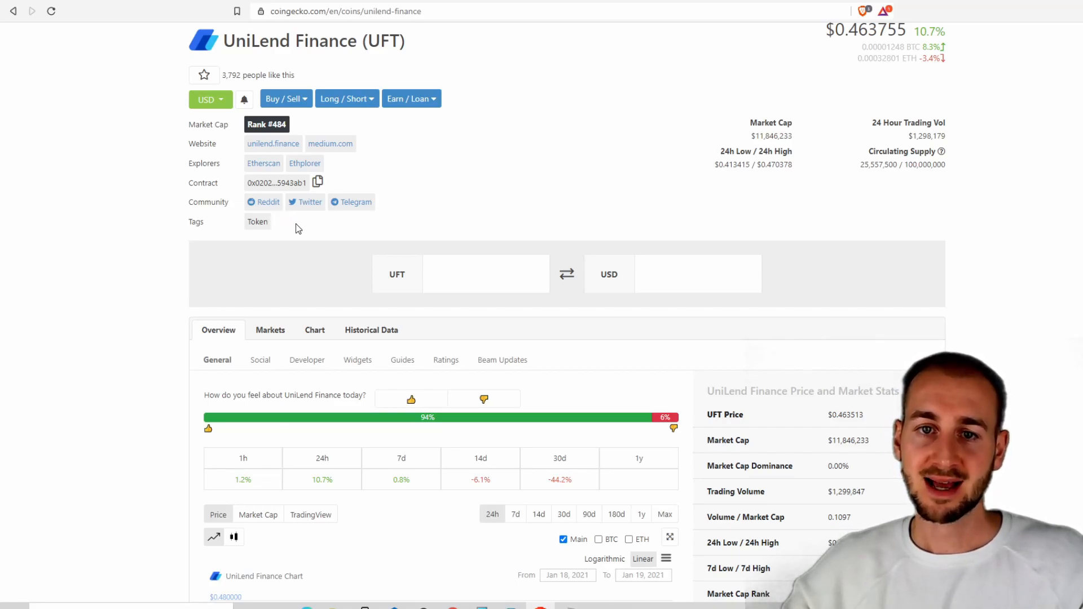
mouse_move(317, 81)
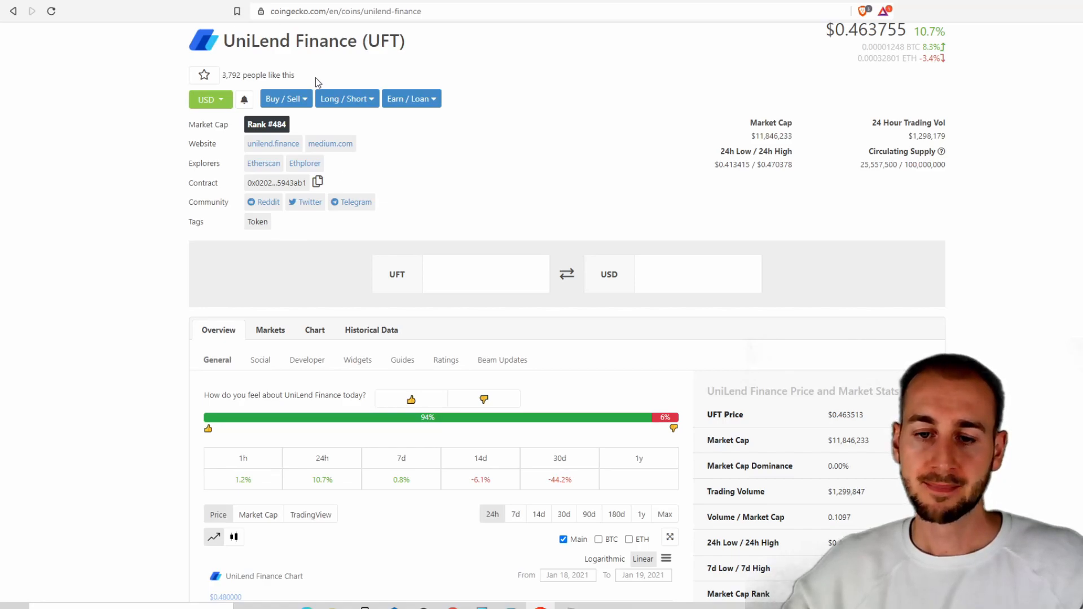
Browse UFT's Markets, Chart and Historical Data views, ending on the Markets list of exchange pairs
scroll(down, 3)
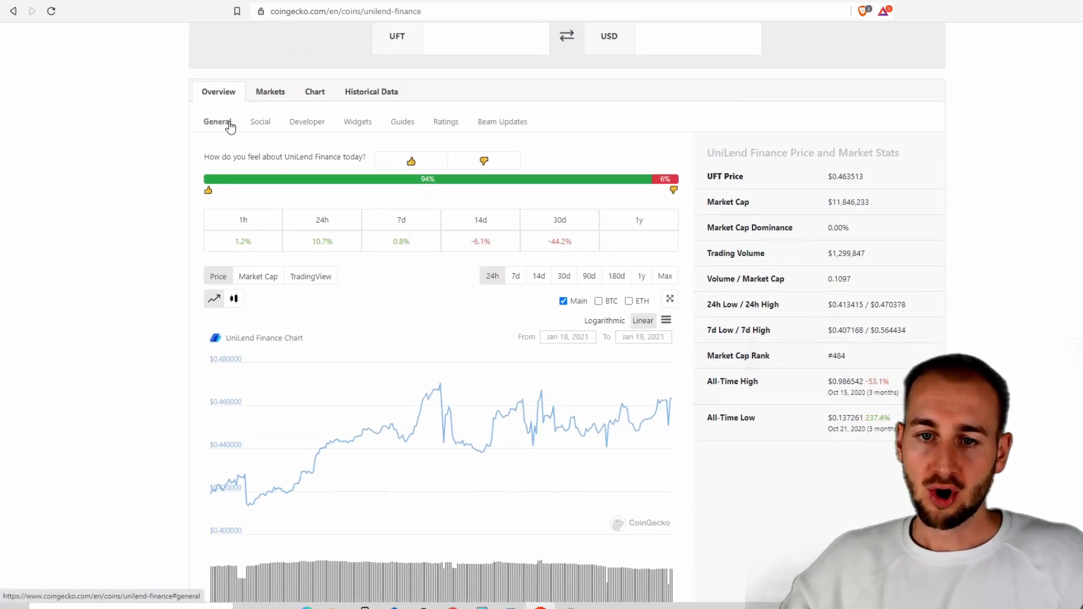
click(270, 91)
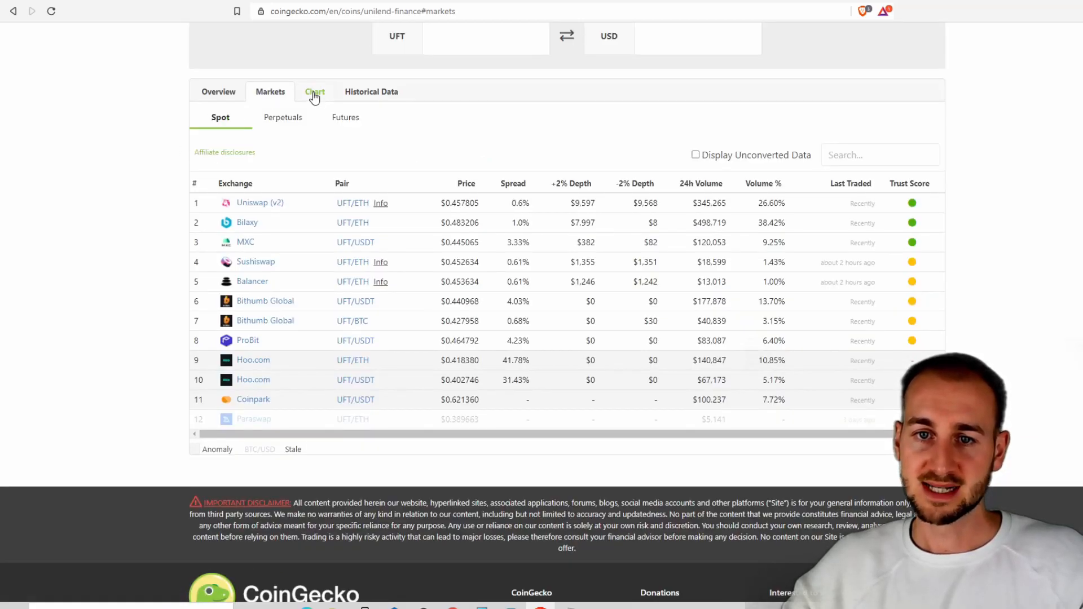
click(315, 91)
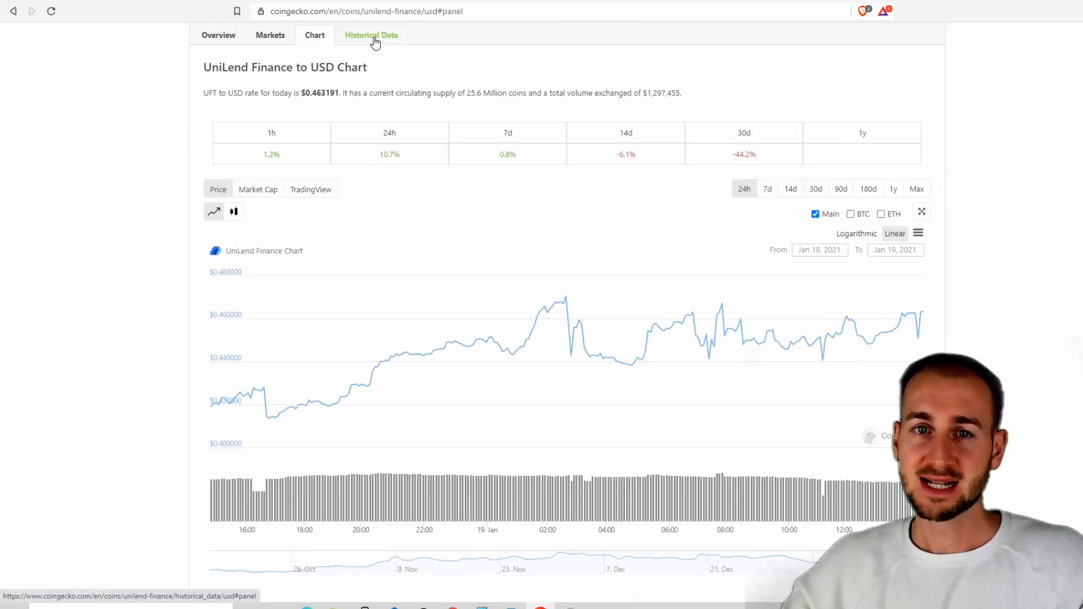
click(371, 35)
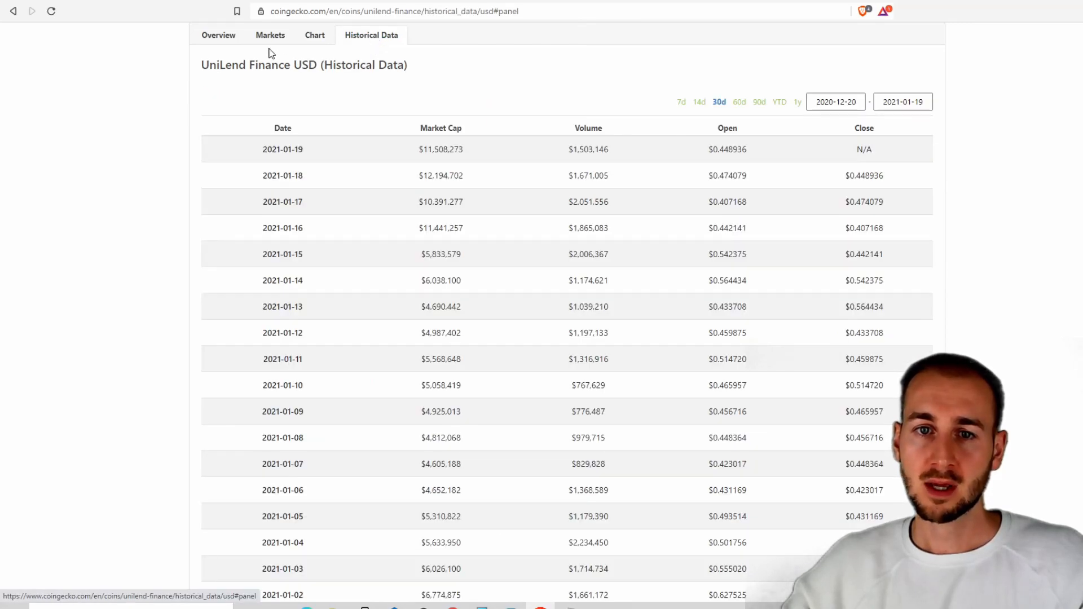
click(270, 35)
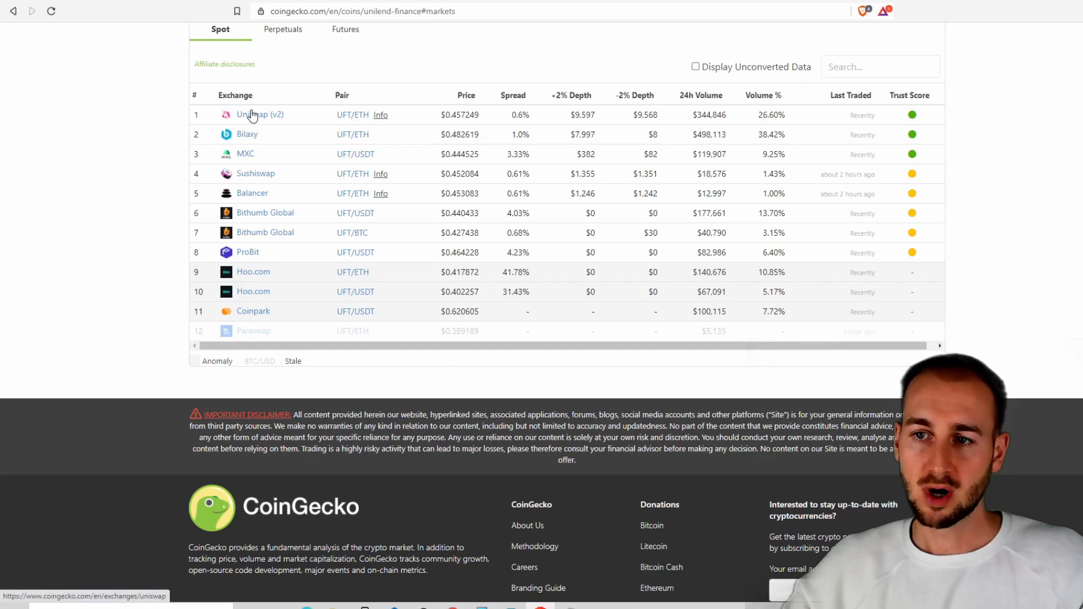
mouse_move(749, 108)
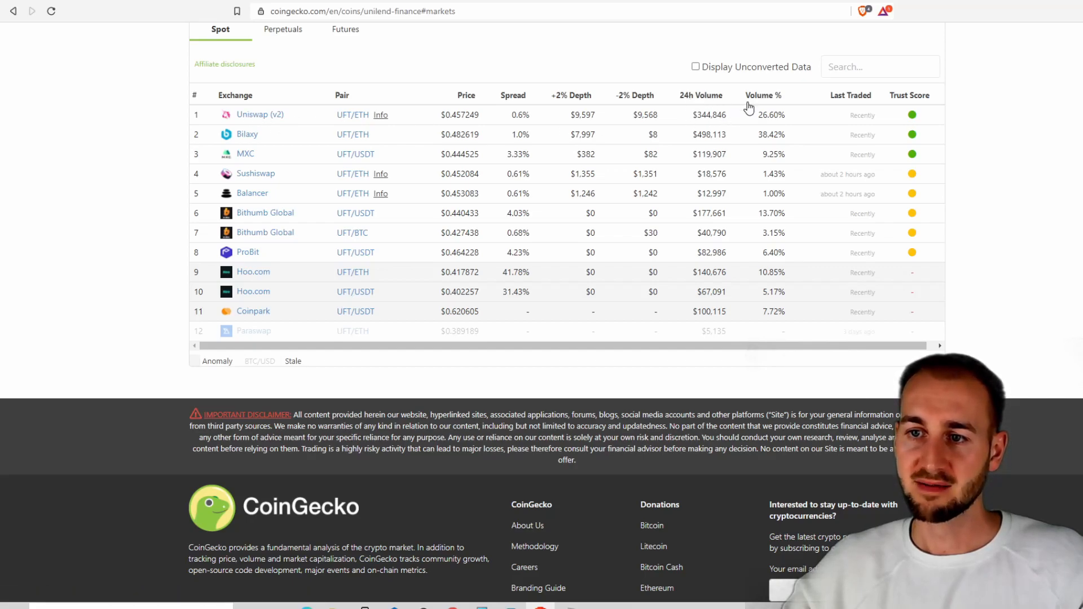
mouse_move(722, 101)
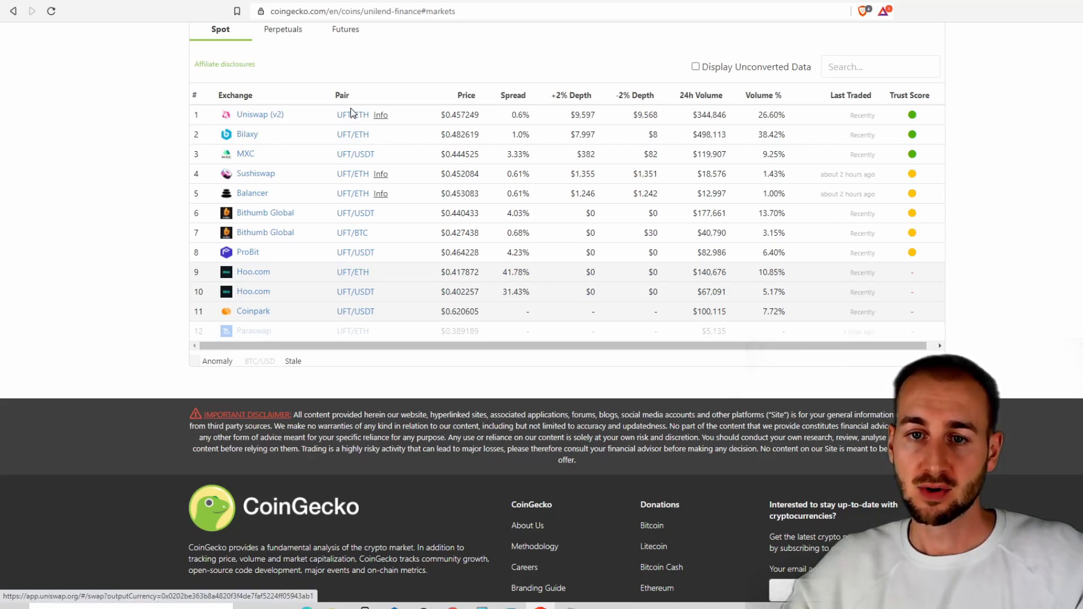
mouse_move(355, 119)
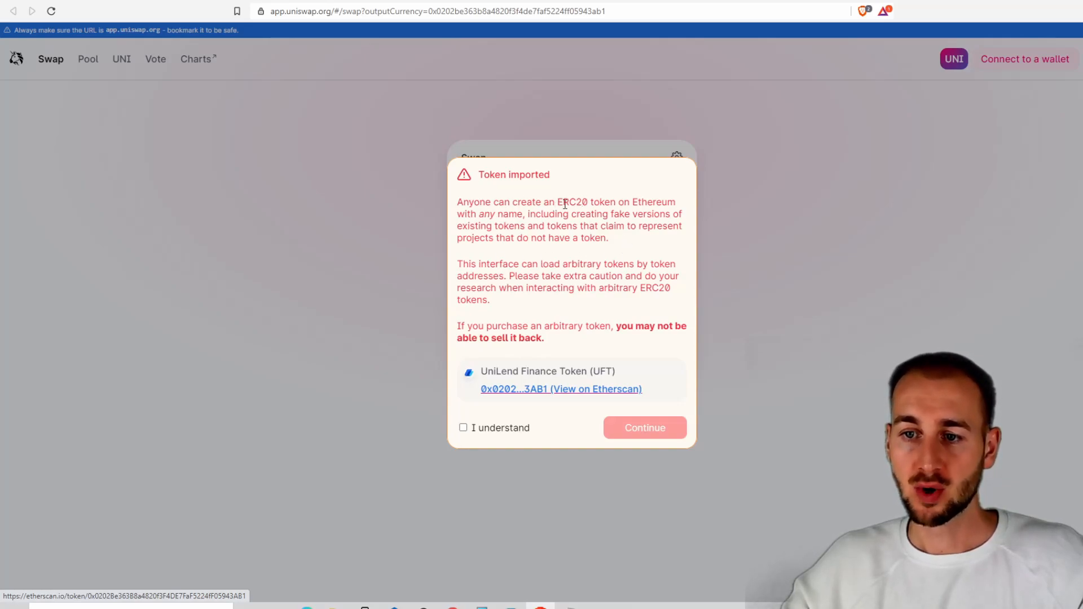
mouse_move(538, 239)
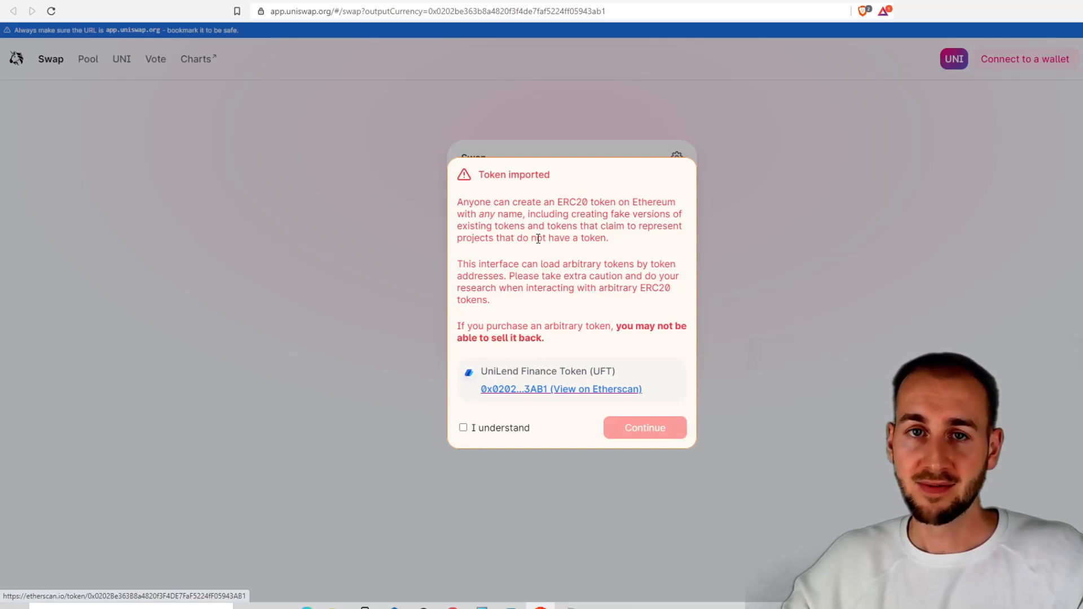
Acknowledge the Token imported warning with 'I understand' and continue to the ETH-to-UFT swap form
click(462, 428)
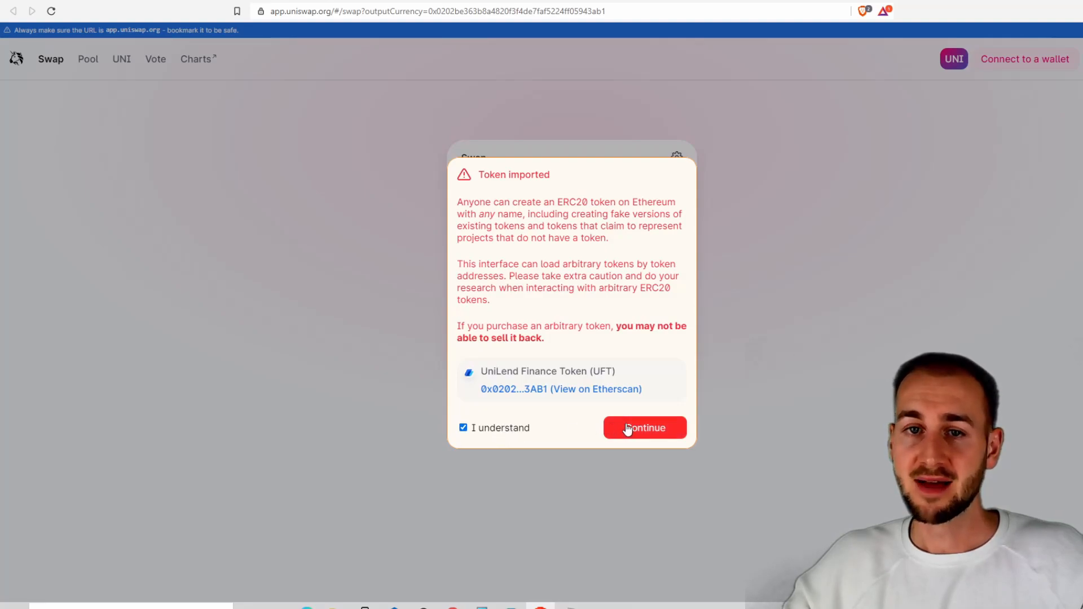
click(645, 428)
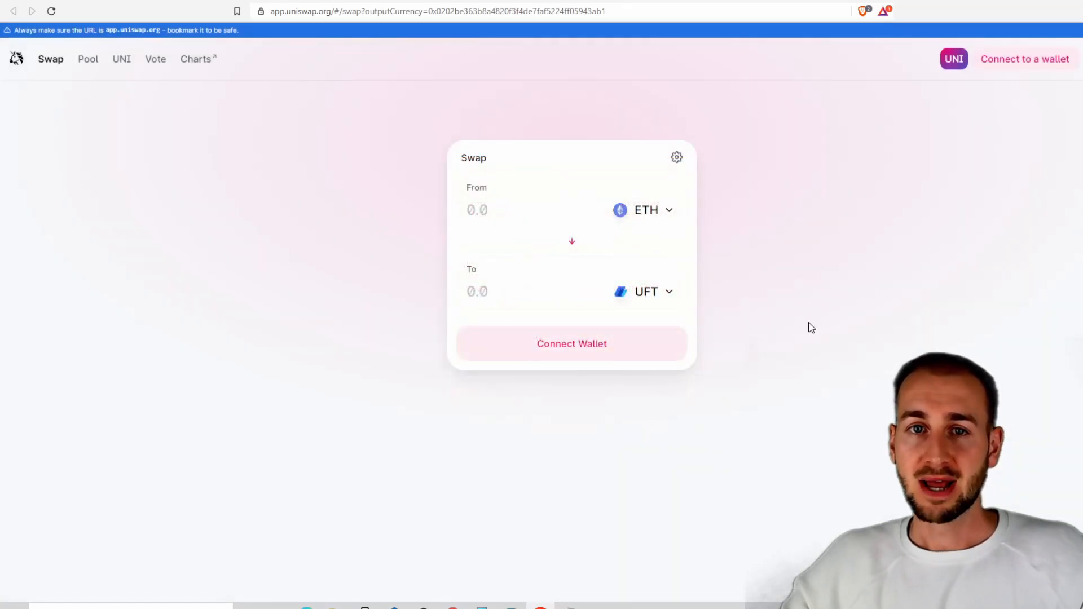
mouse_move(659, 289)
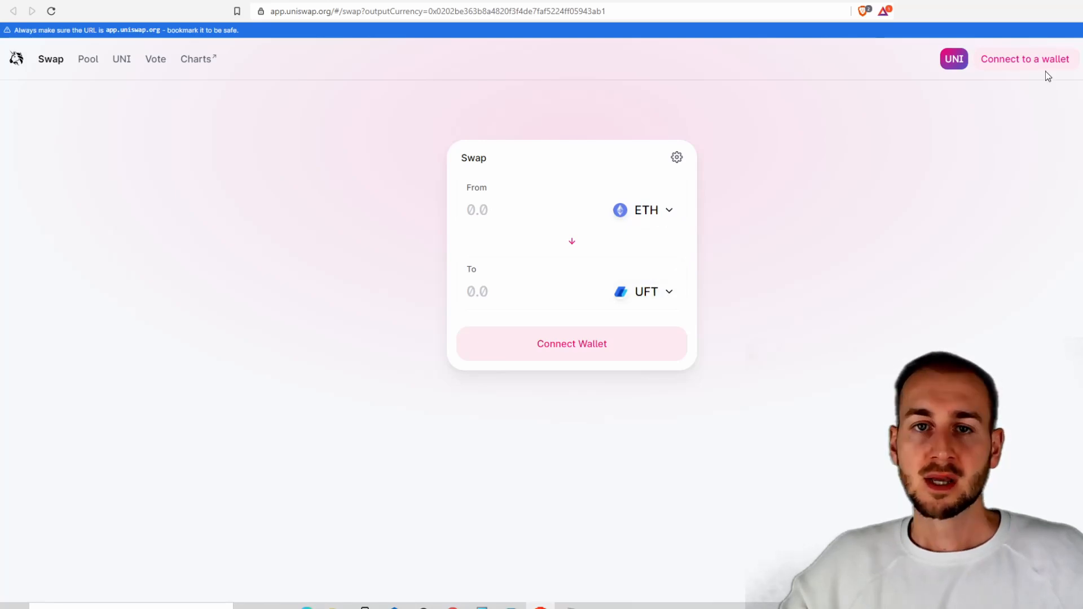
mouse_move(1014, 60)
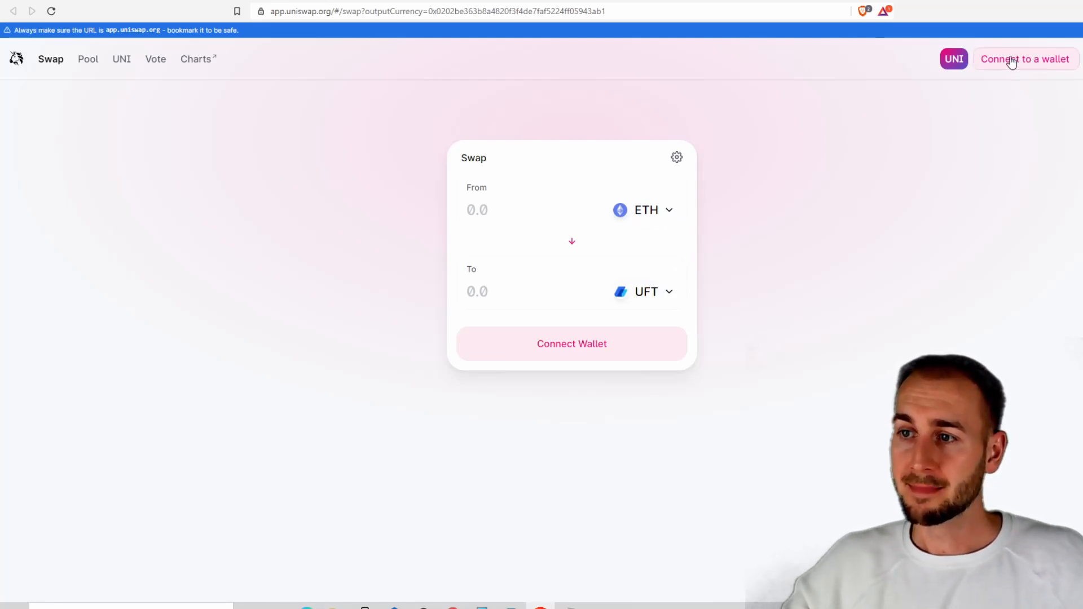
Connect the MetaMask wallet so the swap form shows 0 ETH and 0 UFT balances
click(1026, 59)
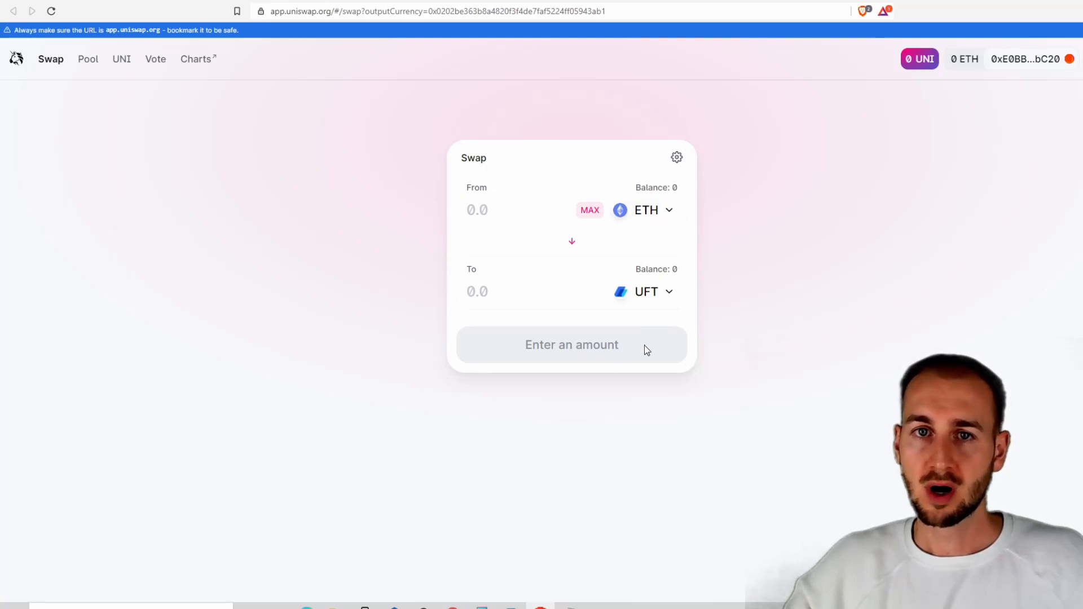
click(477, 210)
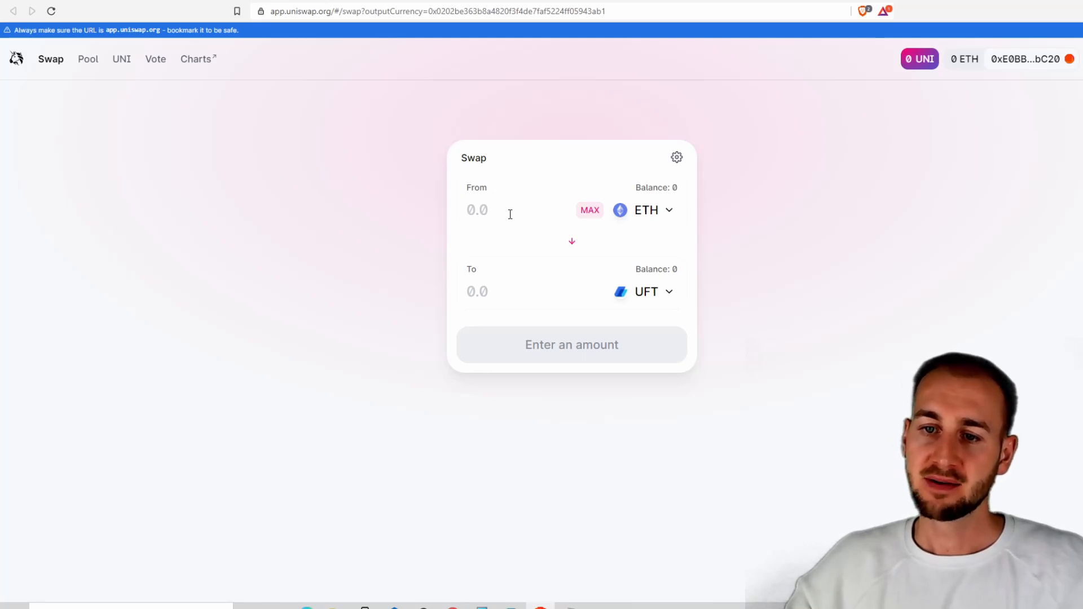
Enter 1 as the From amount and switch the From token to AAVE, quoting about 443.764 UFT via ETH
text(1)
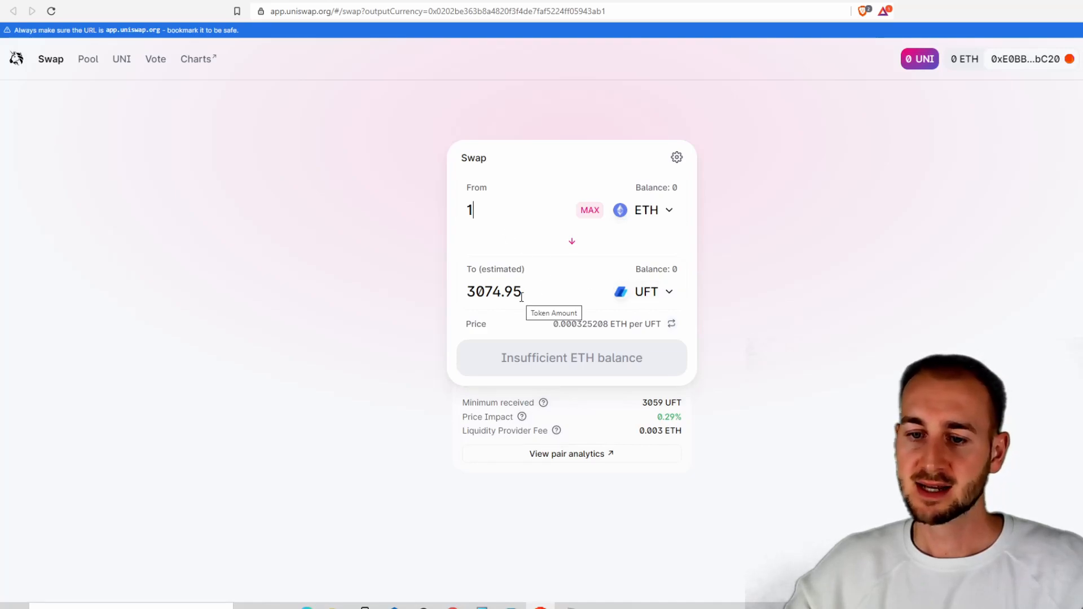
mouse_move(544, 403)
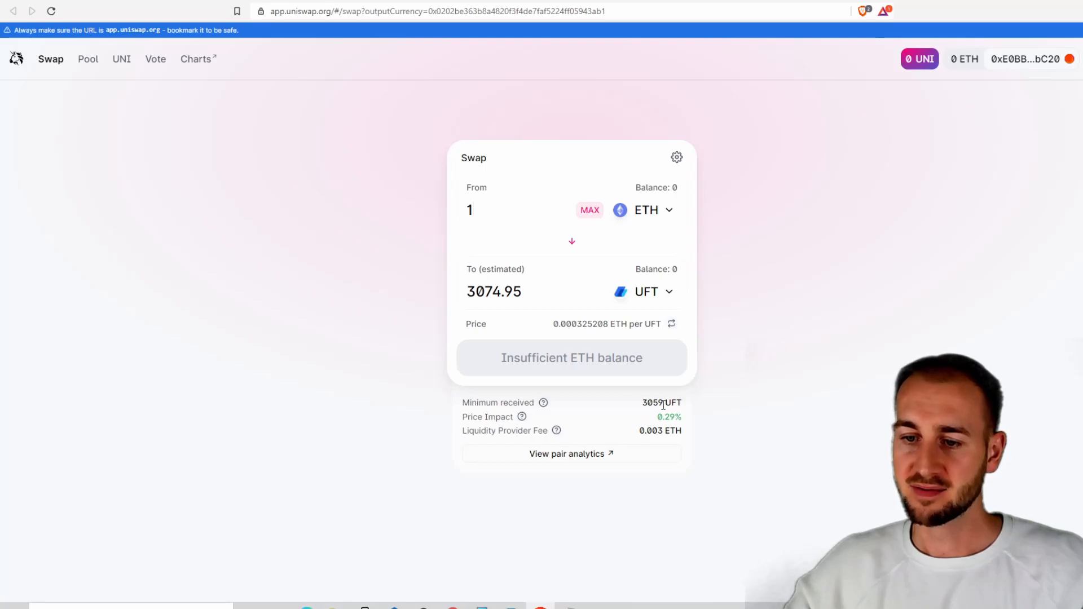
mouse_move(576, 424)
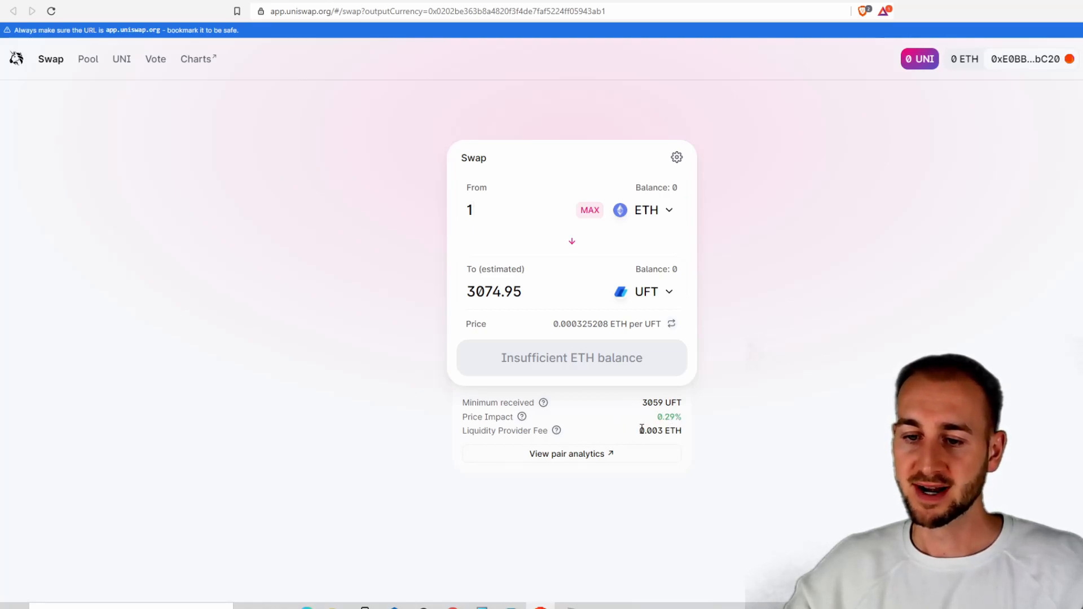
mouse_move(556, 430)
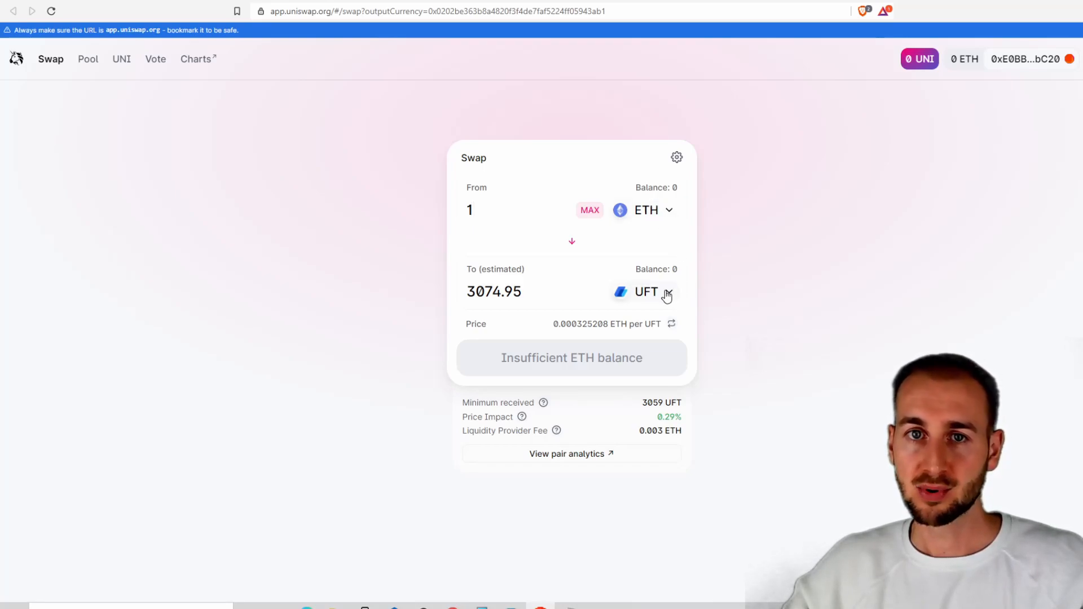
click(644, 210)
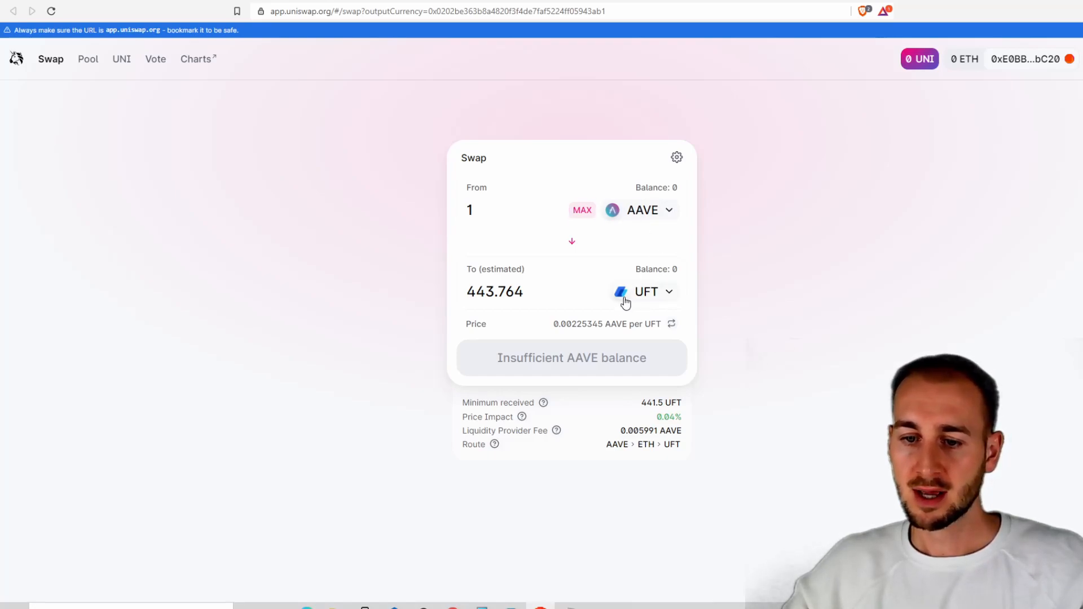
mouse_move(578, 455)
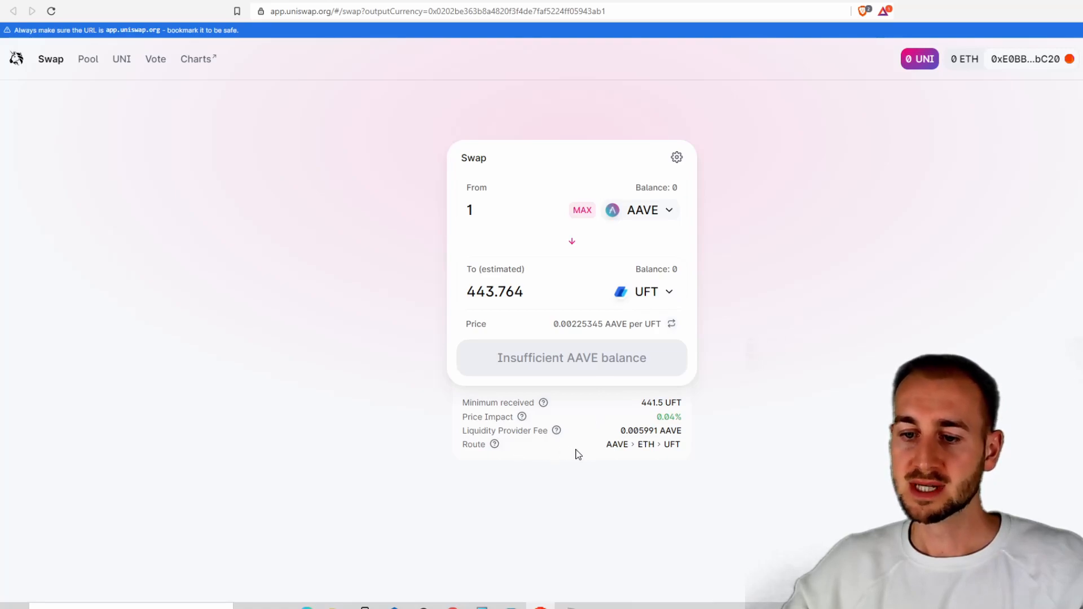
mouse_move(619, 460)
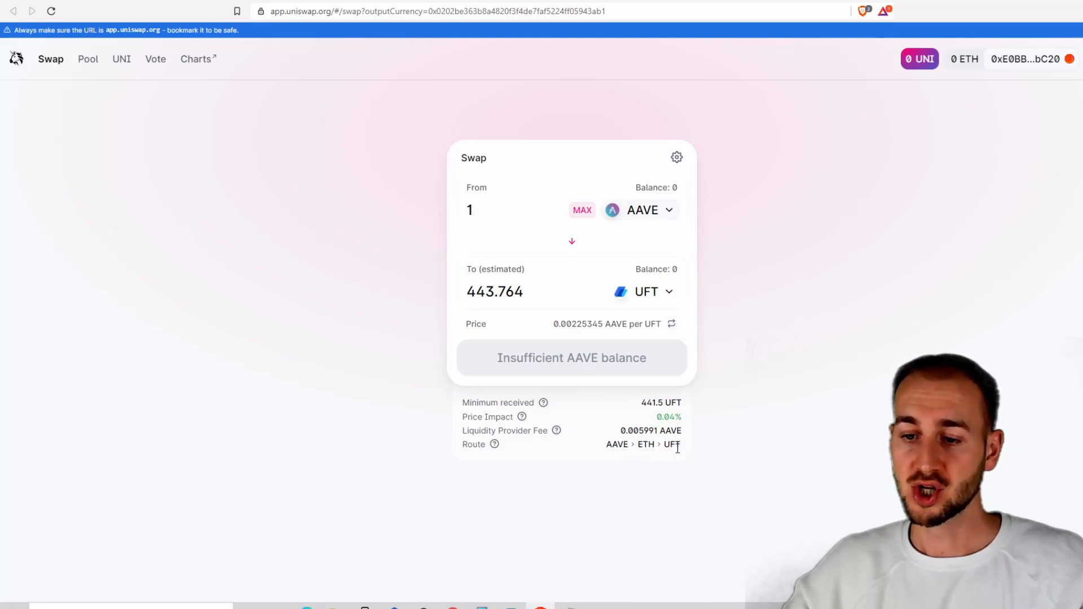
mouse_move(633, 211)
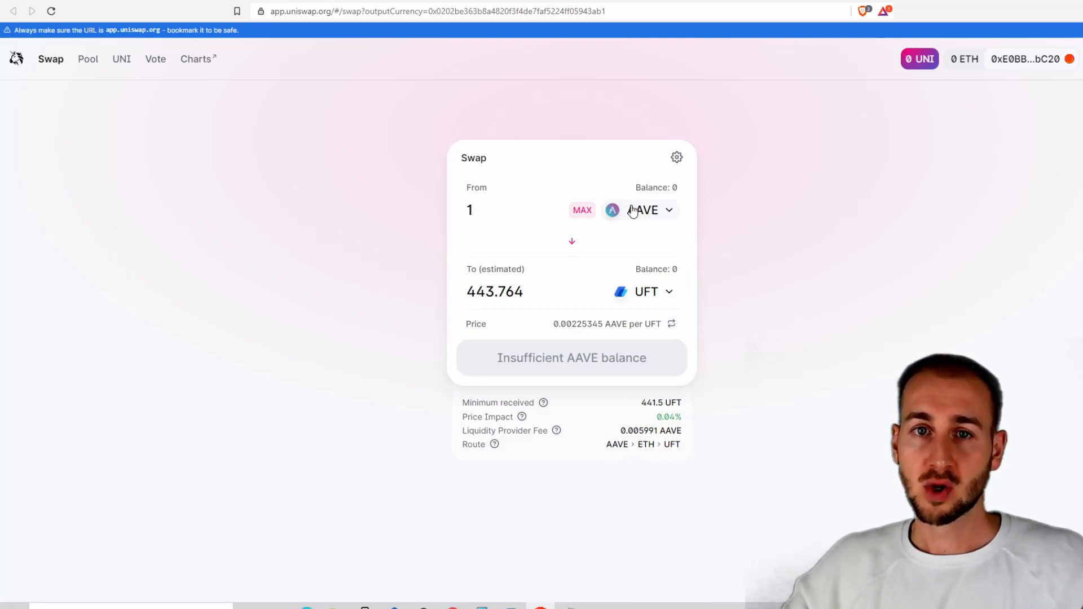
mouse_move(567, 280)
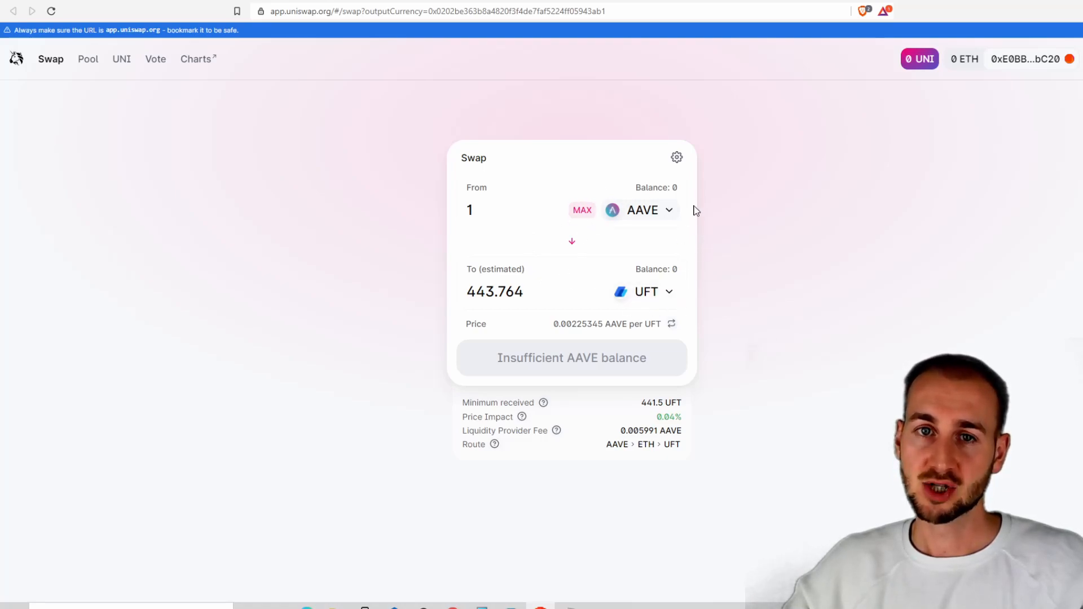
mouse_move(674, 287)
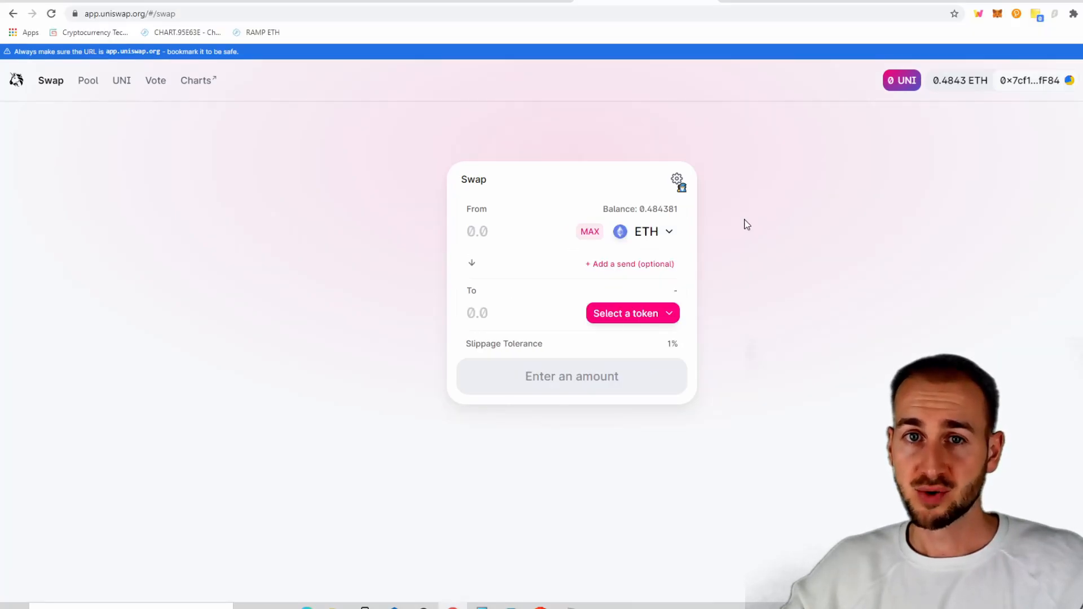
mouse_move(1017, 114)
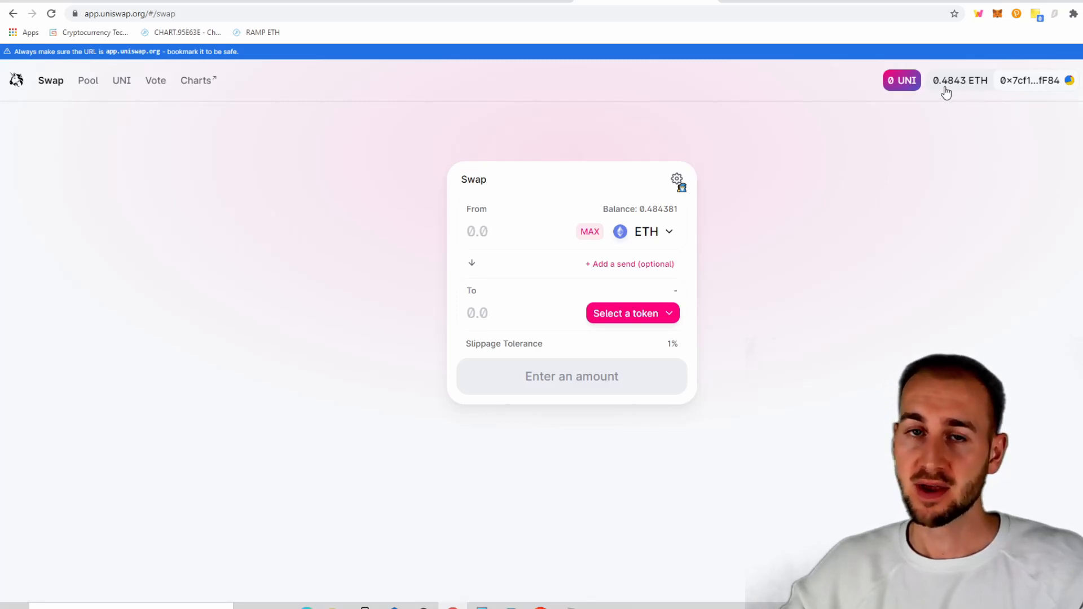
mouse_move(883, 123)
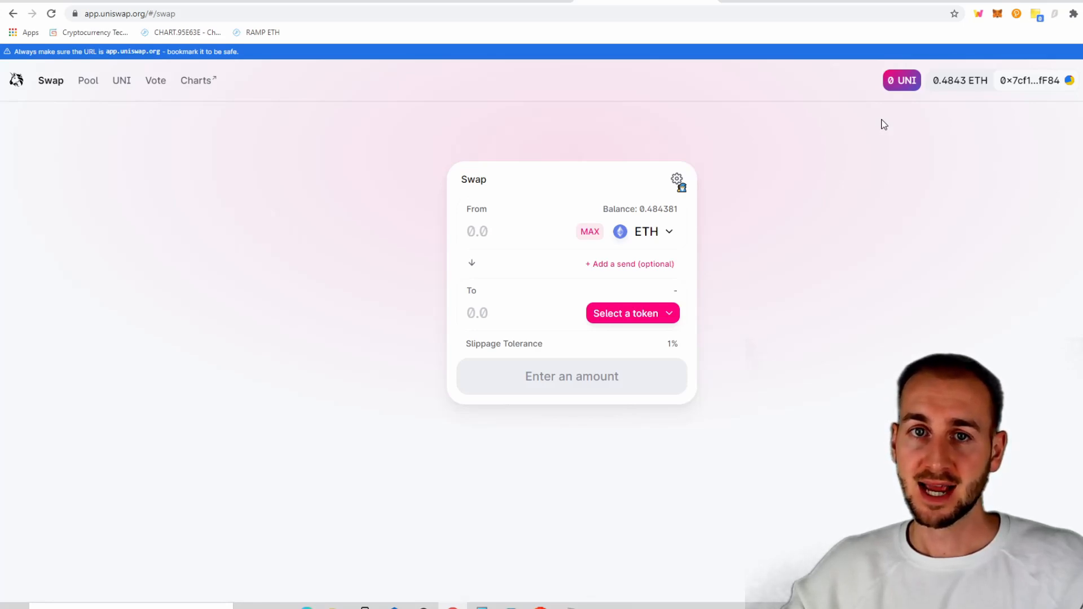
mouse_move(546, 266)
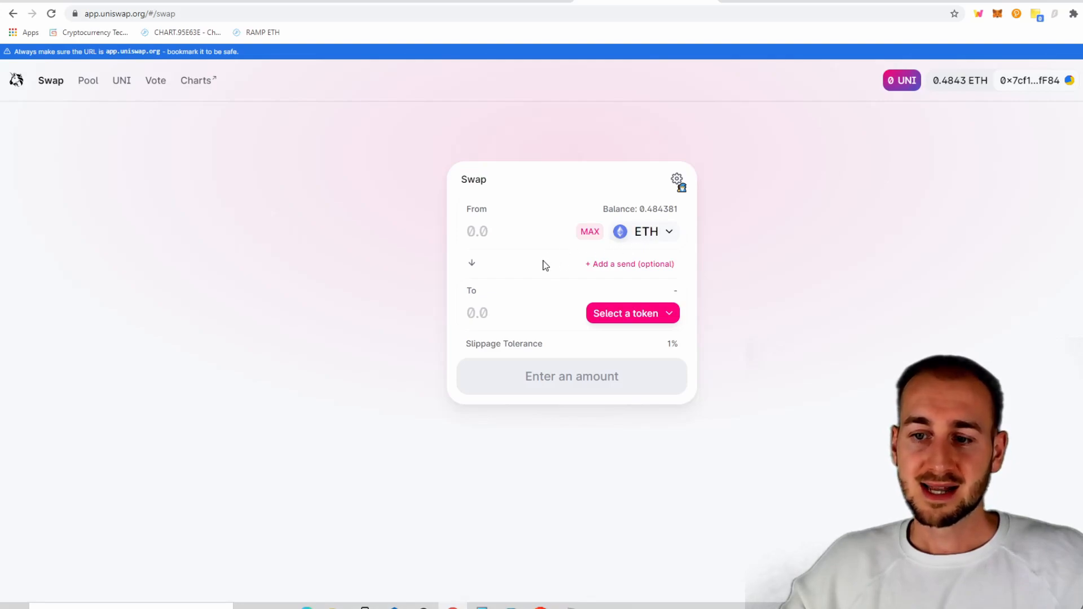
From the fresh ETH swap form, go look up the UFT coin page on CoinGecko
click(633, 313)
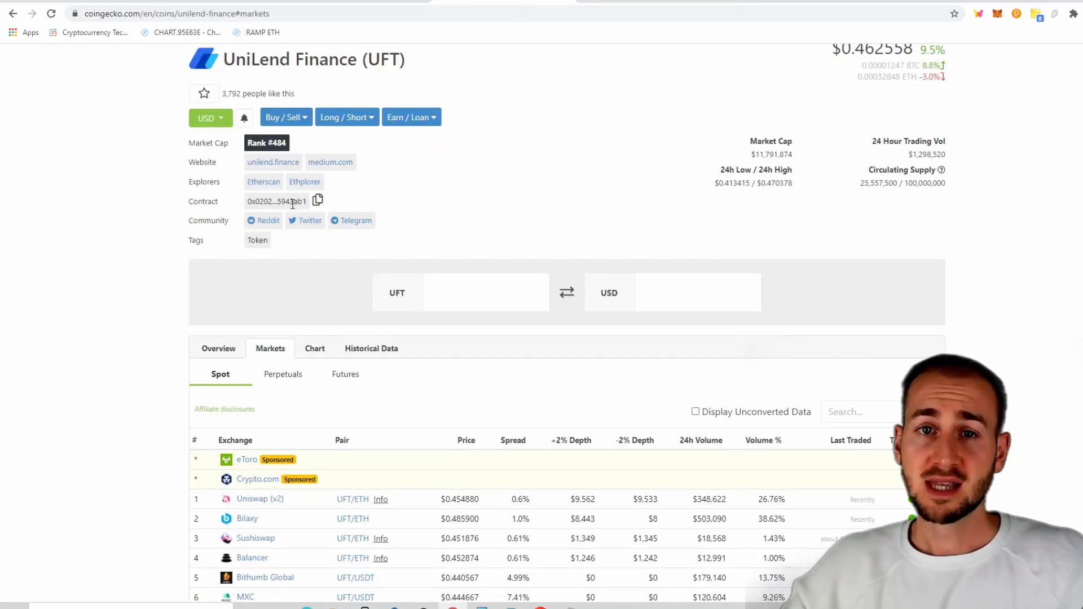
mouse_move(318, 201)
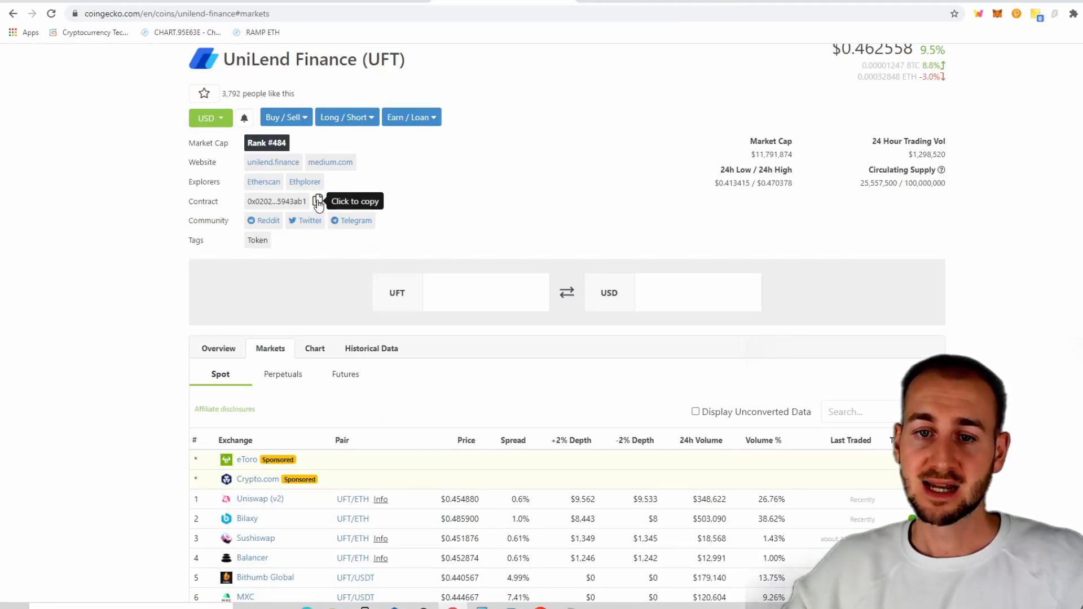
Copy the UniLend Finance (UFT) contract address from its CoinGecko page
click(317, 201)
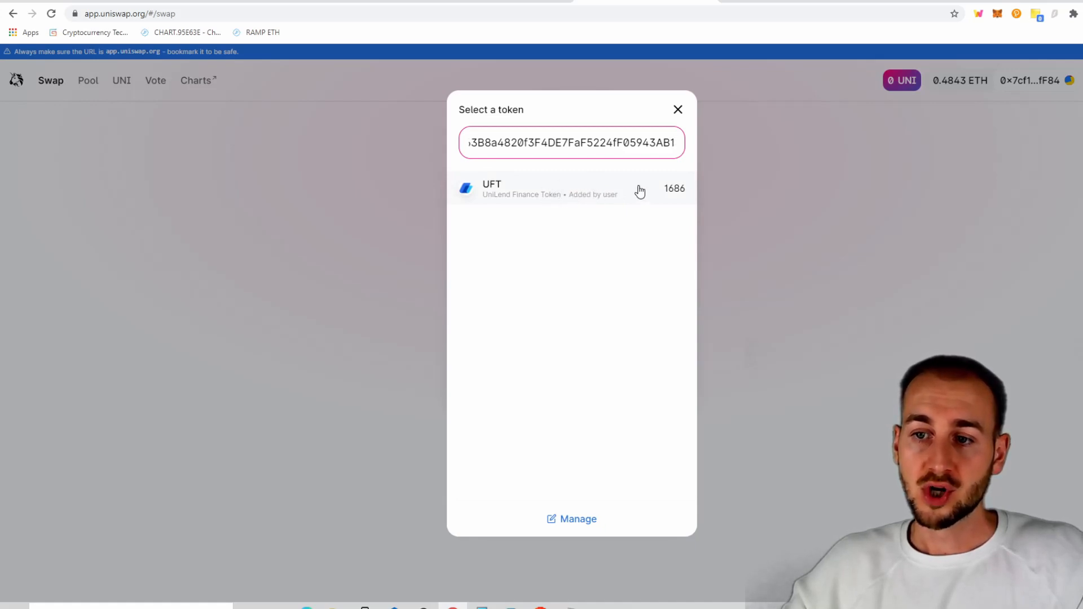
mouse_move(711, 213)
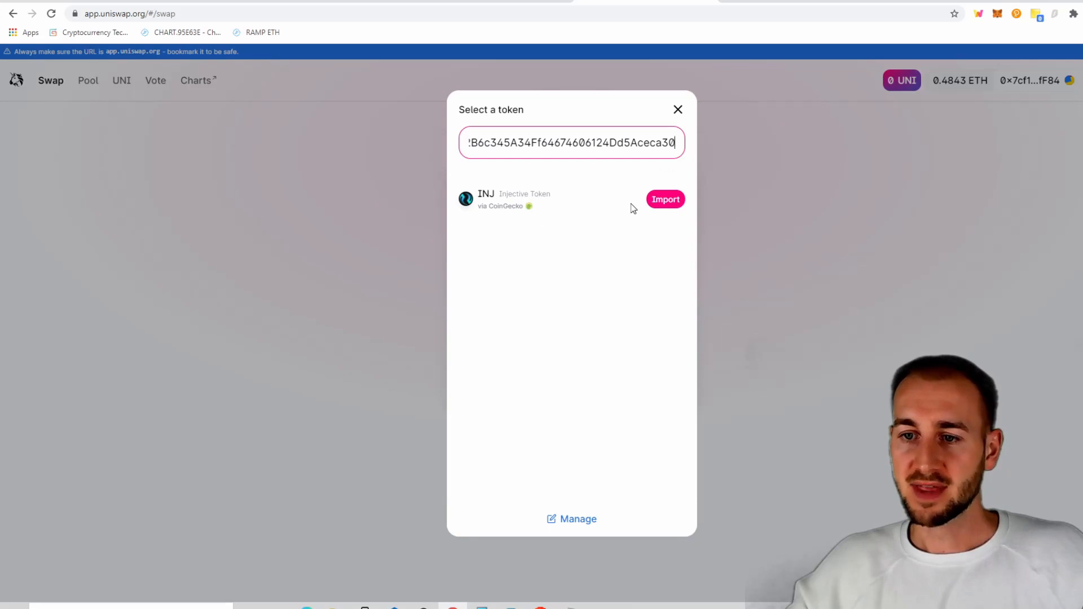
Import Injective Token (INJ) found by contract address, accepting the trade-at-your-own-risk warning
click(665, 199)
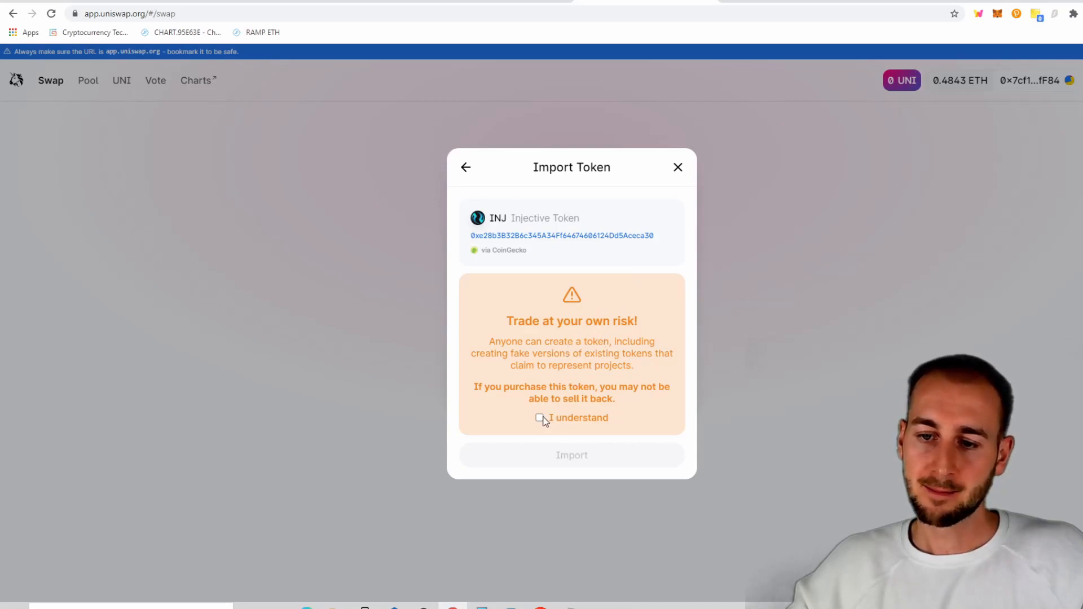
click(540, 418)
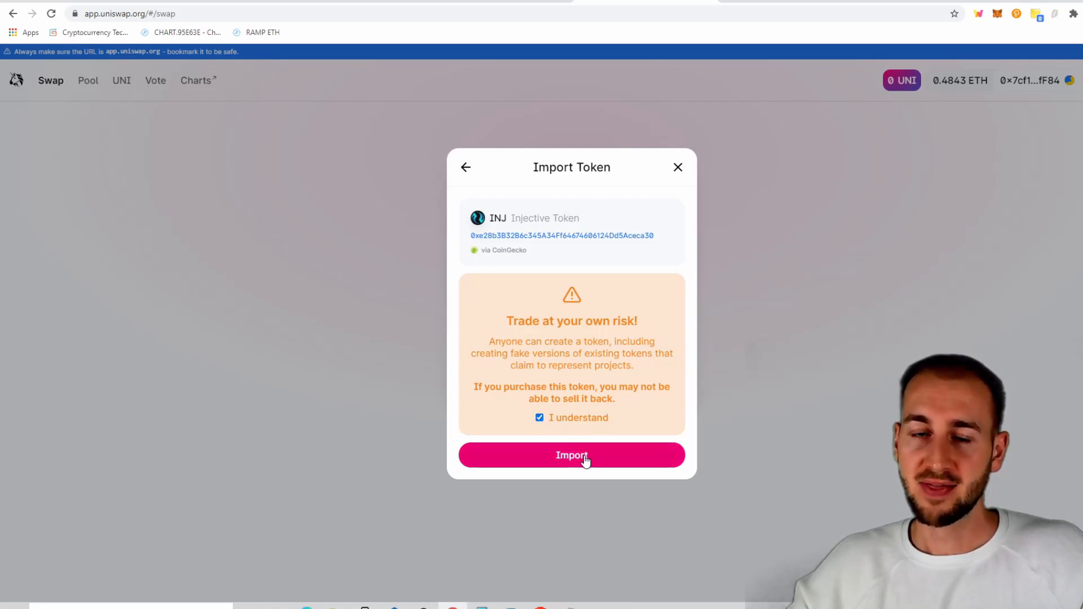
click(572, 455)
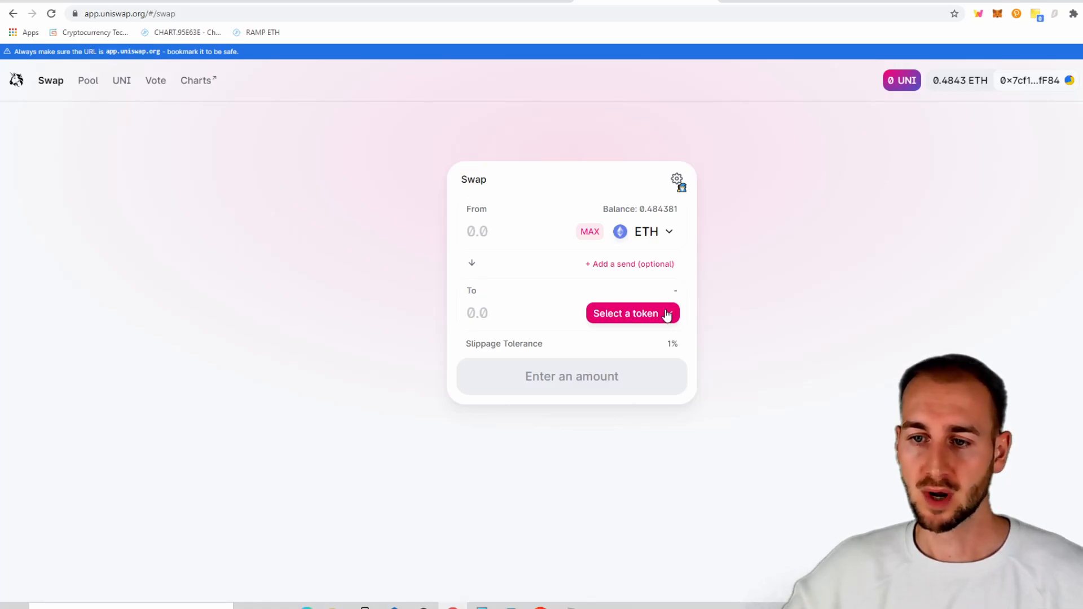
Choose UFT as the receiving token and enter 0.28 ETH, quoting an estimated 862.812 UFT
click(632, 313)
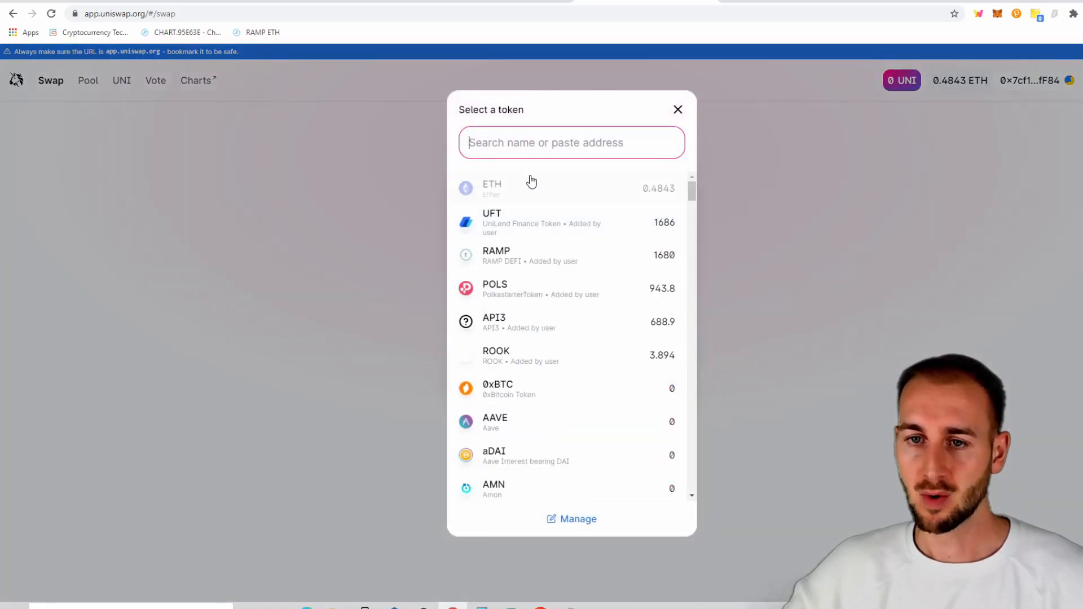
click(514, 222)
text(0)
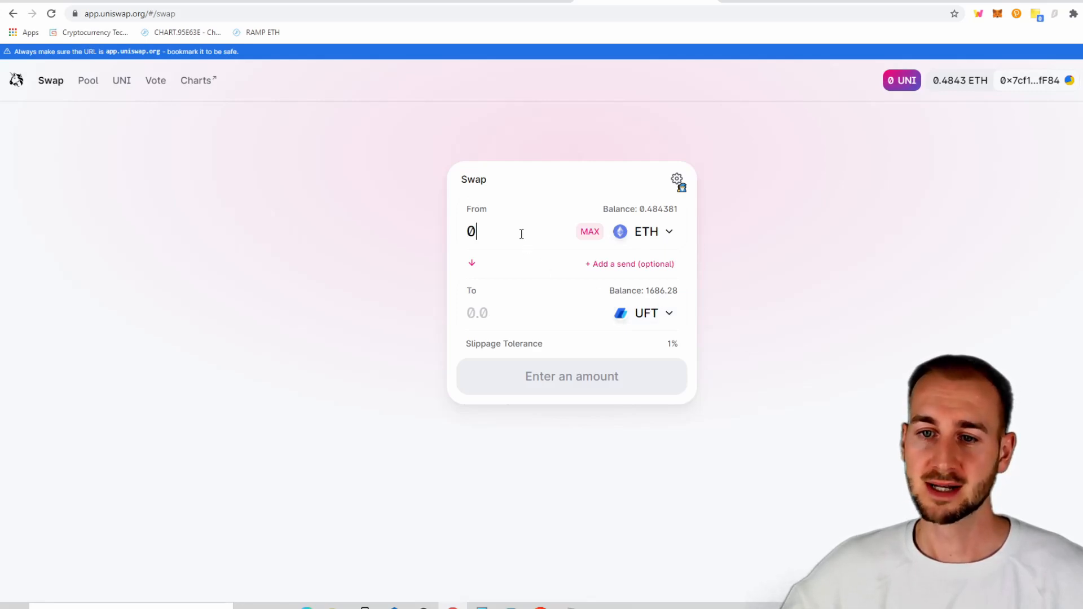
text(.28)
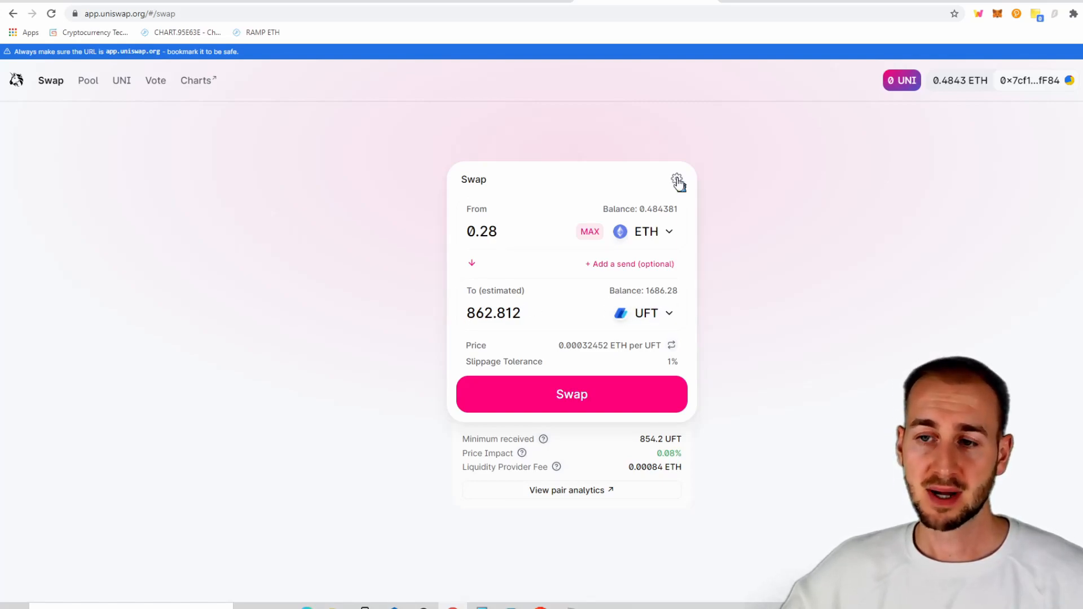
click(675, 181)
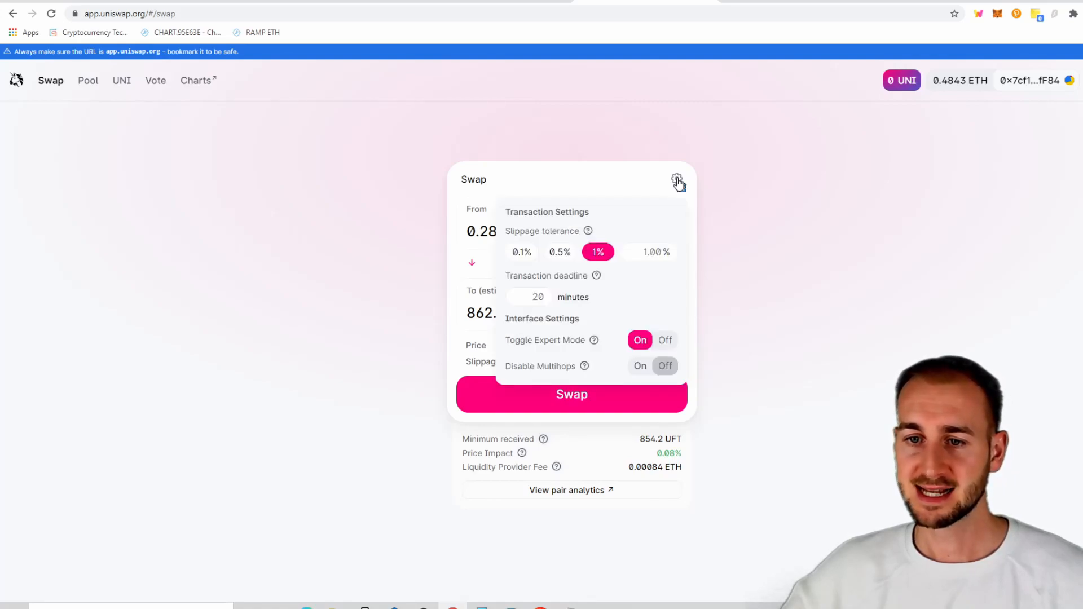
mouse_move(578, 253)
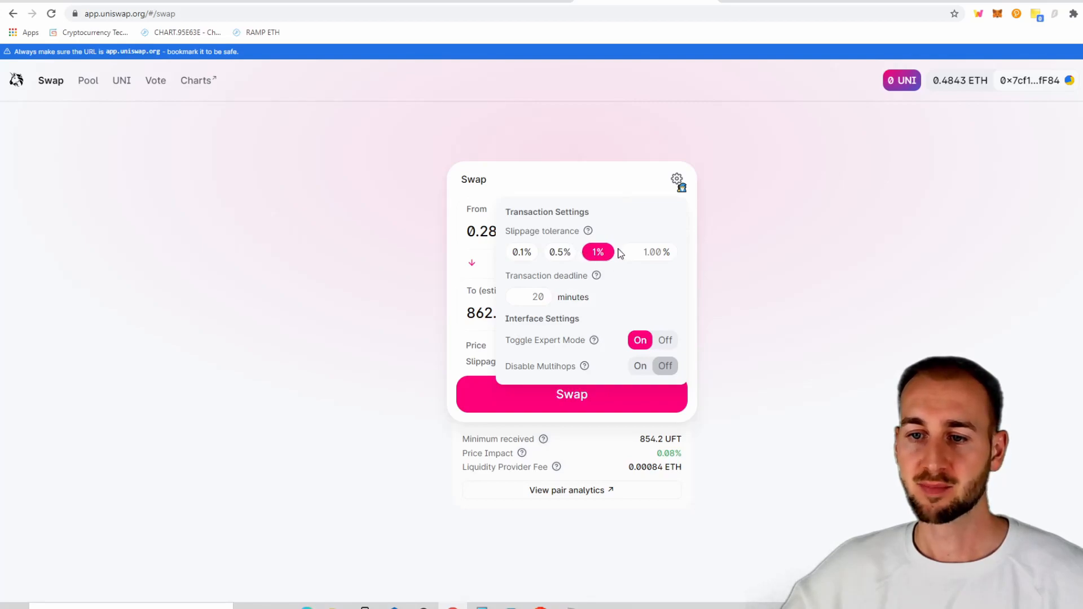
mouse_move(588, 231)
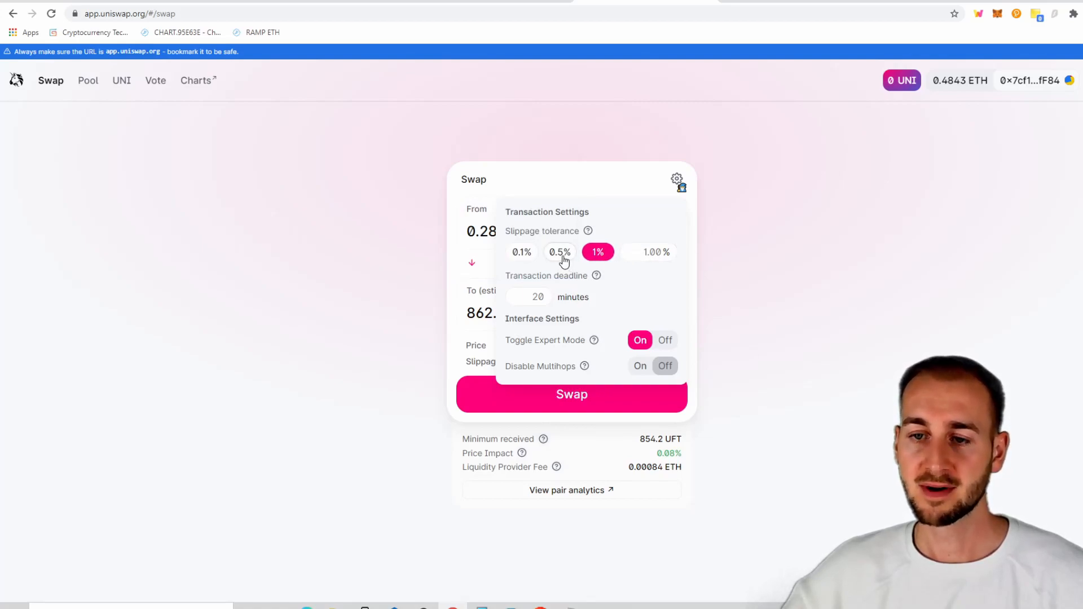
mouse_move(622, 235)
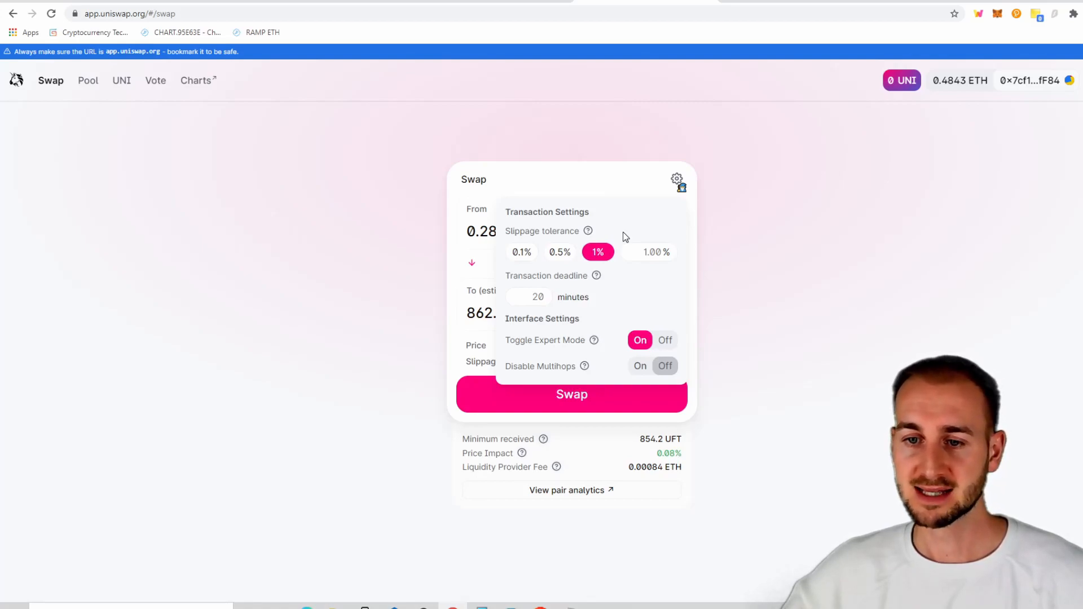
mouse_move(580, 295)
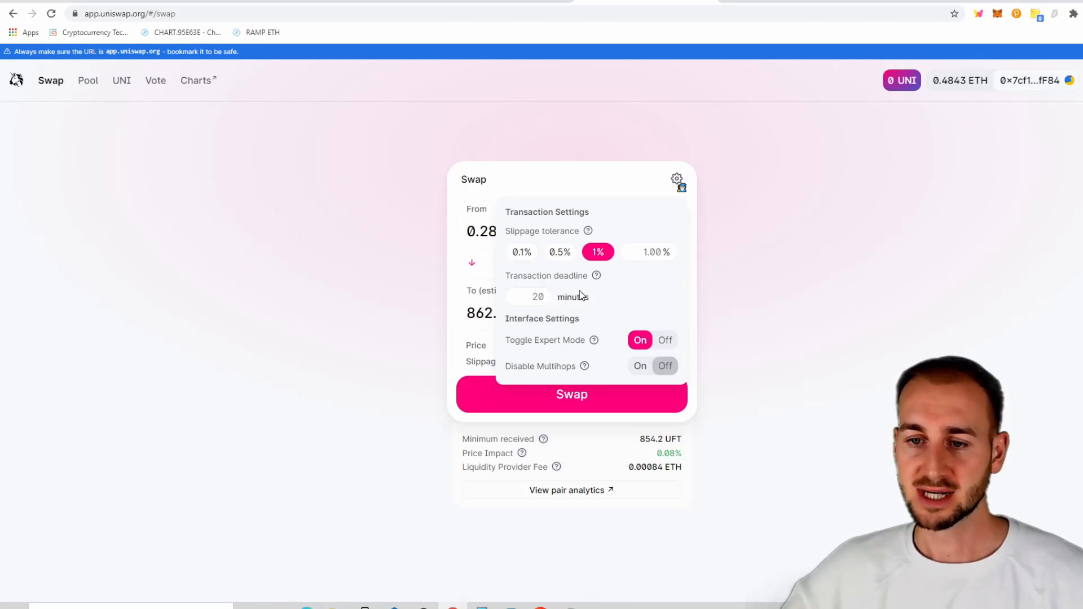
mouse_move(555, 301)
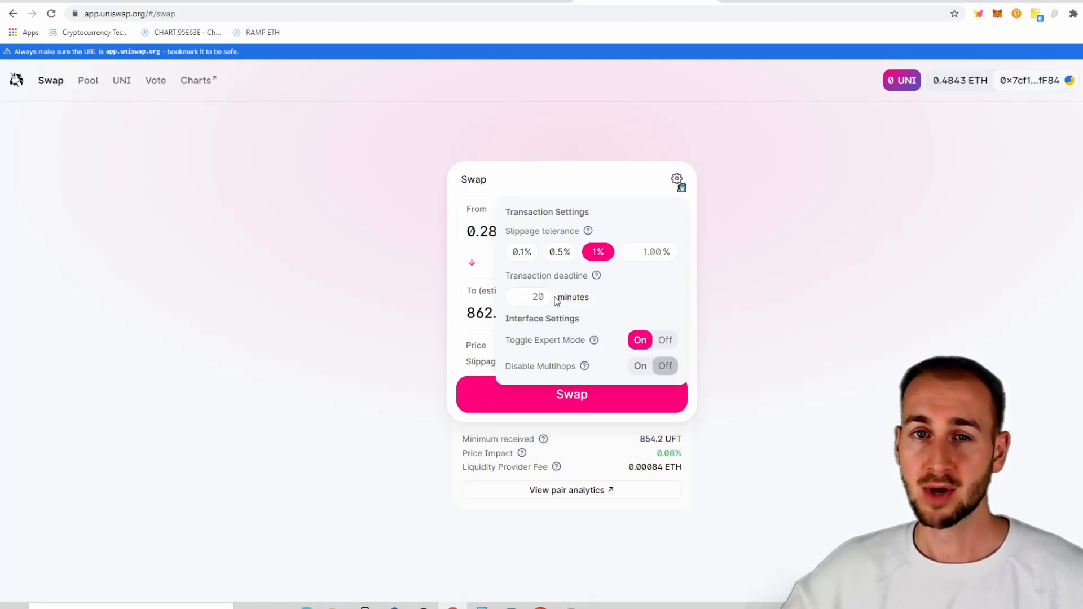
click(531, 297)
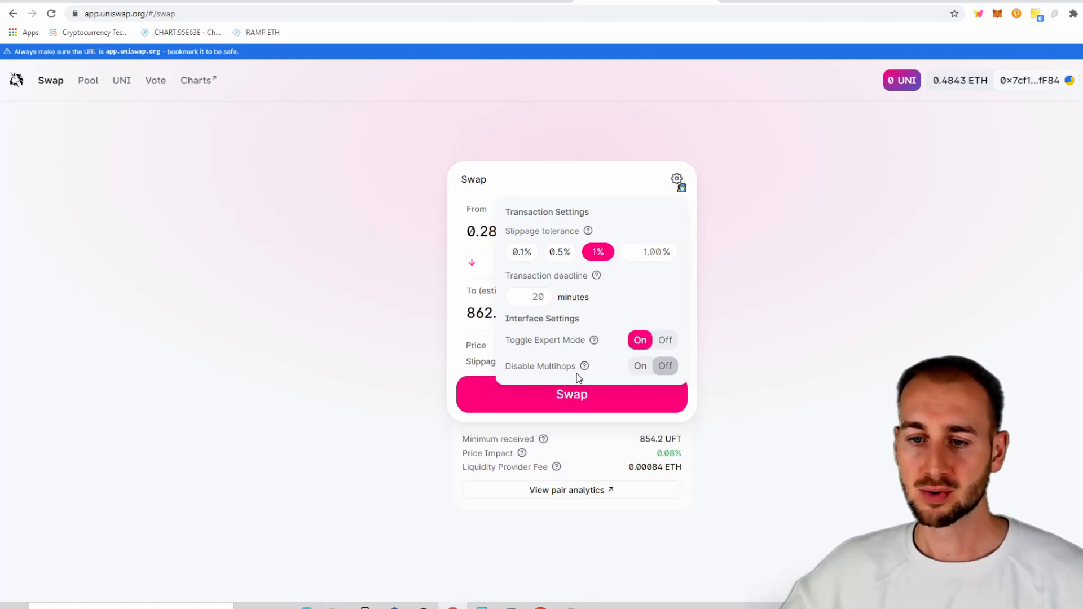
mouse_move(584, 369)
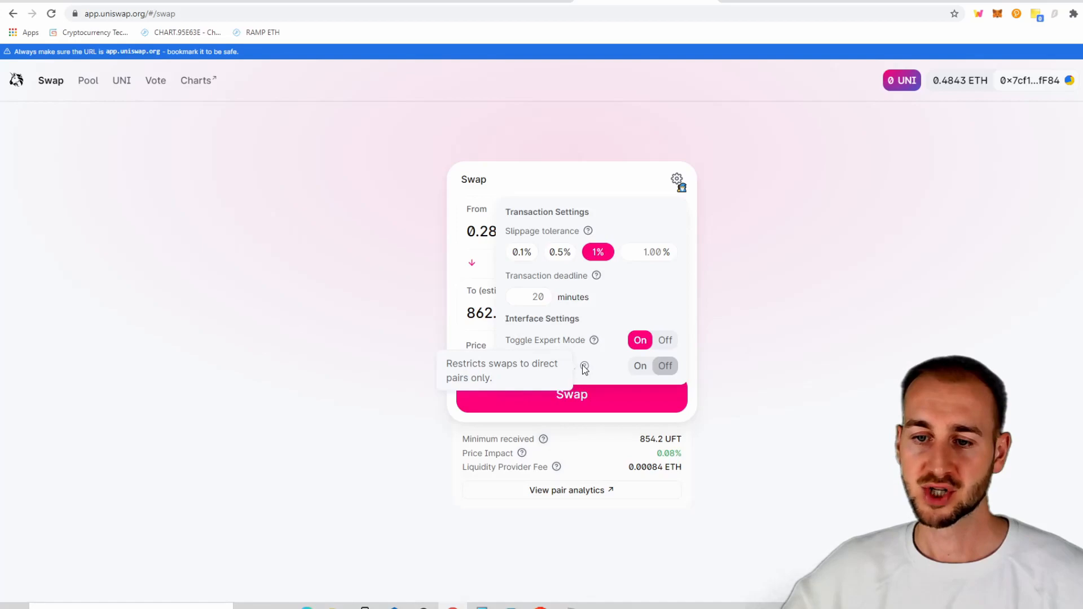
mouse_move(613, 370)
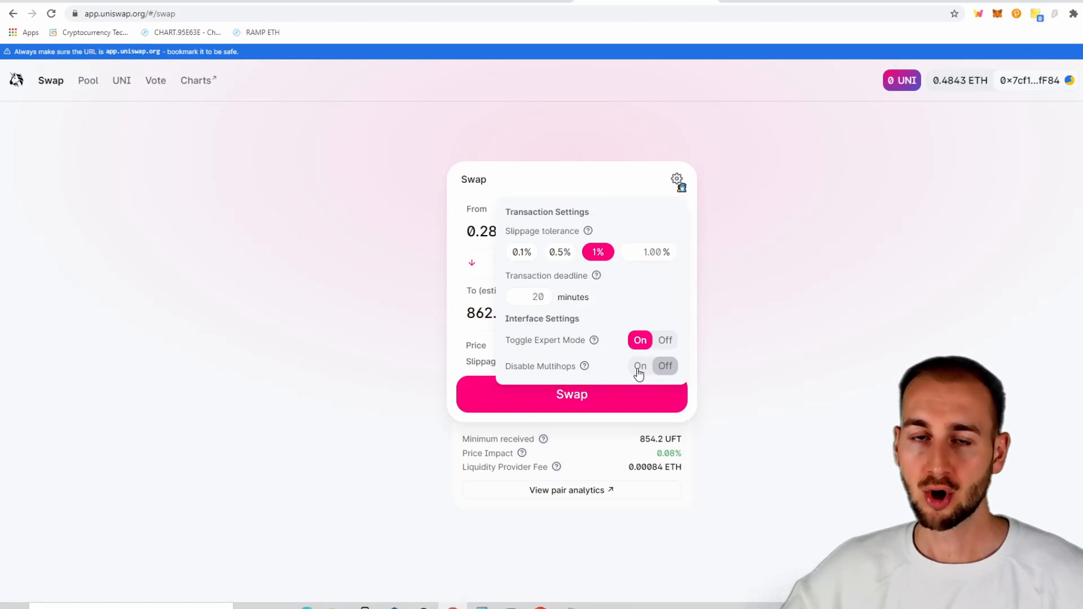
mouse_move(619, 370)
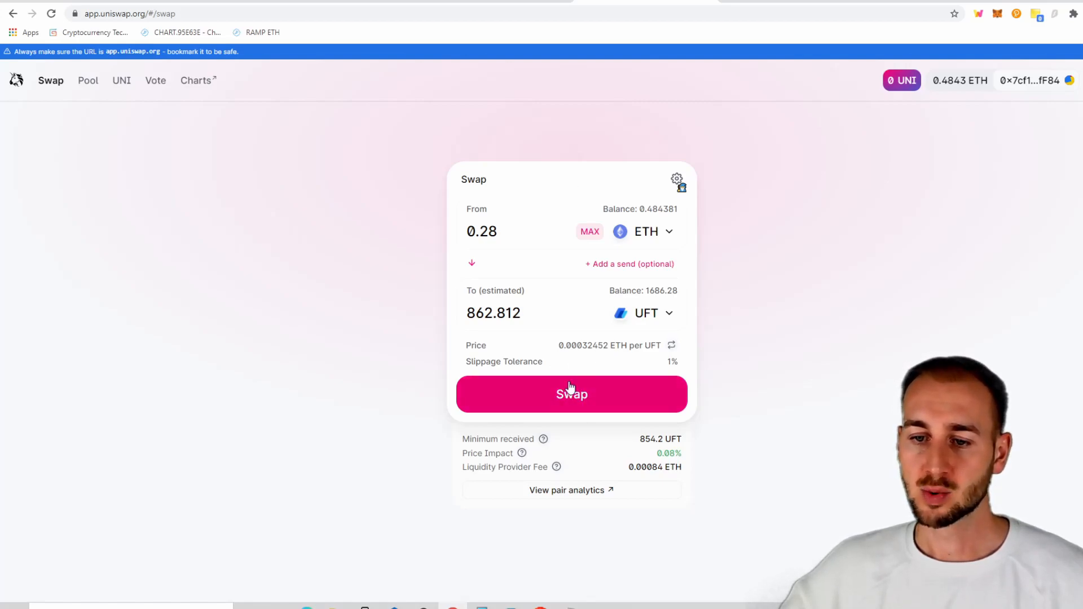
mouse_move(585, 394)
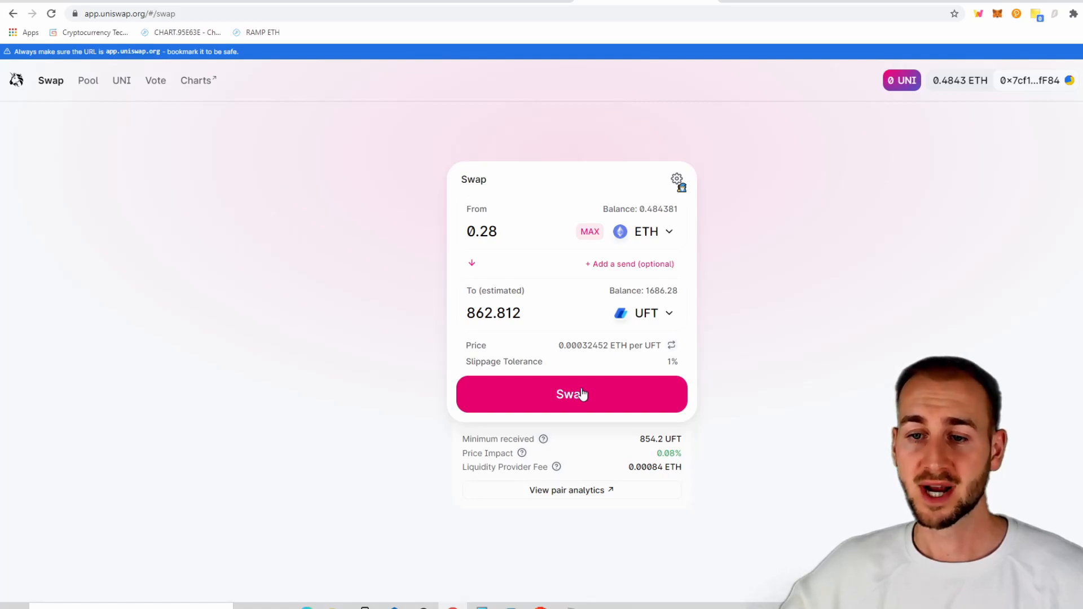
Submit the 0.28 ETH-to-UFT swap, bringing up MetaMask's confirmation request with gas fee and total
click(571, 394)
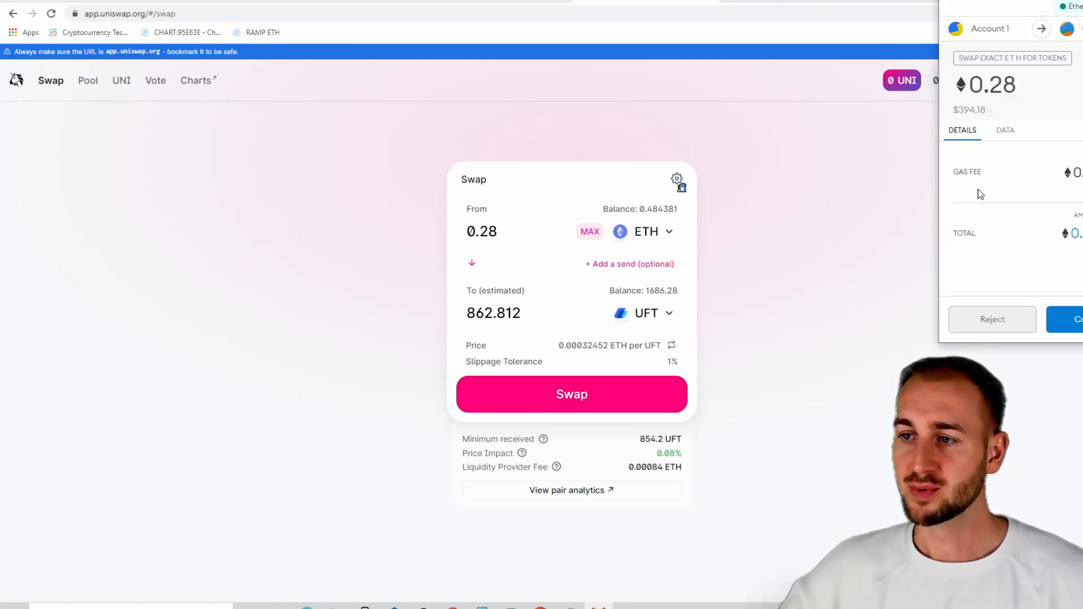
mouse_move(964, 150)
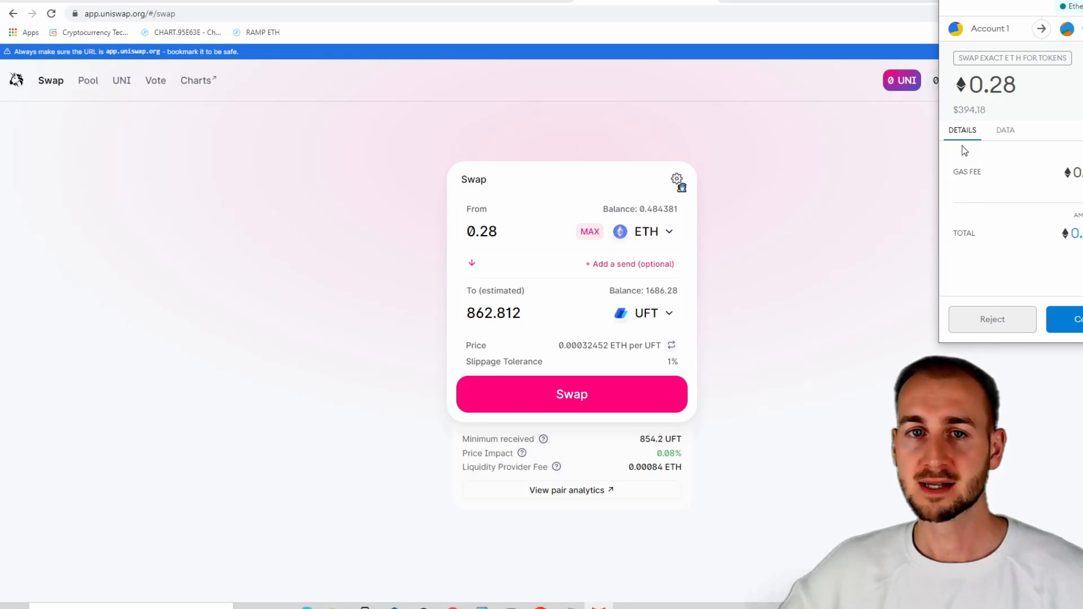
mouse_move(972, 193)
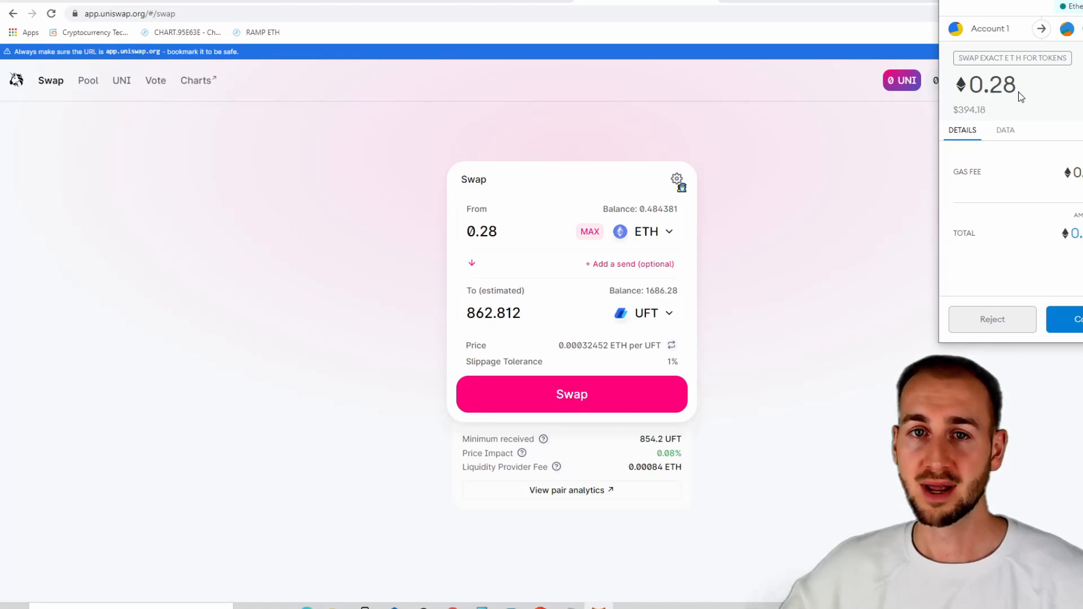
mouse_move(987, 185)
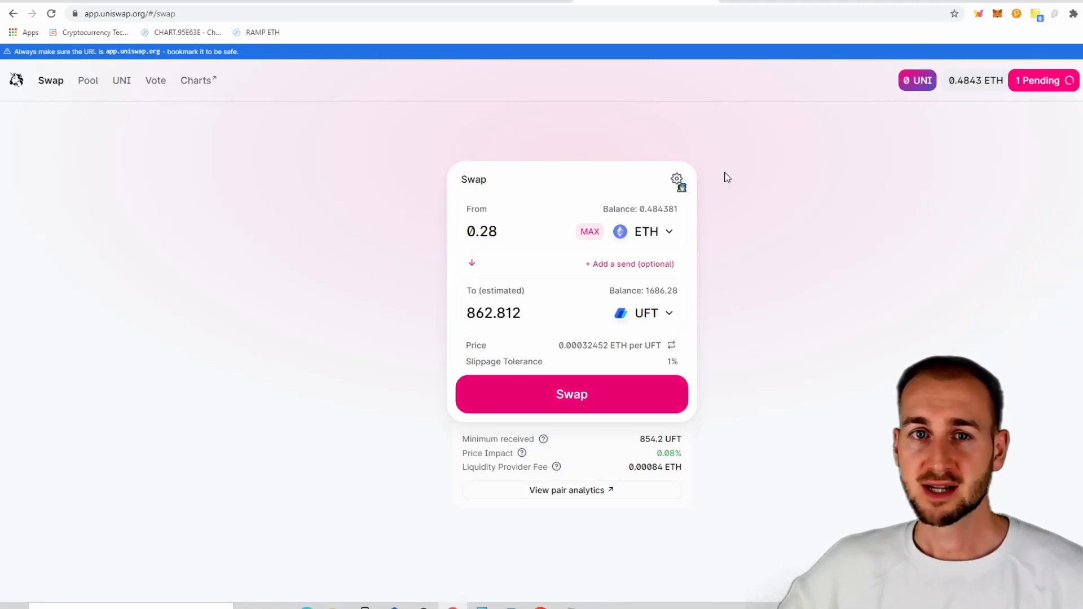
mouse_move(827, 164)
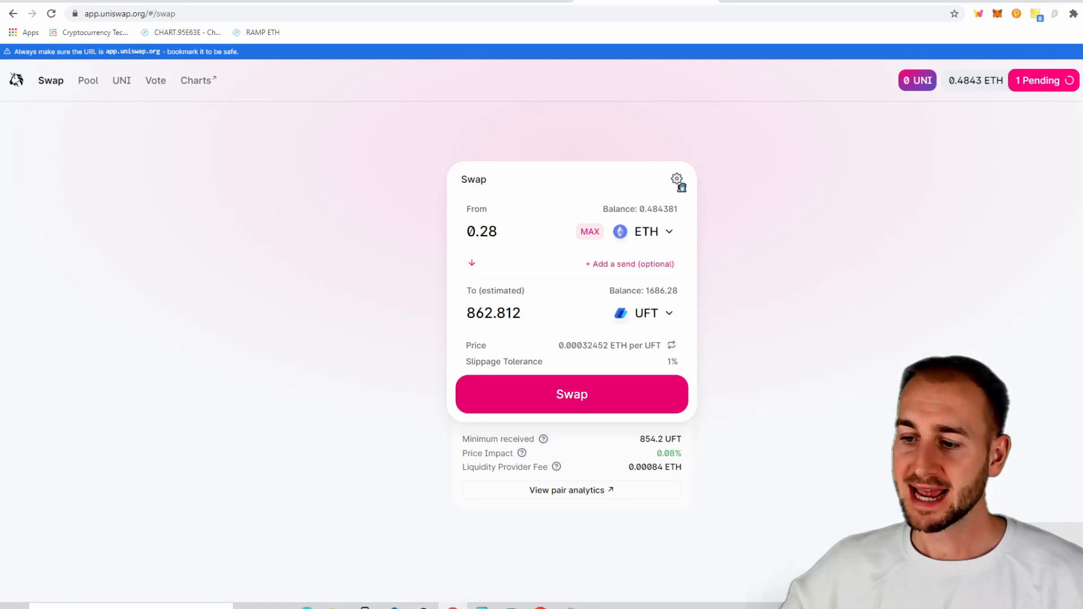
After the swap completes with 0.194 ETH and 2549.09 UFT left, view the transaction on Etherscan
click(571, 395)
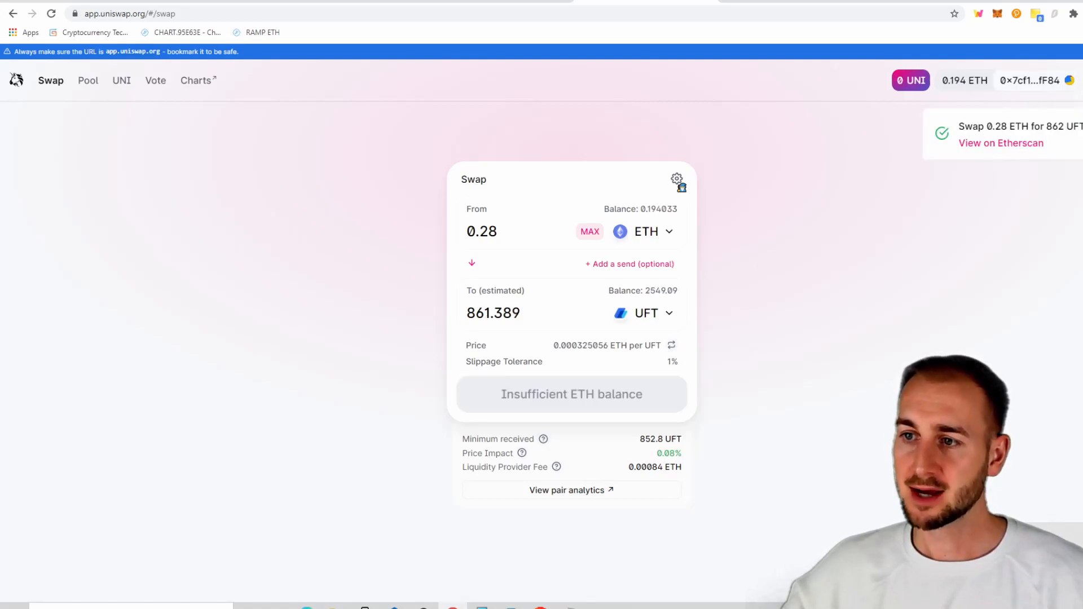
mouse_move(998, 146)
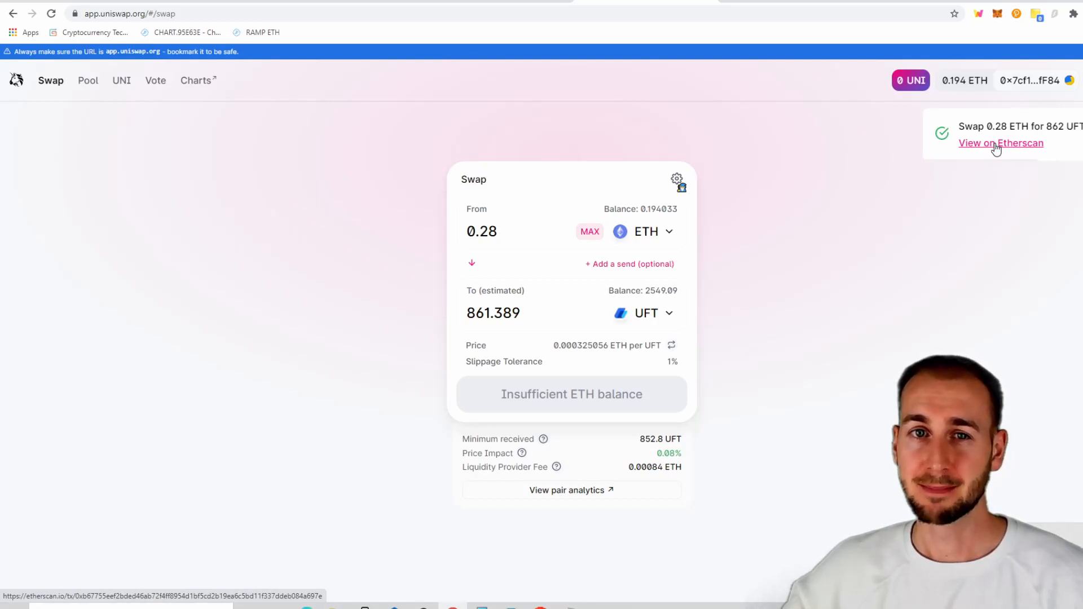
click(1001, 143)
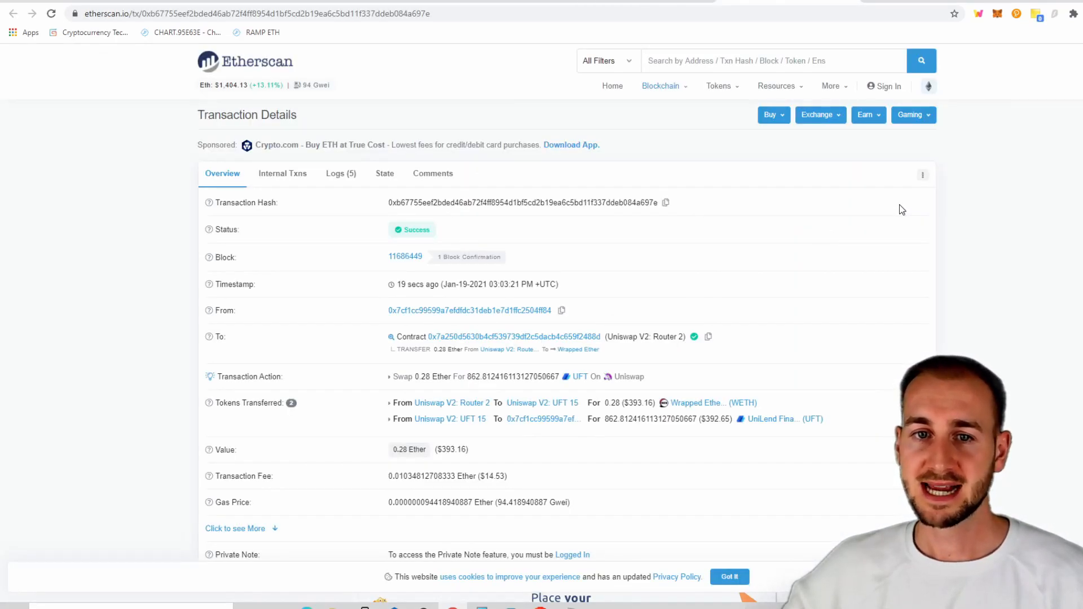
Scroll through Status, Transaction Action and Tokens Transferred confirming 0.28 ETH for 862.81 UFT
scroll(down, 3)
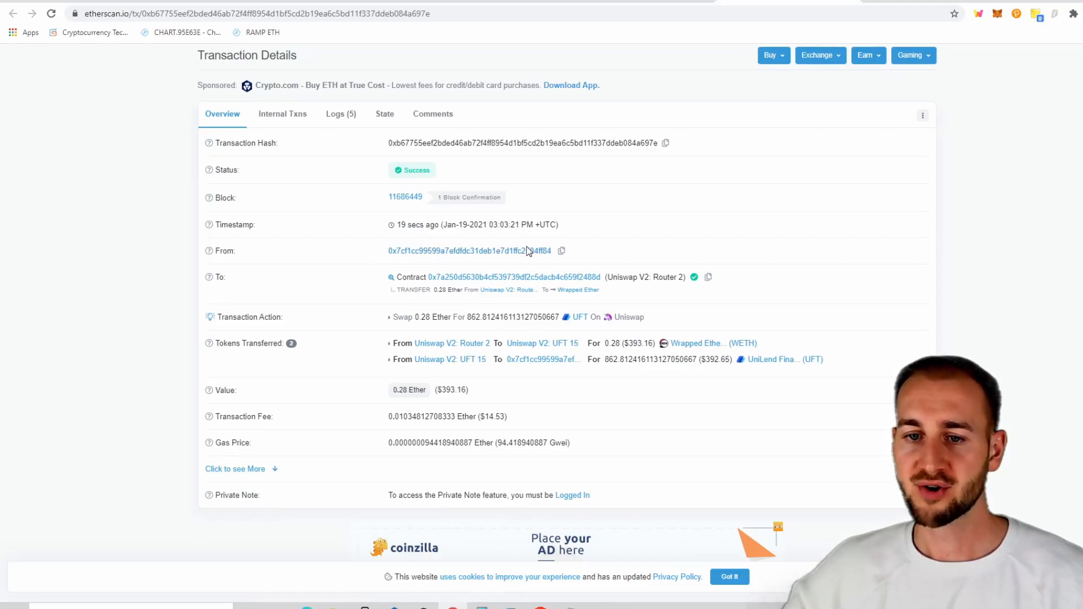
mouse_move(427, 322)
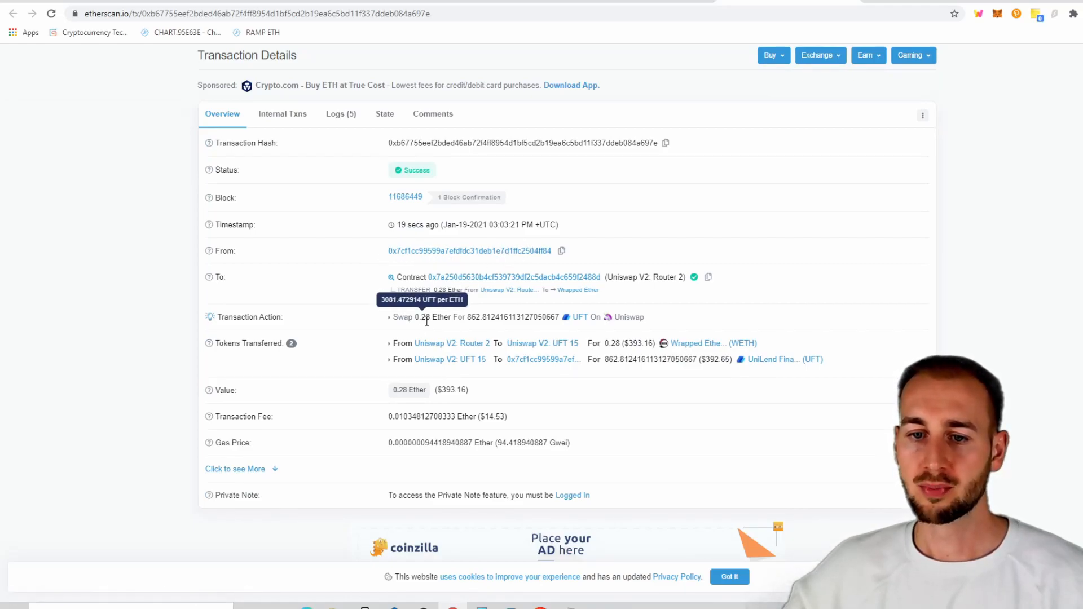
mouse_move(473, 326)
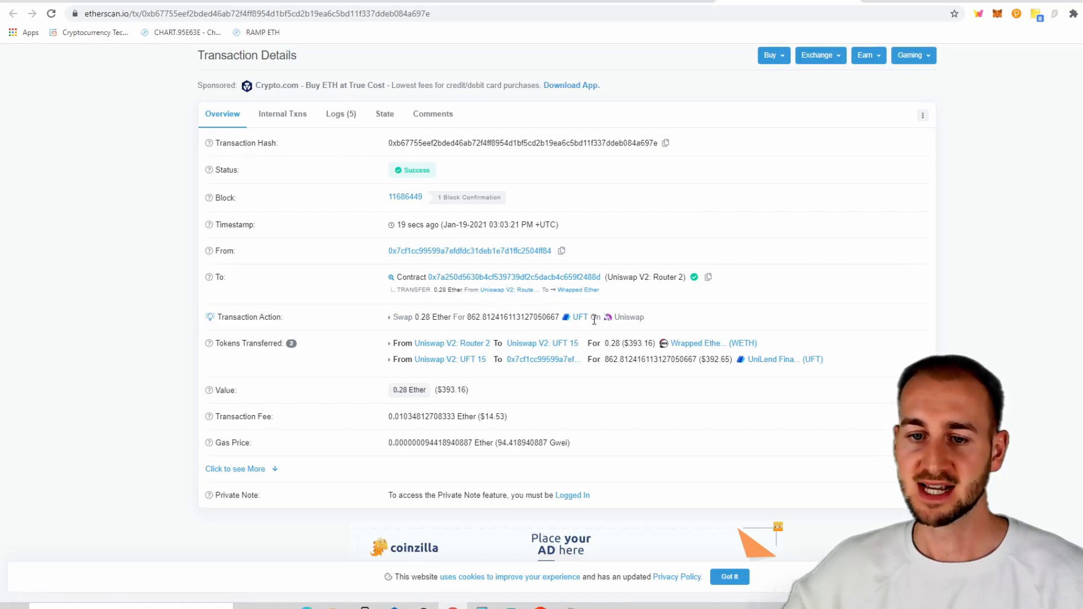
scroll(down, 3)
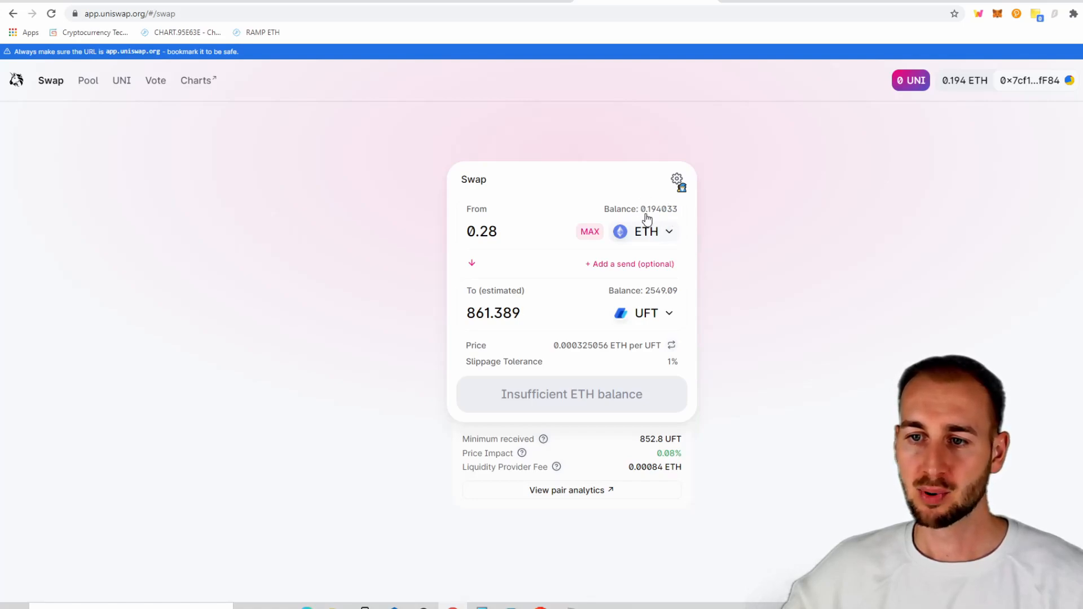
mouse_move(649, 305)
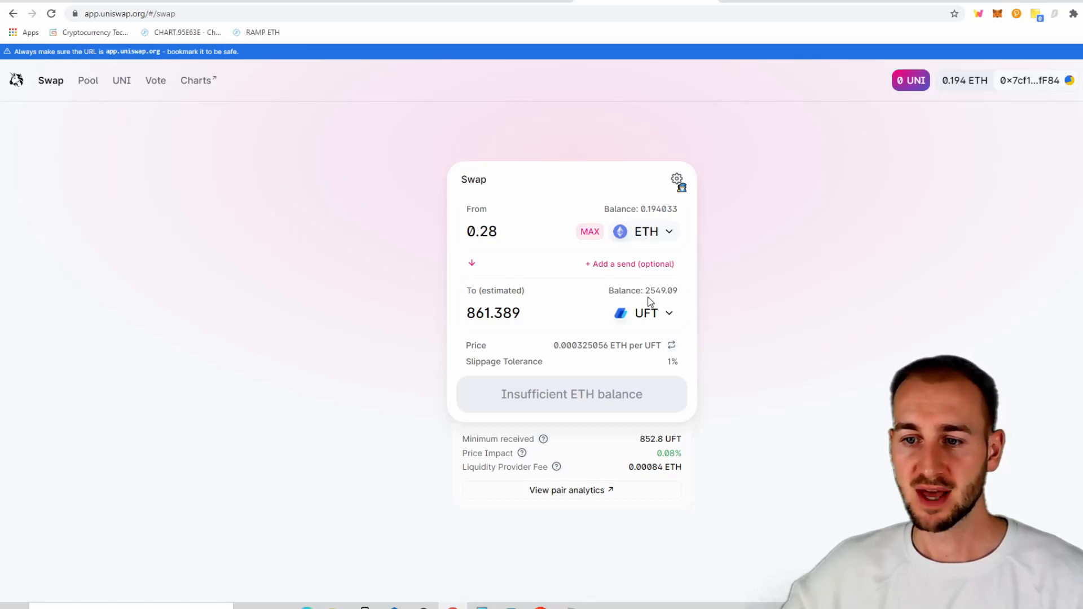
mouse_move(681, 297)
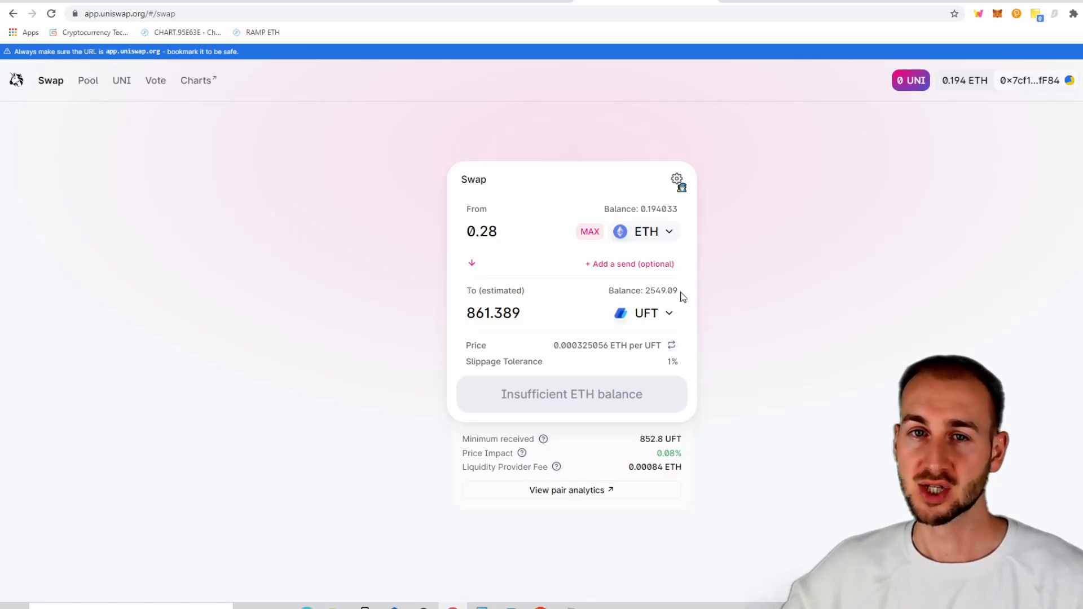